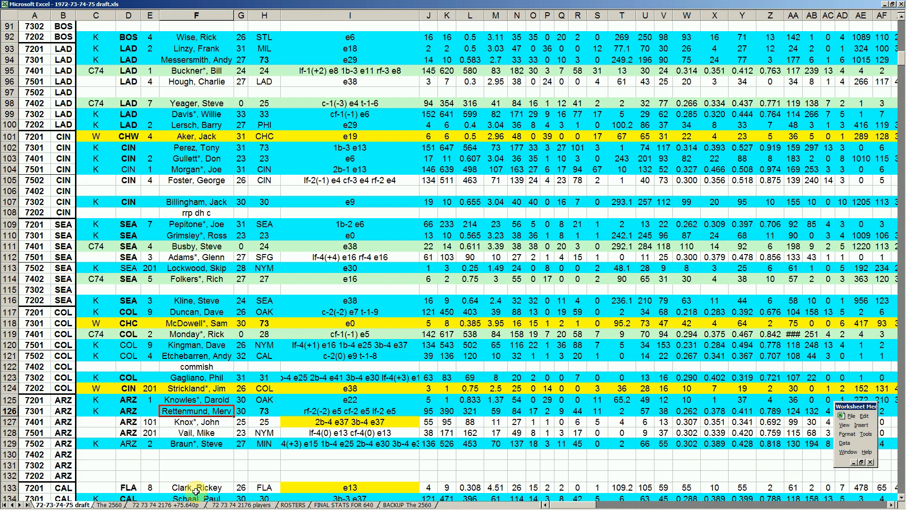
Review the 73 entry in row 126 and the first CAL pick's name in row 133
click(265, 411)
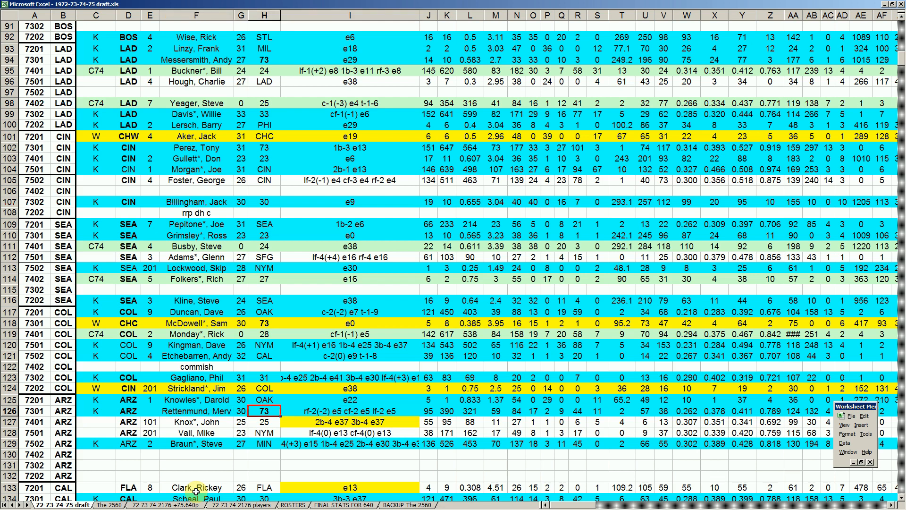
click(196, 410)
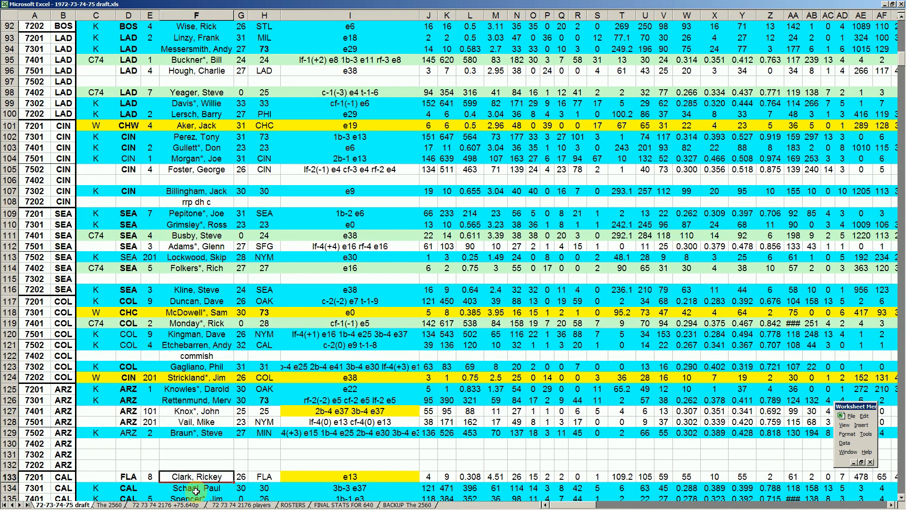
scroll(down, 3)
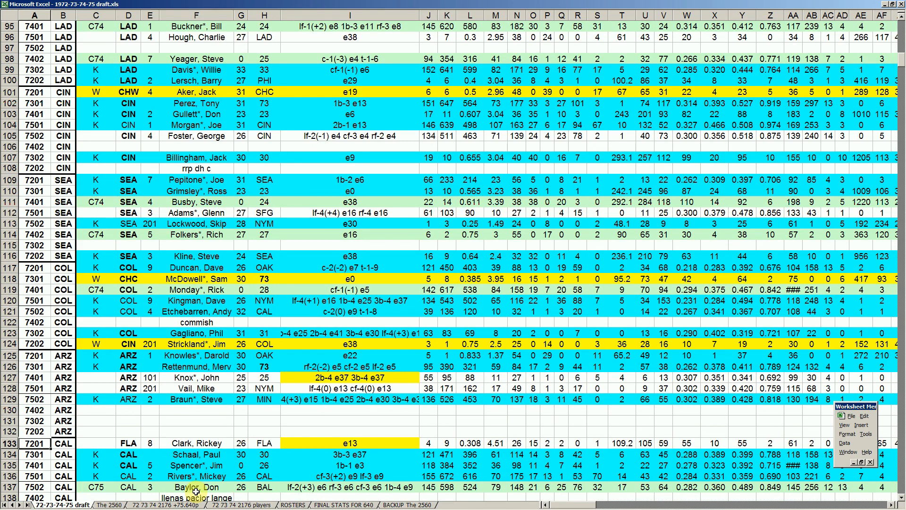
click(196, 444)
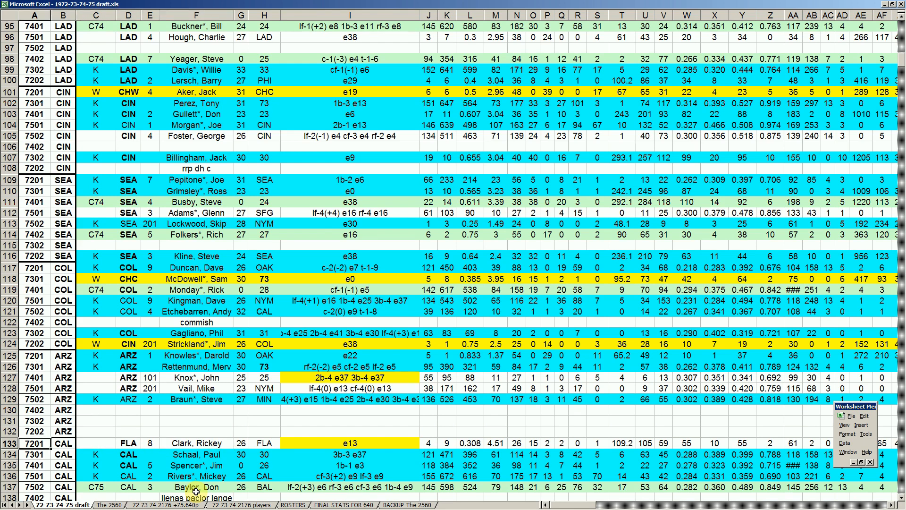
click(196, 443)
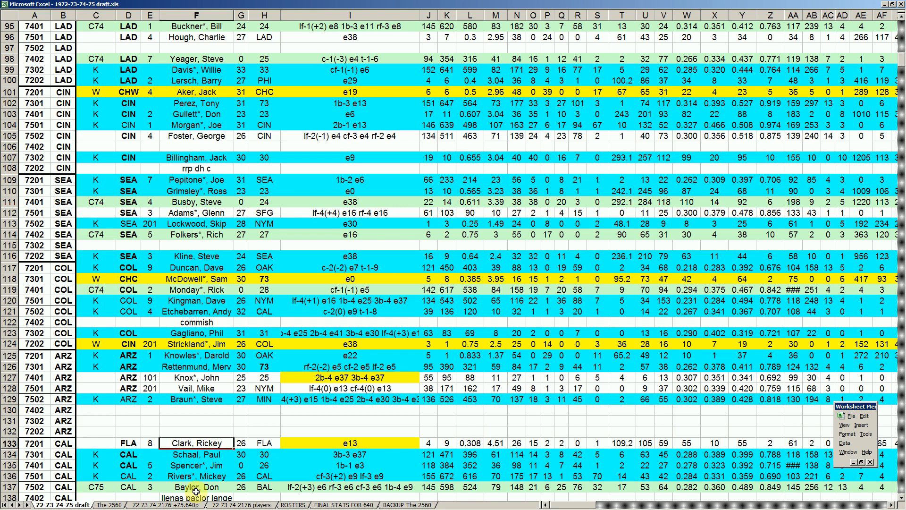
Check the CAL pick's row 133 stats: 4.51 in M, 0 in R, 1 in S, 109.2, 105 and age 26
click(495, 443)
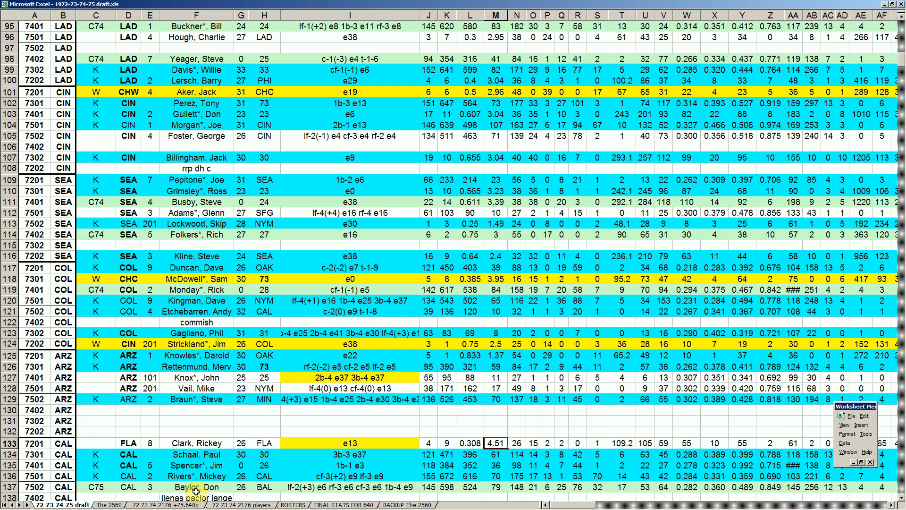
click(577, 443)
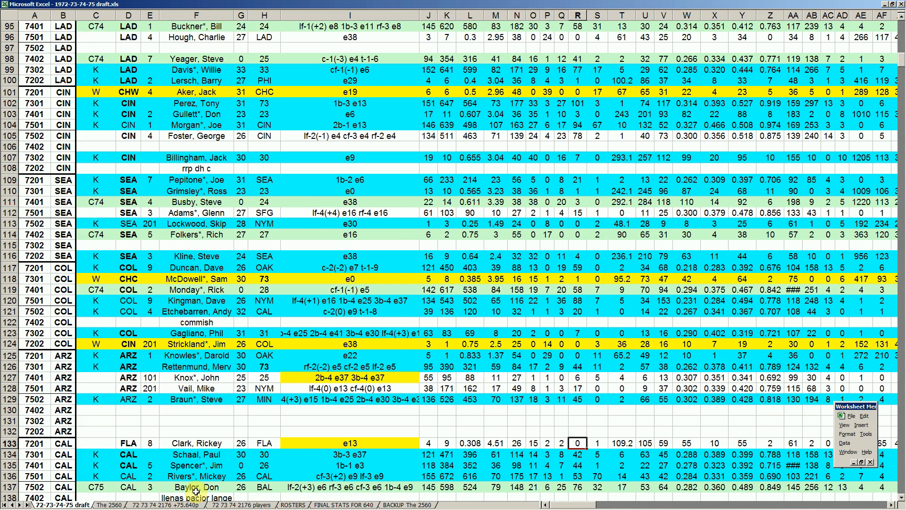
click(598, 443)
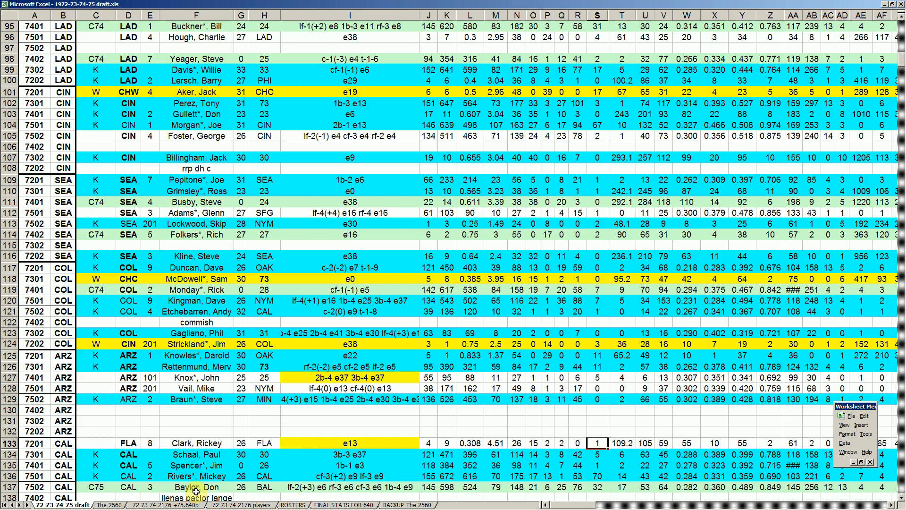
click(644, 443)
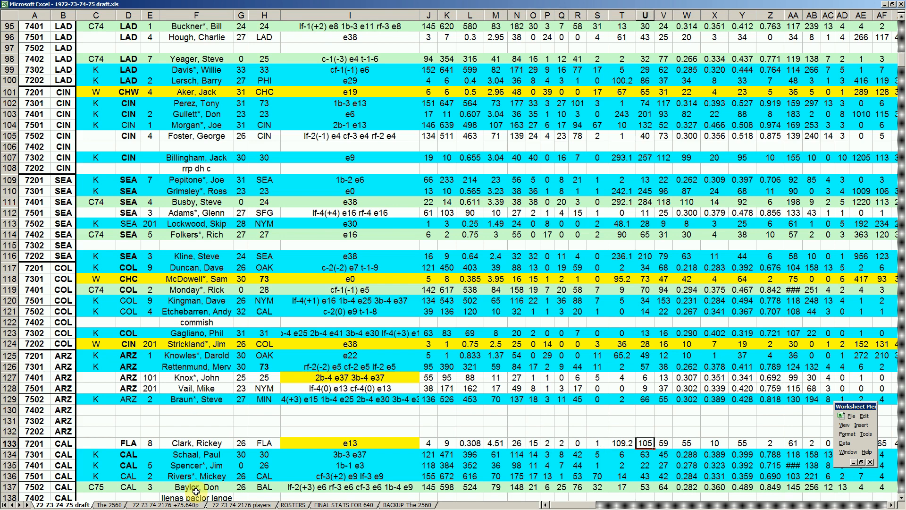
click(622, 443)
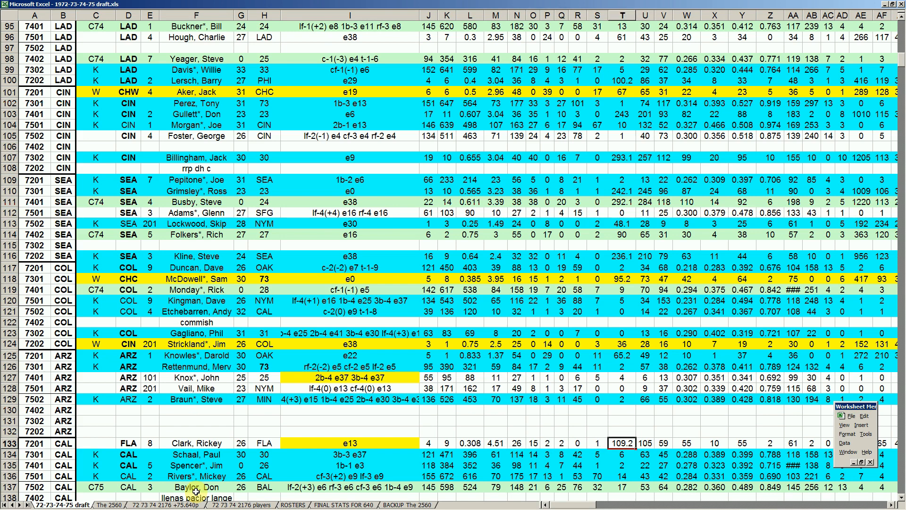
click(241, 443)
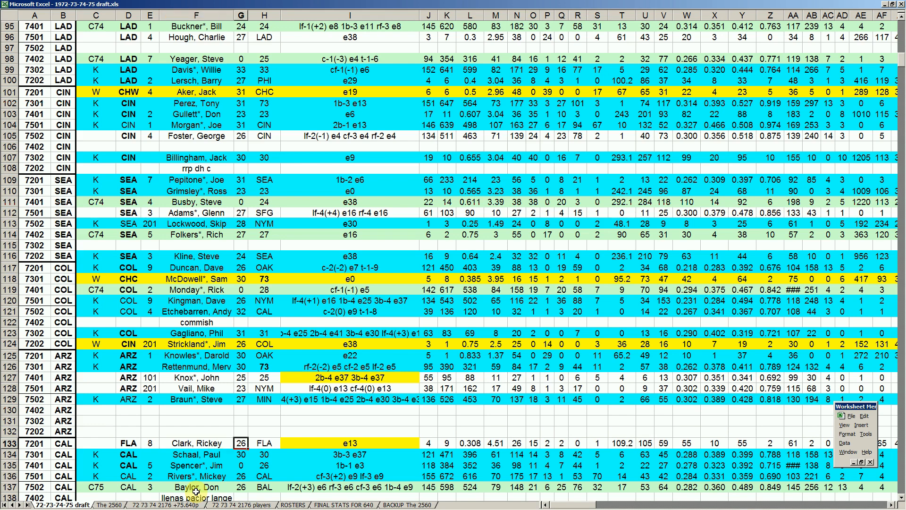
click(196, 444)
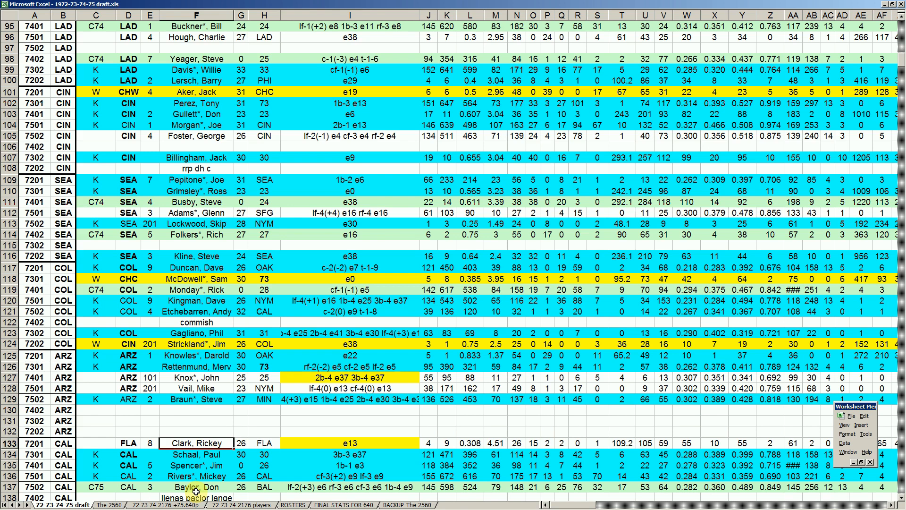
Review the NYM picks in rows 143 and 145 and the 7401 code on row 143
scroll(down, 3)
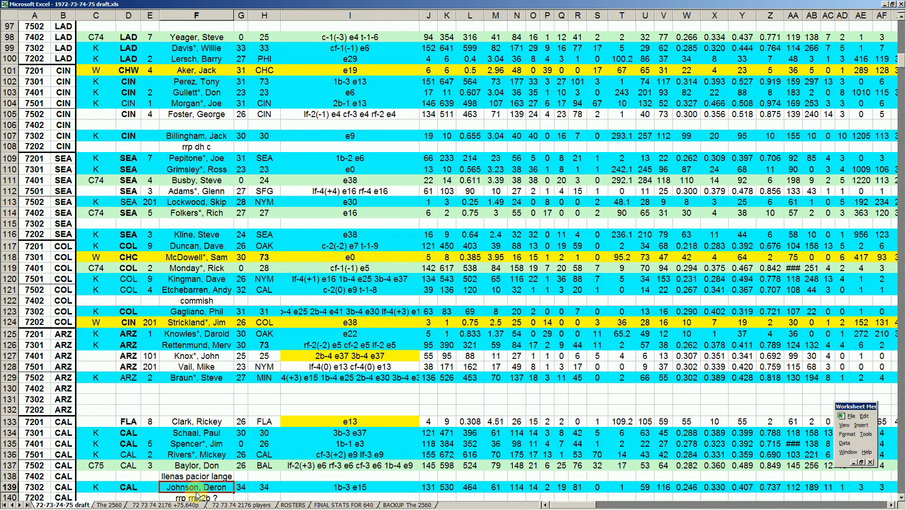
scroll(down, 3)
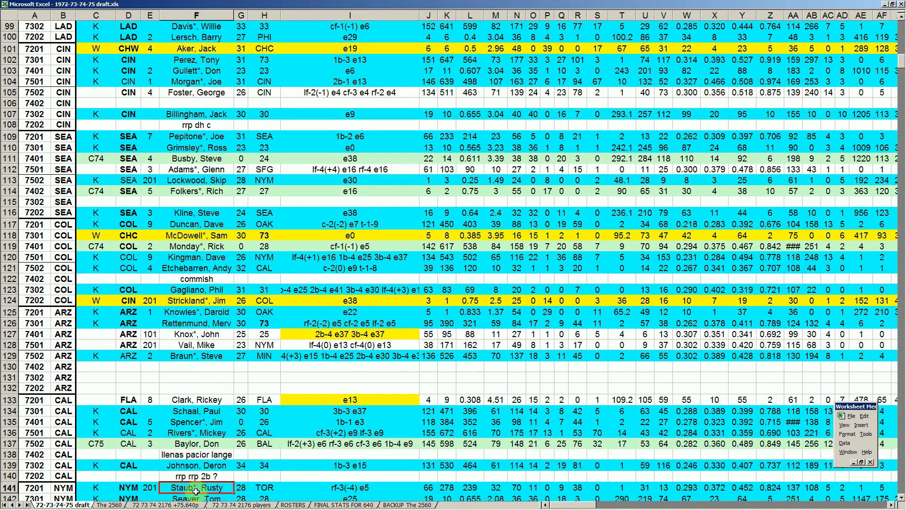
scroll(down, 3)
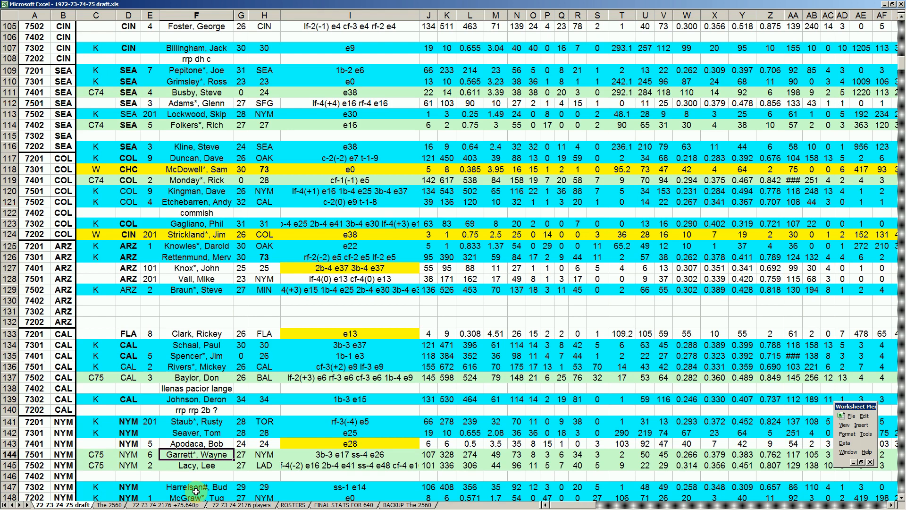
click(196, 444)
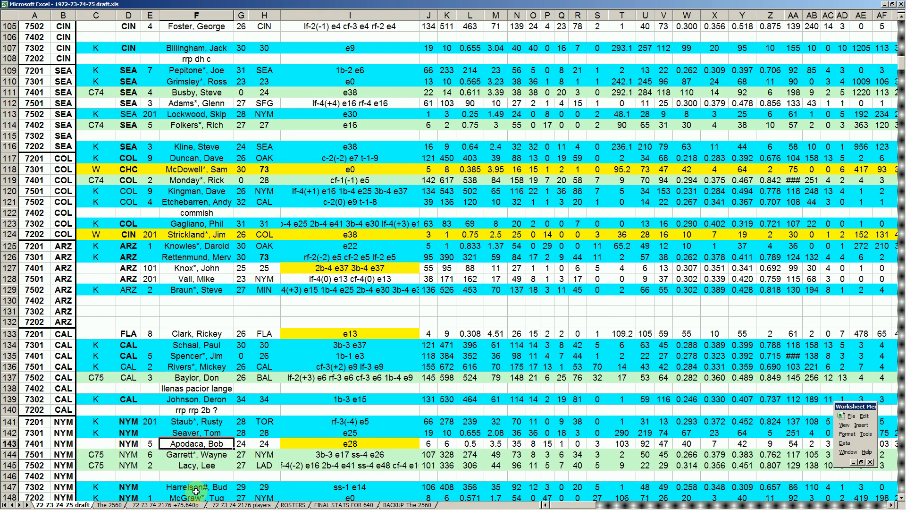
click(196, 464)
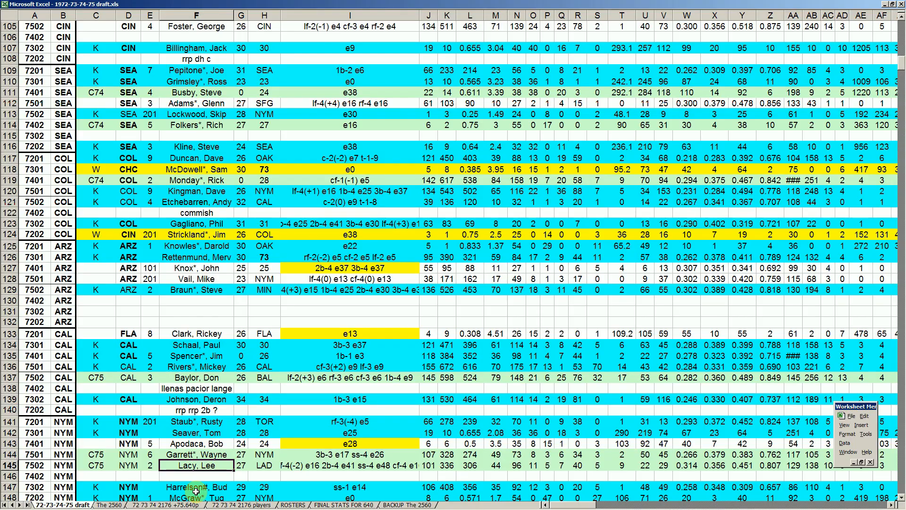
click(196, 444)
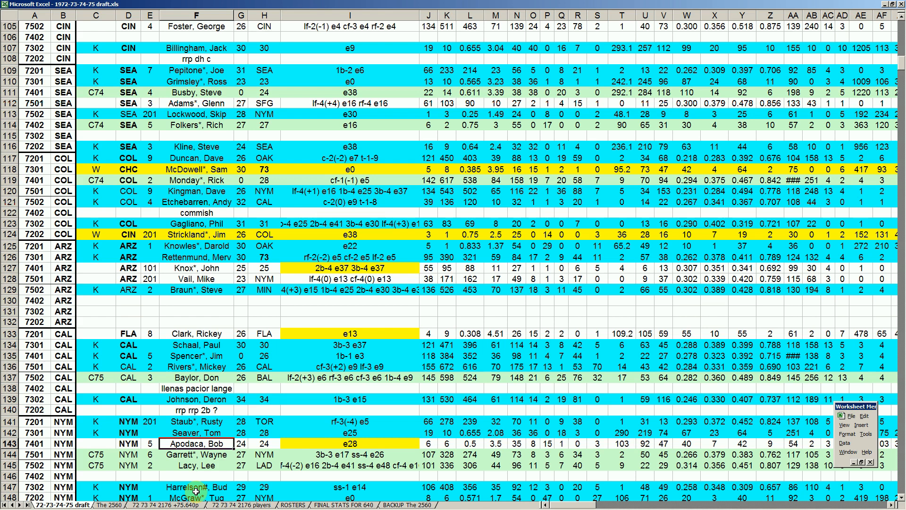
click(470, 444)
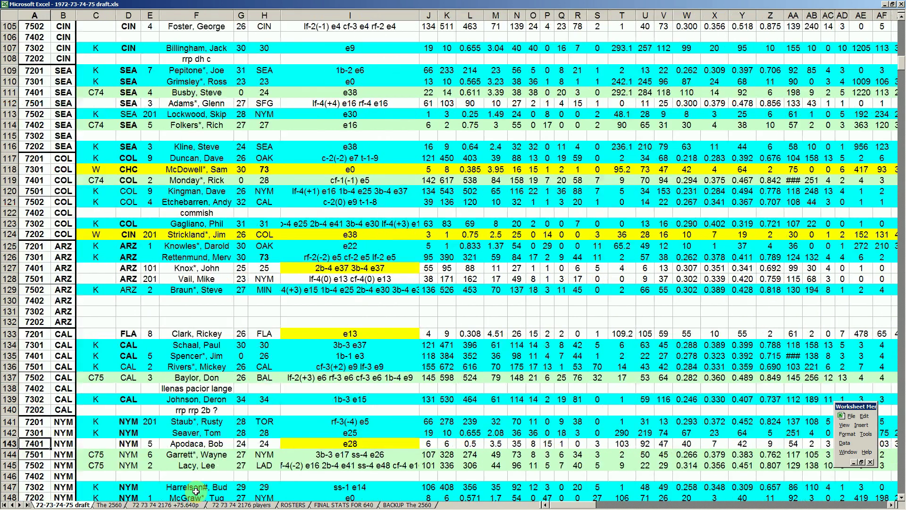
click(196, 443)
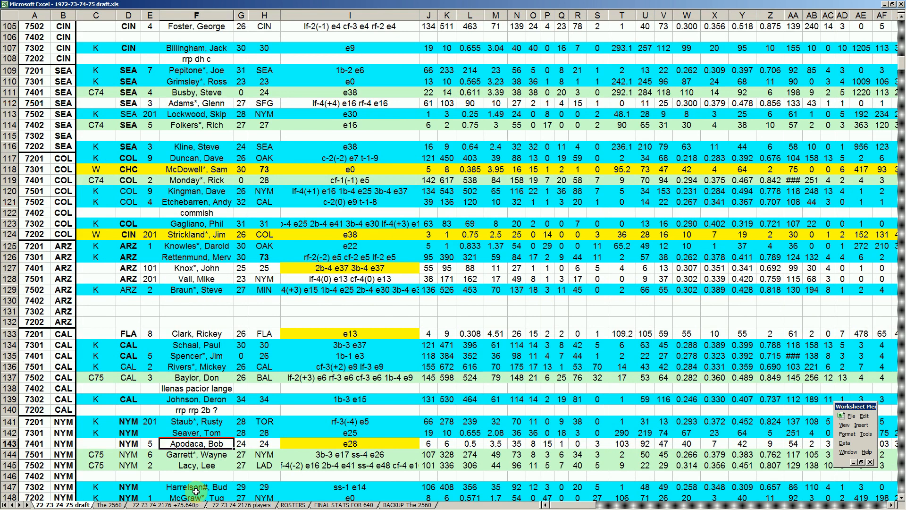
Review the MIL pick in row 151 with its 7401 code and pick number 6, and age 30 in row 153
scroll(down, 3)
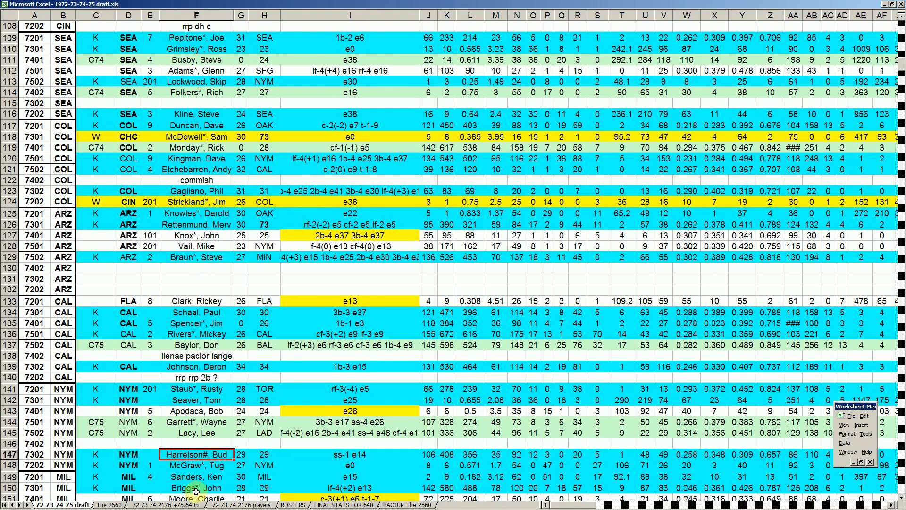
scroll(down, 3)
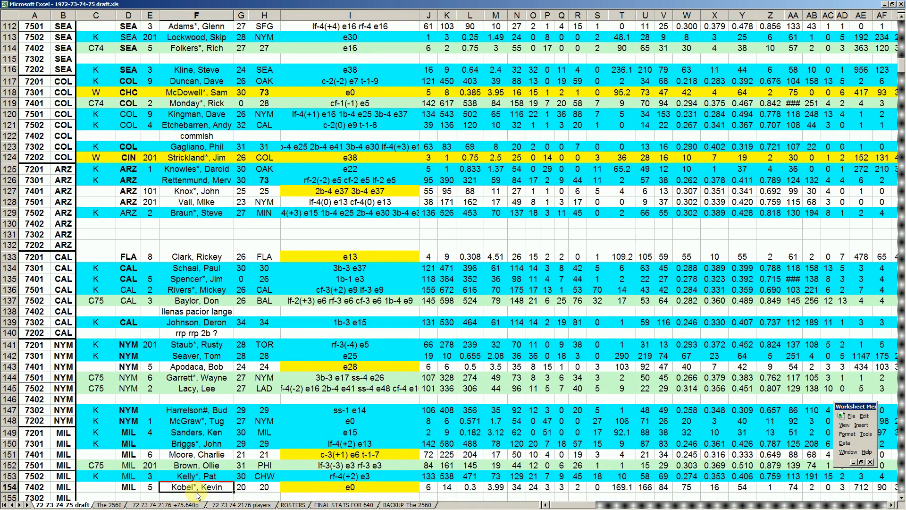
scroll(down, 3)
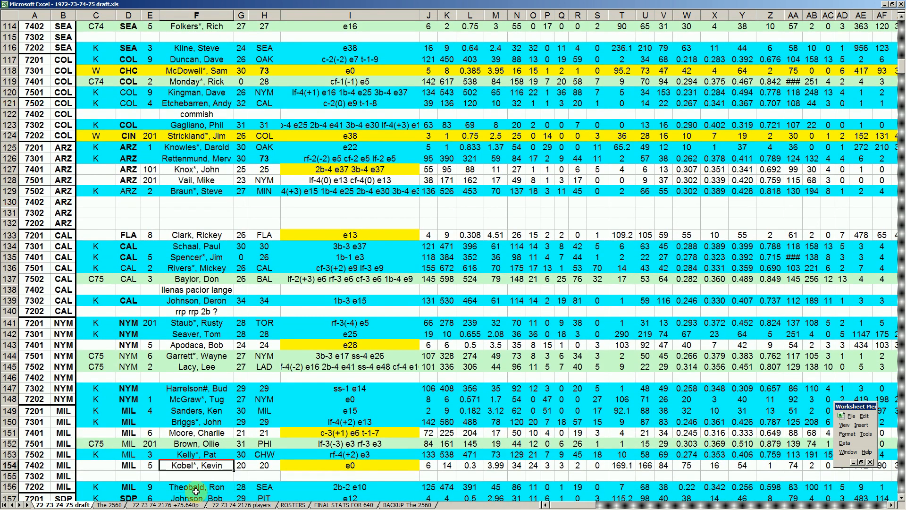
click(197, 432)
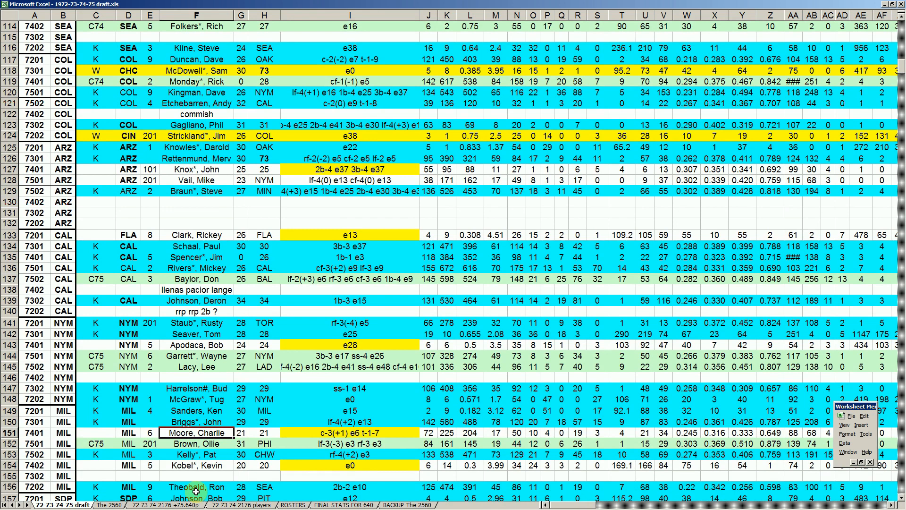
click(197, 411)
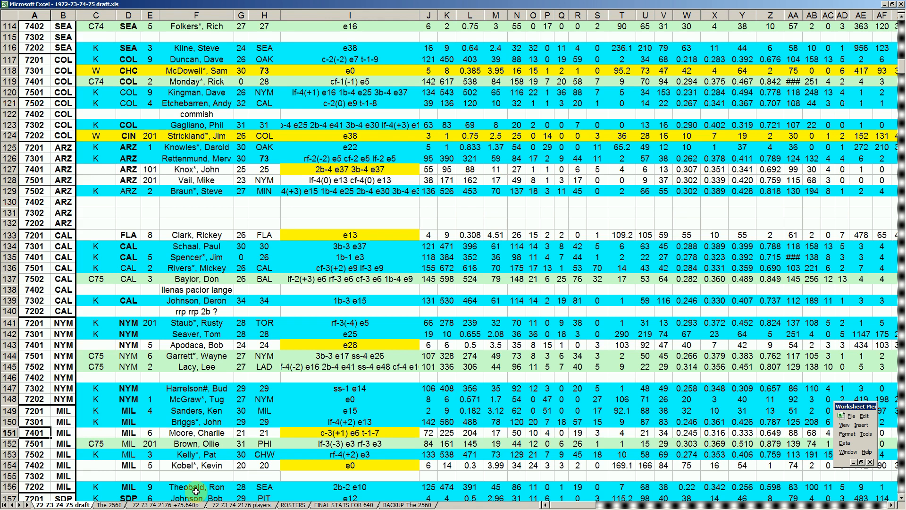
click(149, 433)
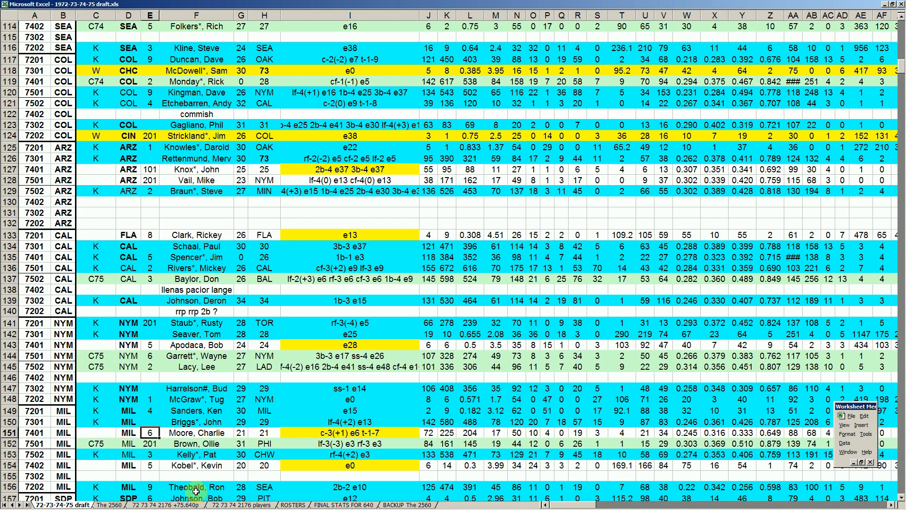
click(195, 432)
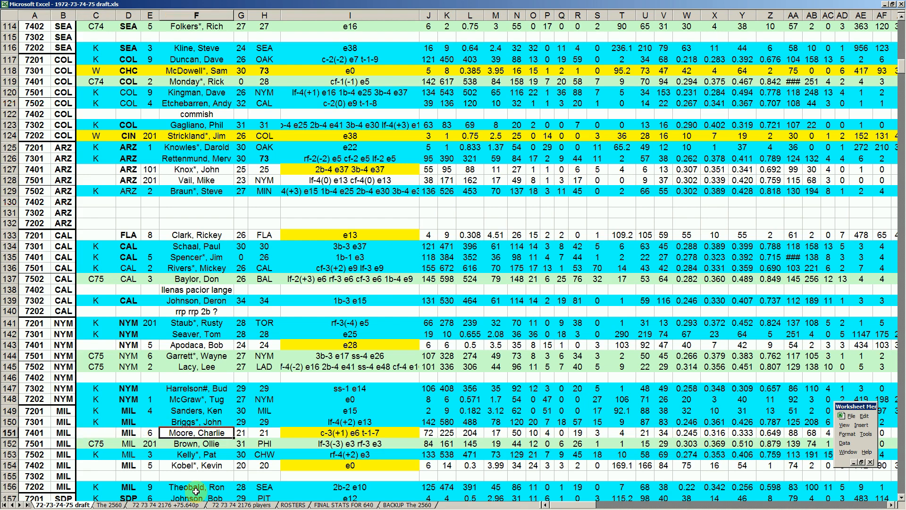
click(241, 455)
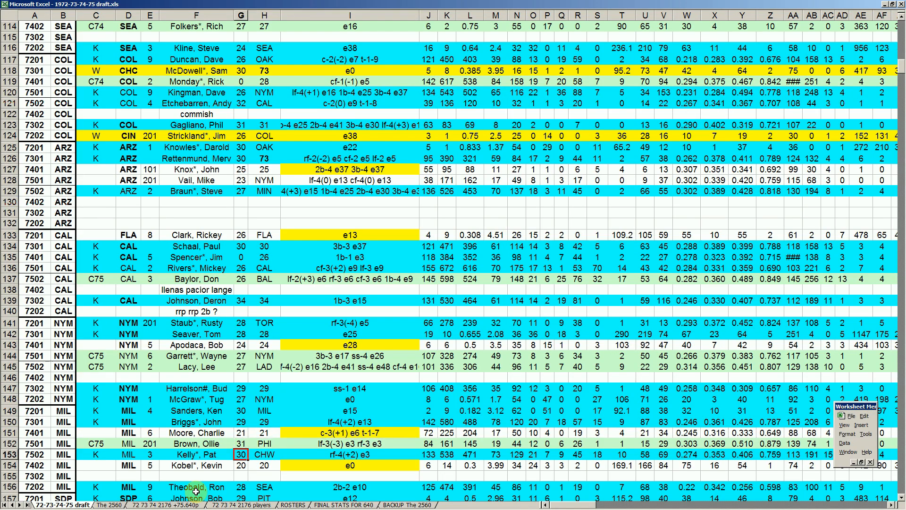
click(197, 465)
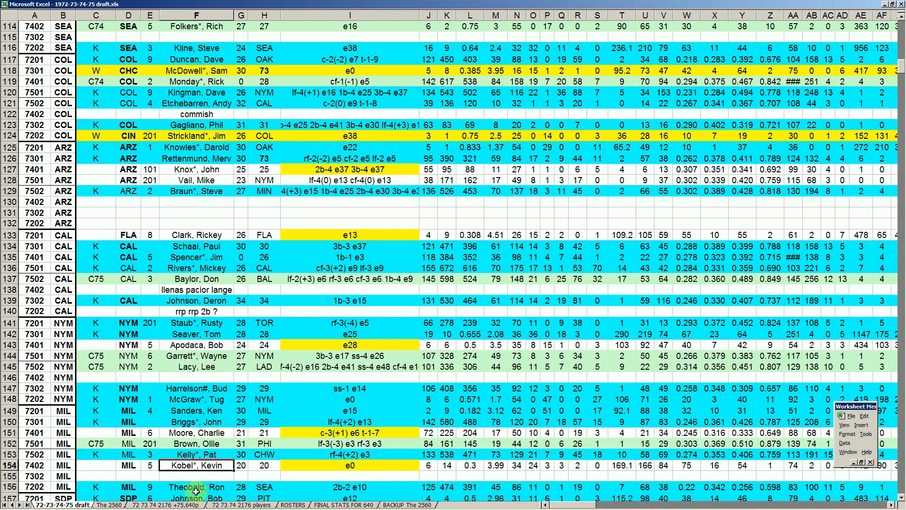
click(533, 466)
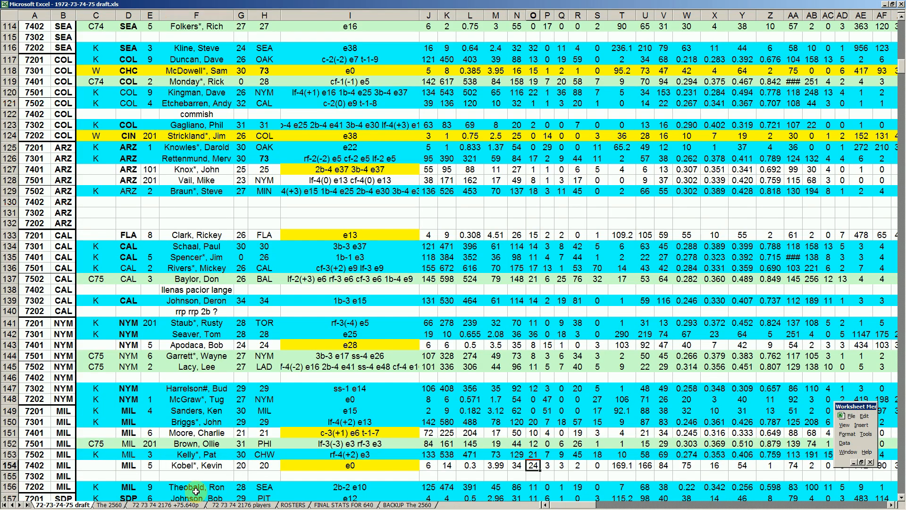
click(495, 466)
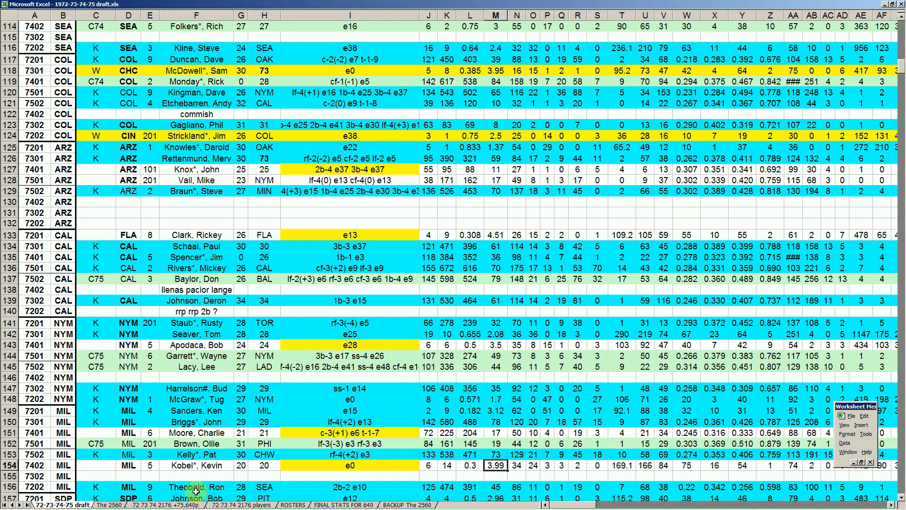
click(196, 466)
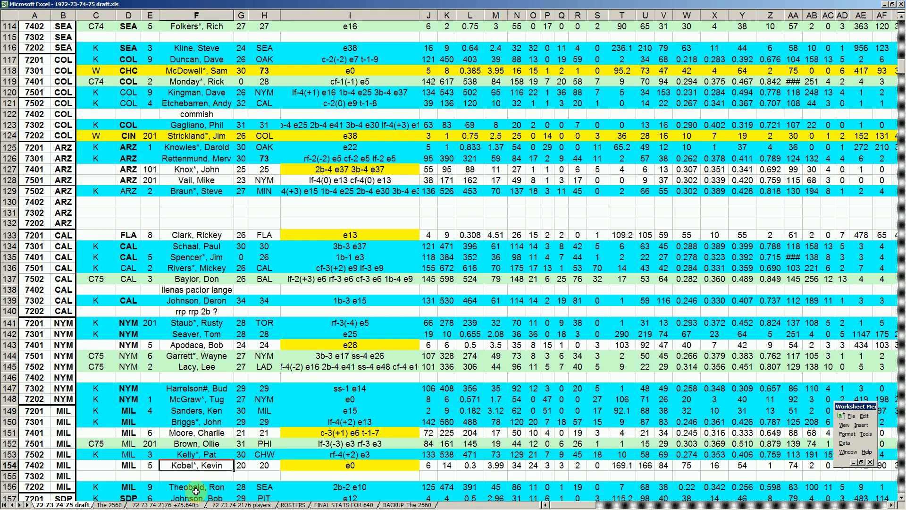
click(532, 466)
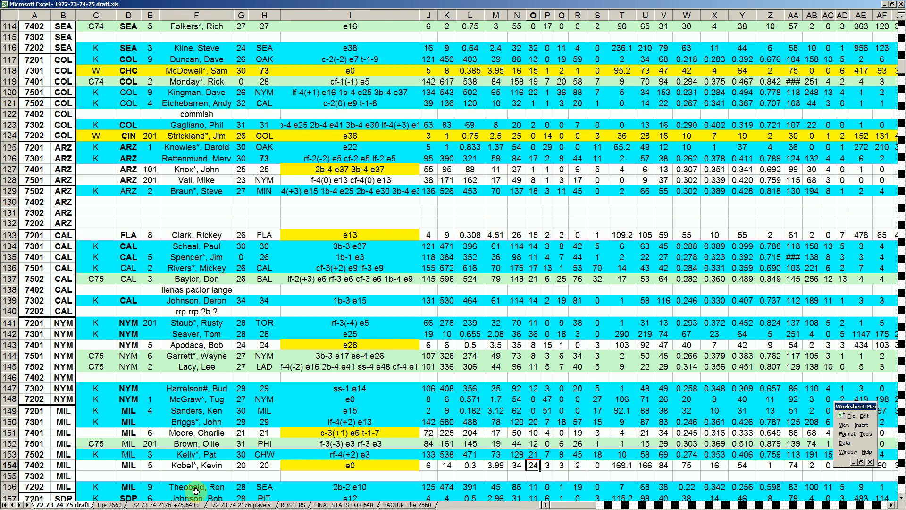
click(197, 466)
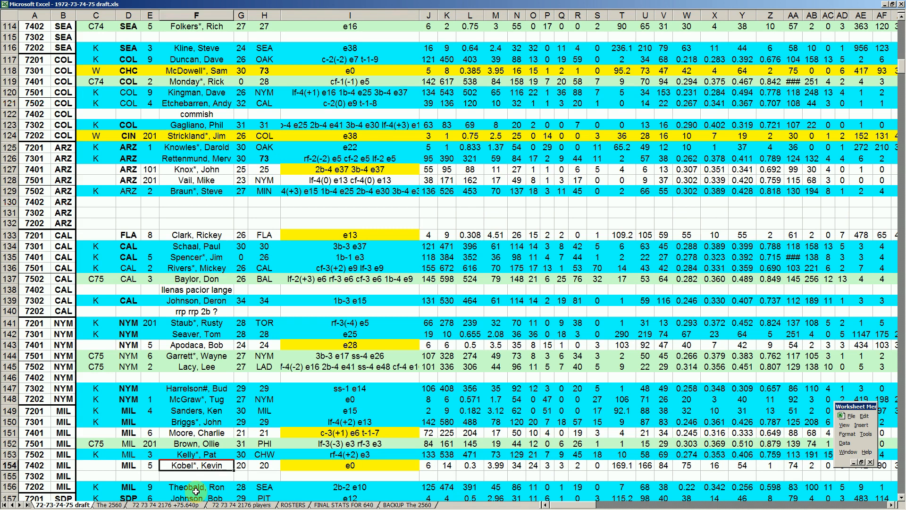
scroll(down, 3)
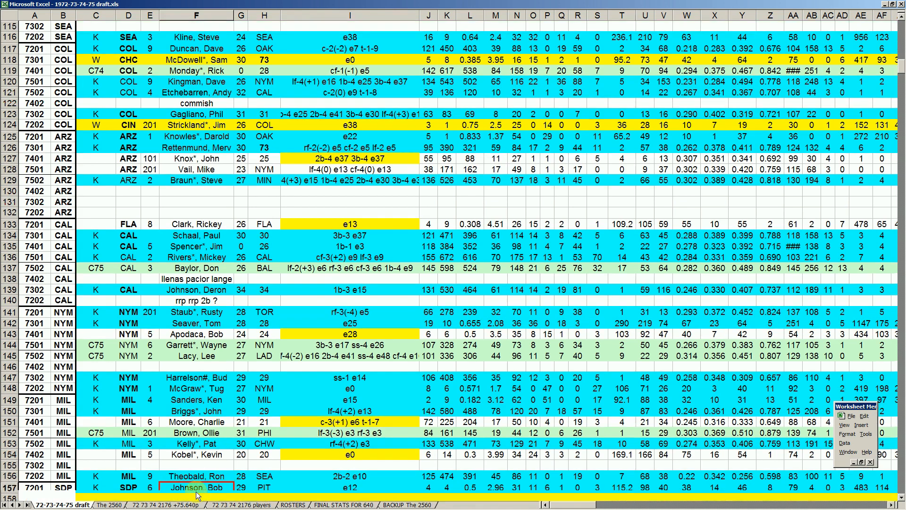
scroll(down, 3)
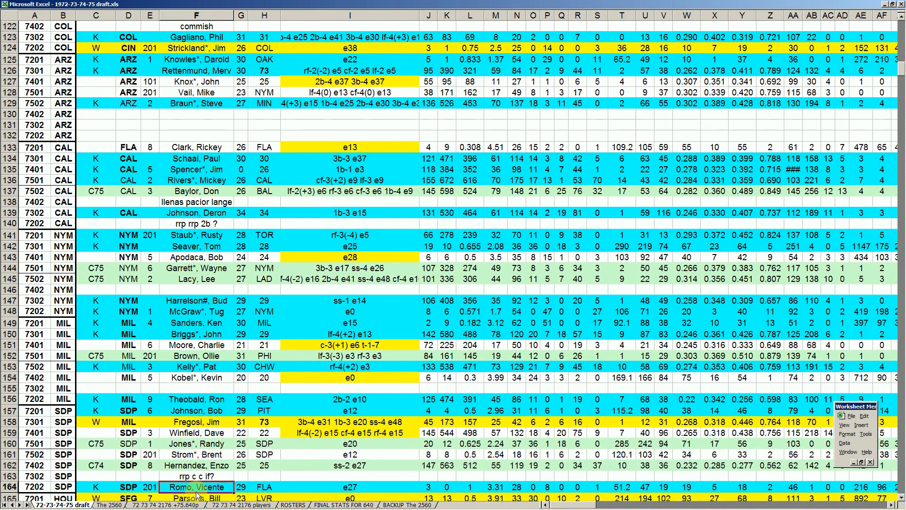
click(197, 477)
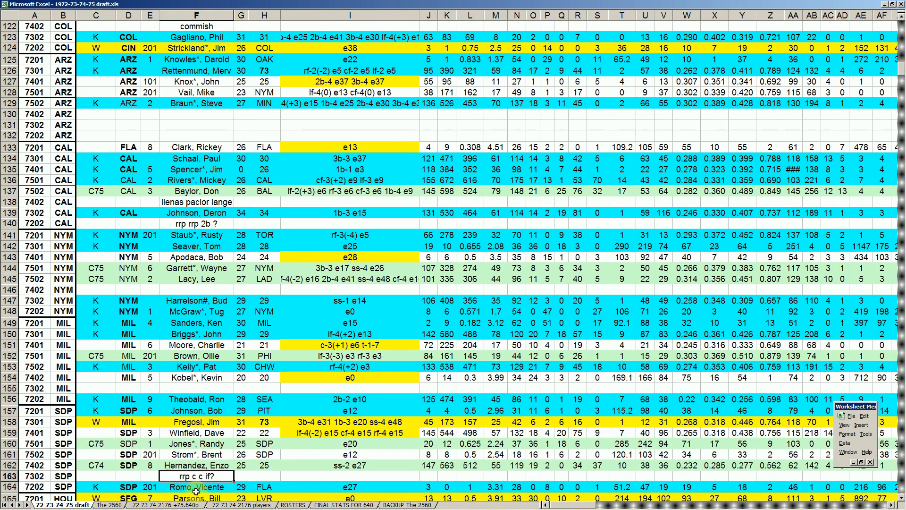
click(197, 422)
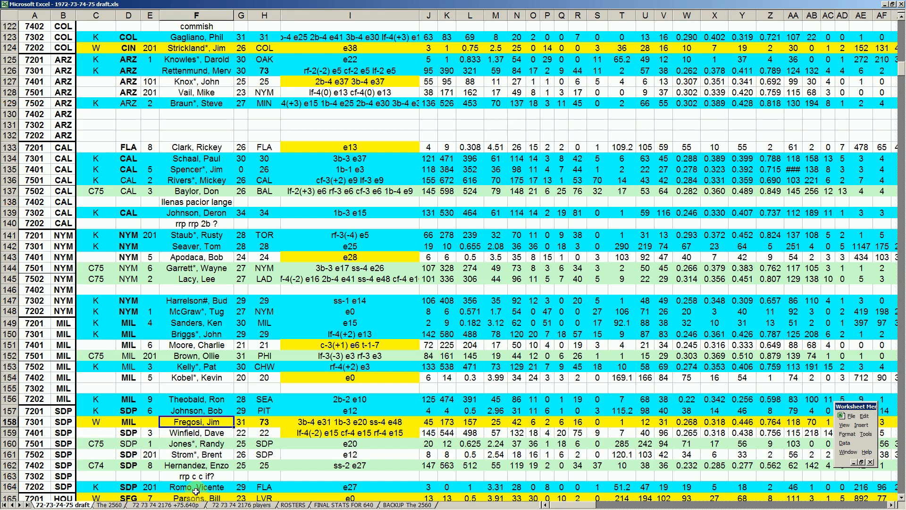
click(128, 422)
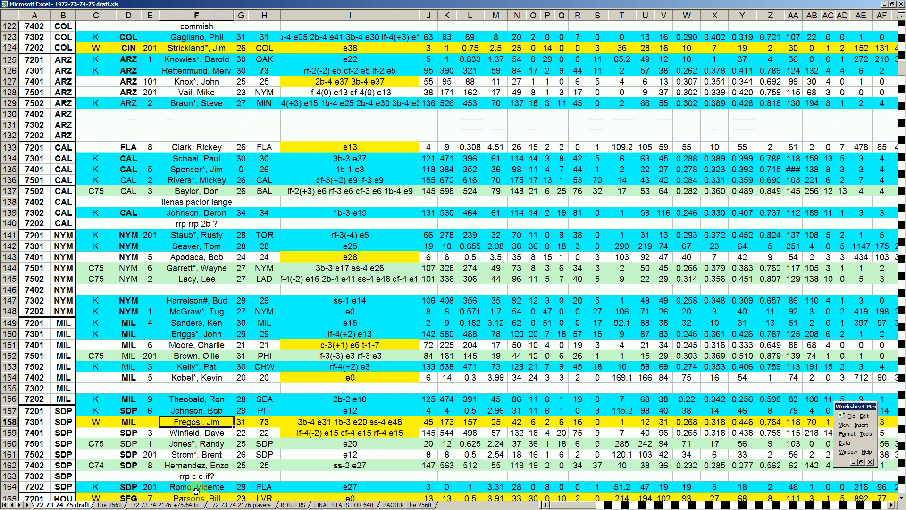
click(128, 422)
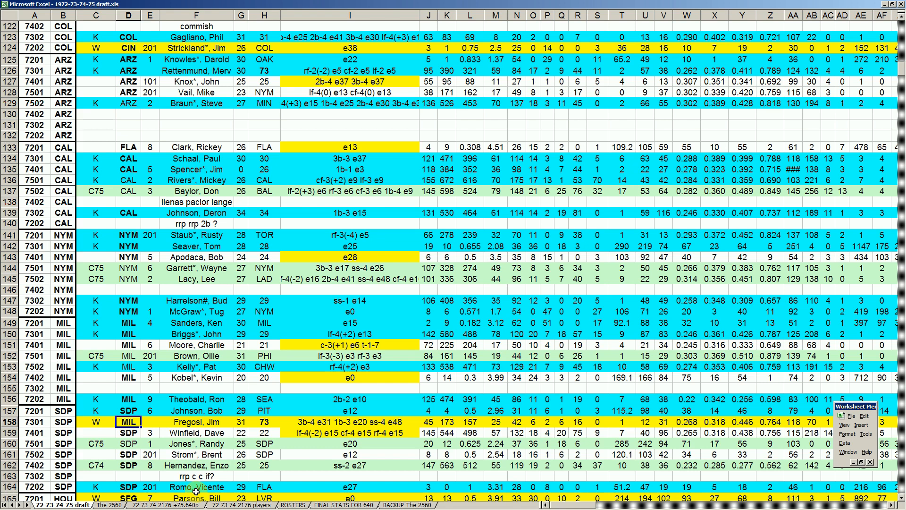
click(129, 443)
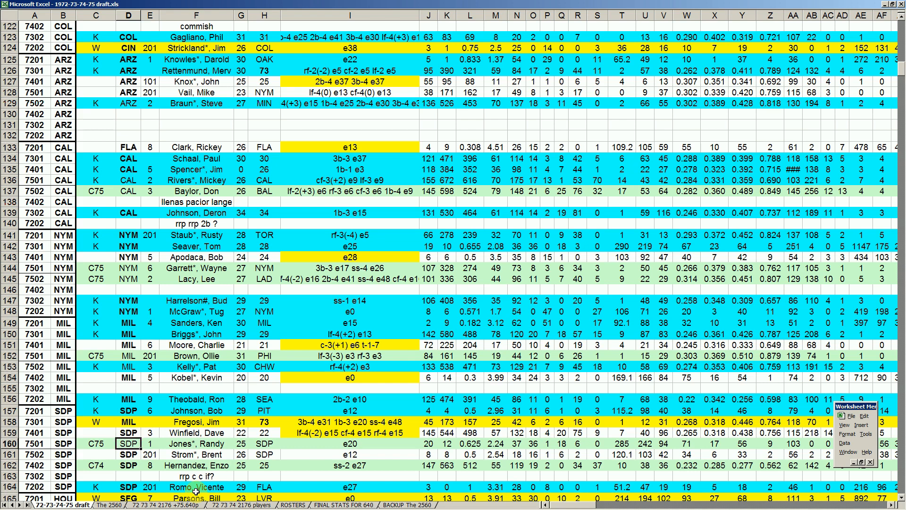
click(128, 487)
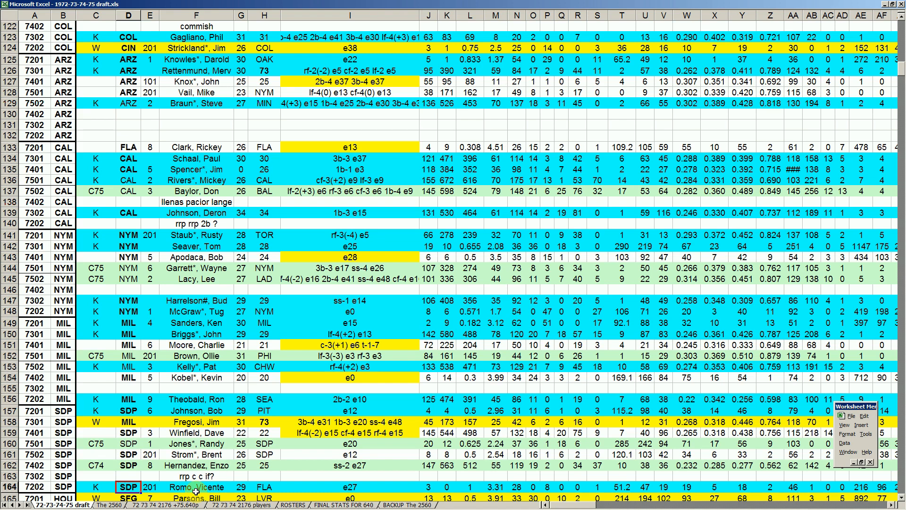
scroll(down, 3)
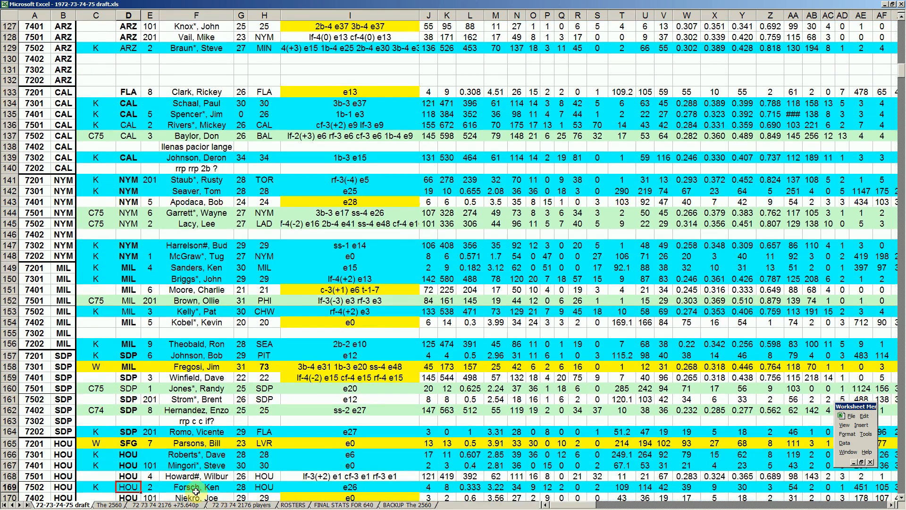
scroll(down, 3)
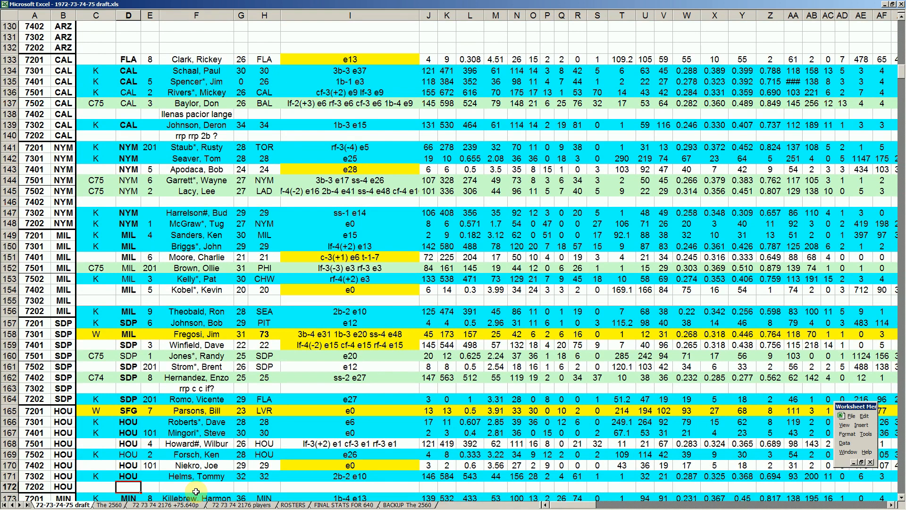
click(128, 411)
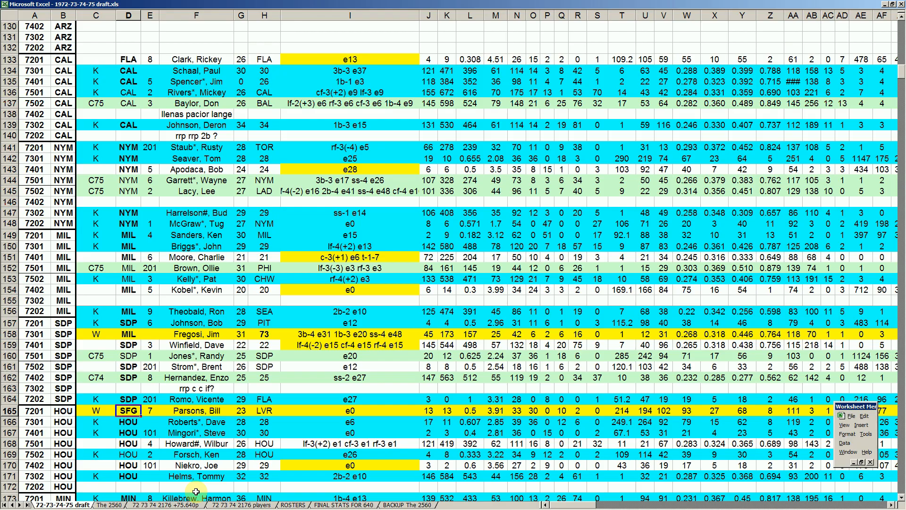
click(623, 411)
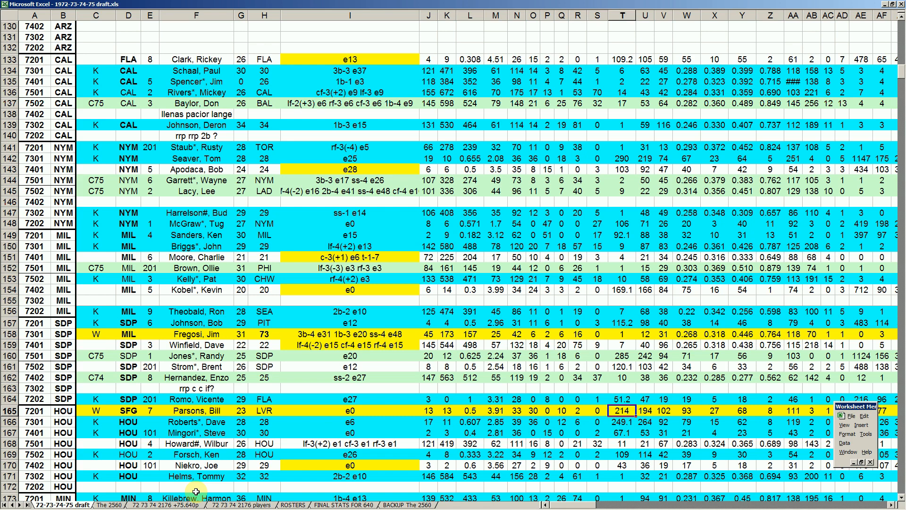
click(829, 397)
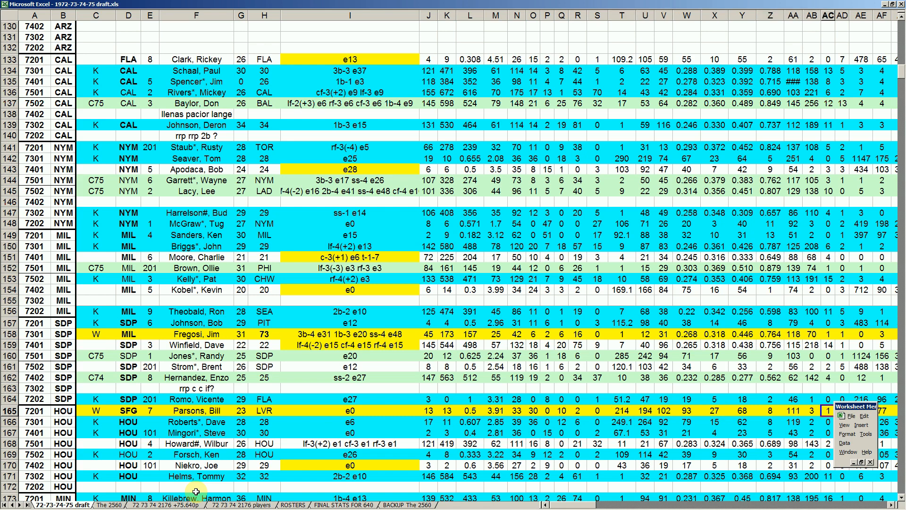
scroll(right, 3)
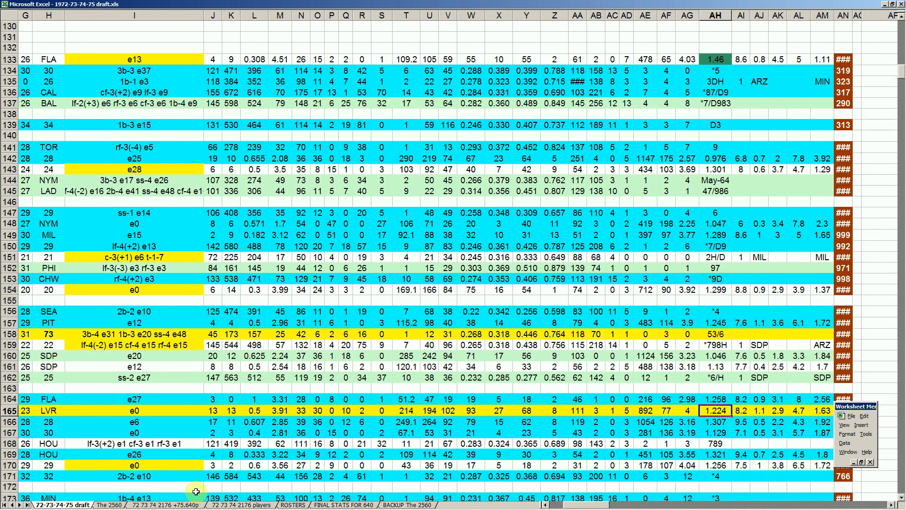
click(527, 410)
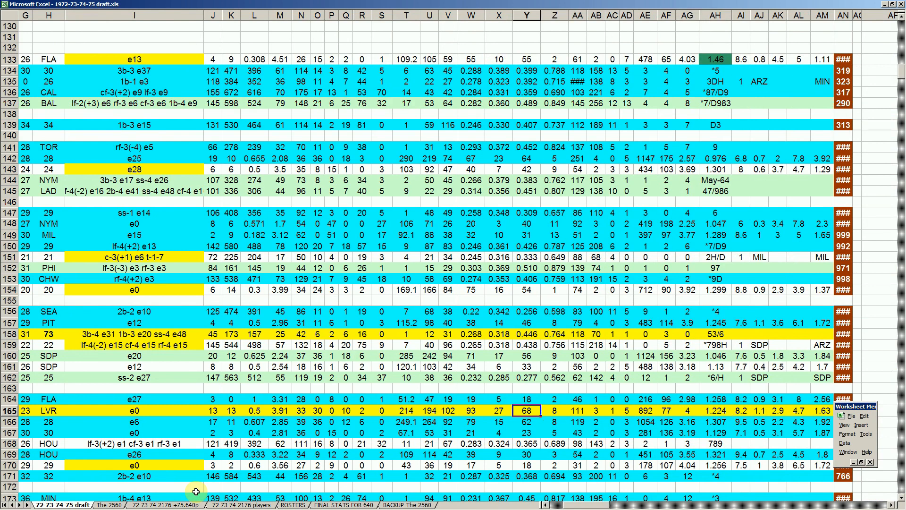
click(471, 410)
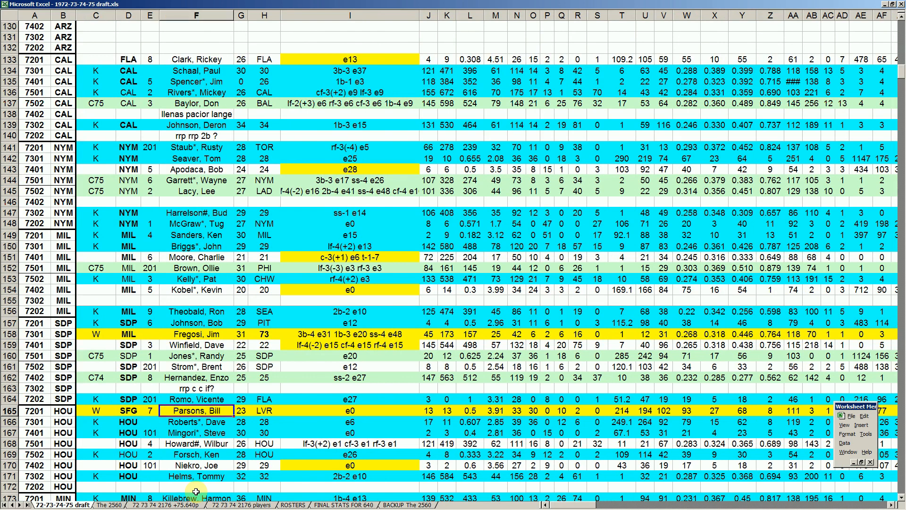
click(196, 423)
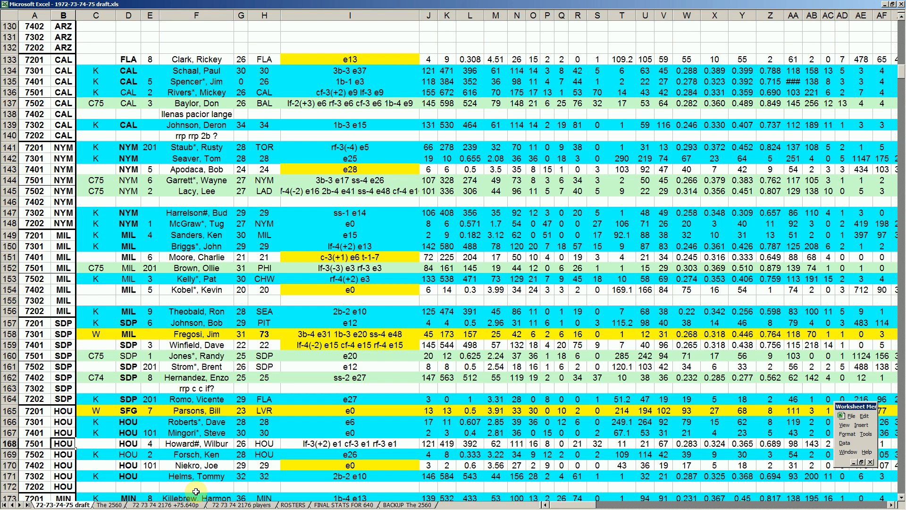
click(129, 433)
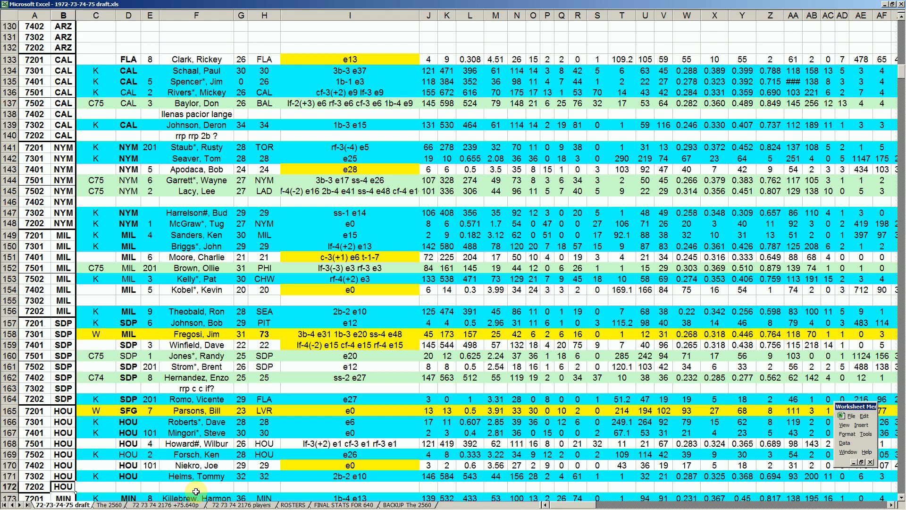
scroll(down, 3)
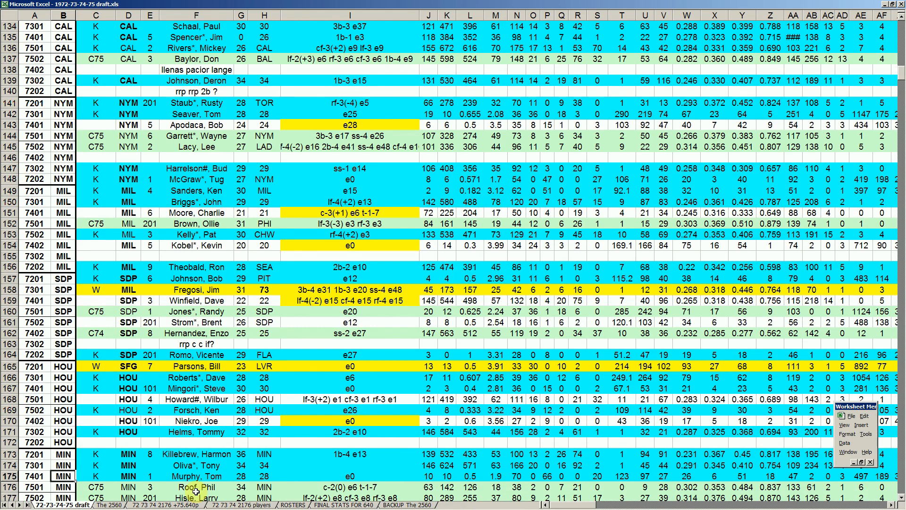
scroll(down, 3)
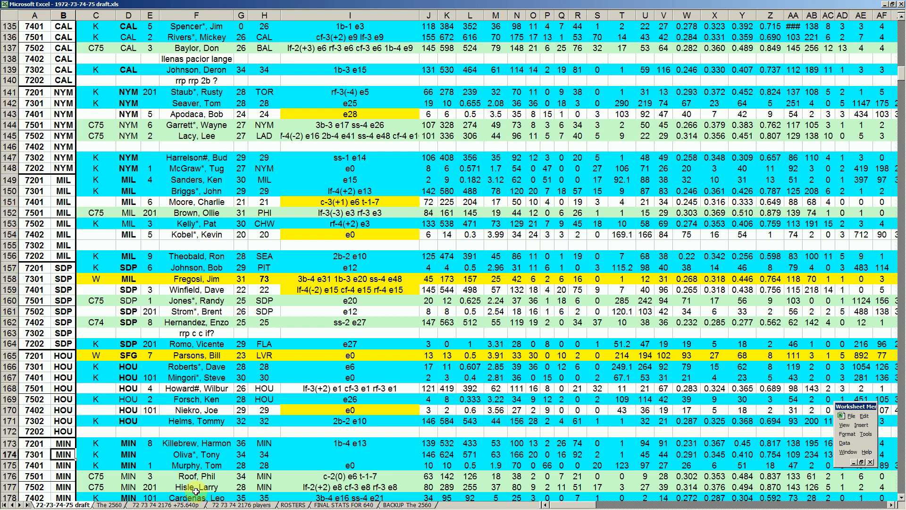
click(96, 454)
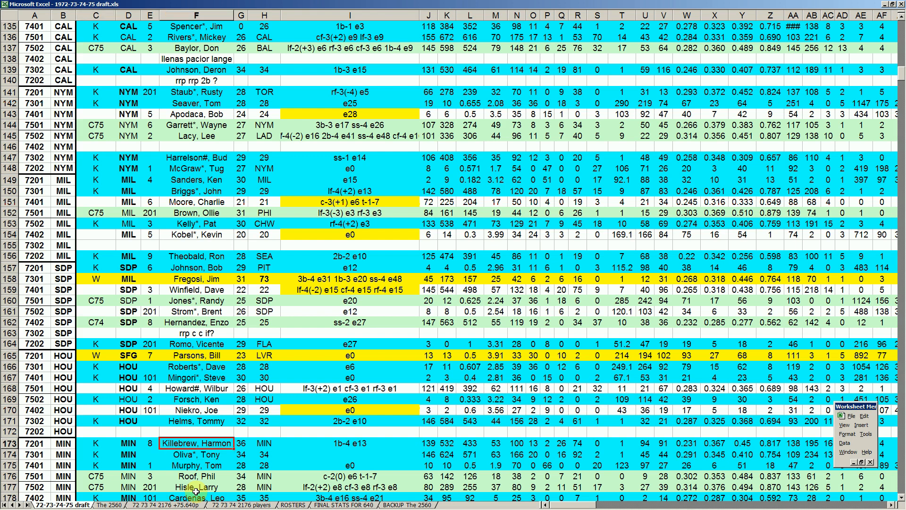
click(195, 454)
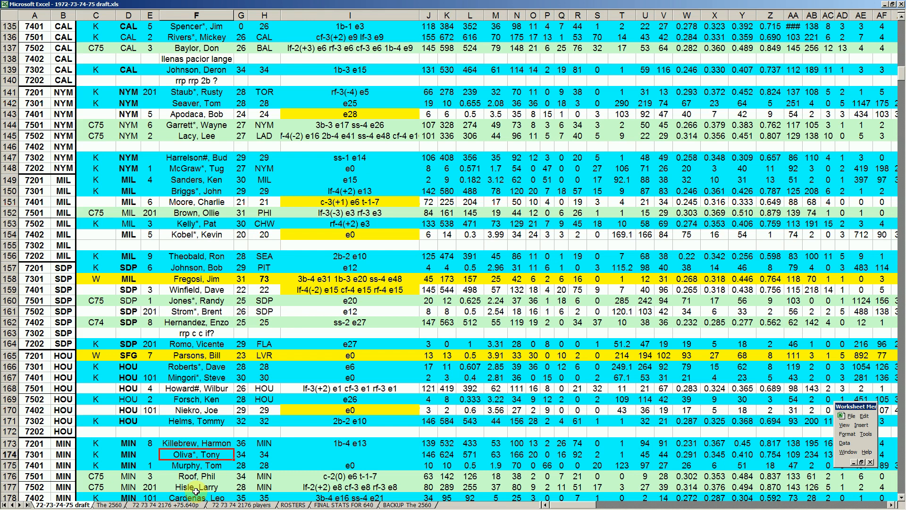
click(241, 455)
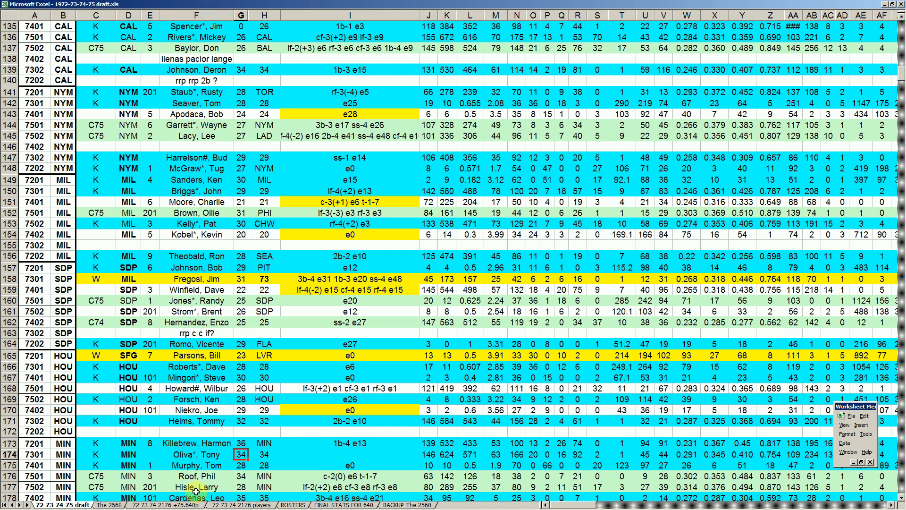
click(470, 454)
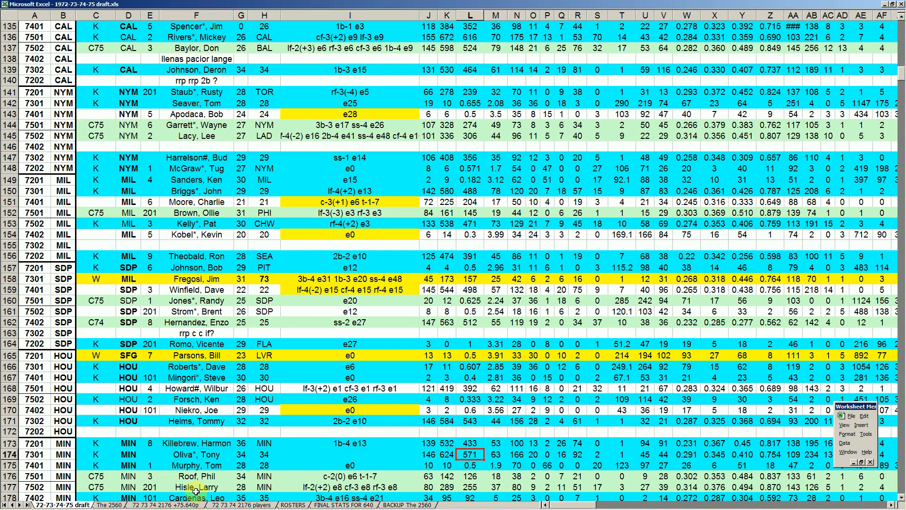
click(686, 454)
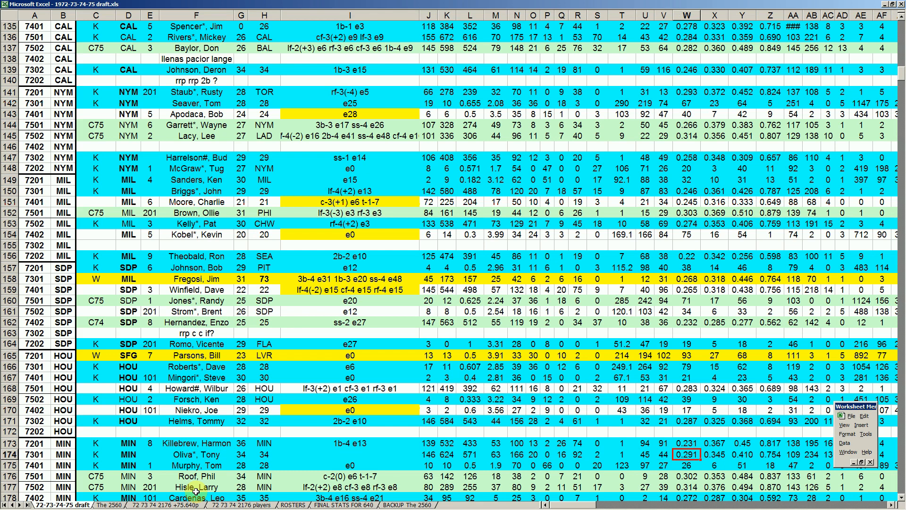
click(561, 454)
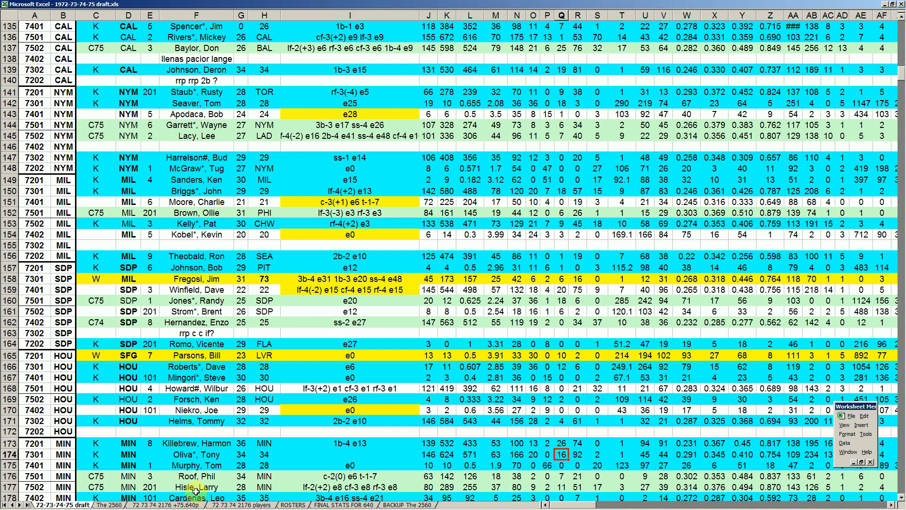
click(547, 455)
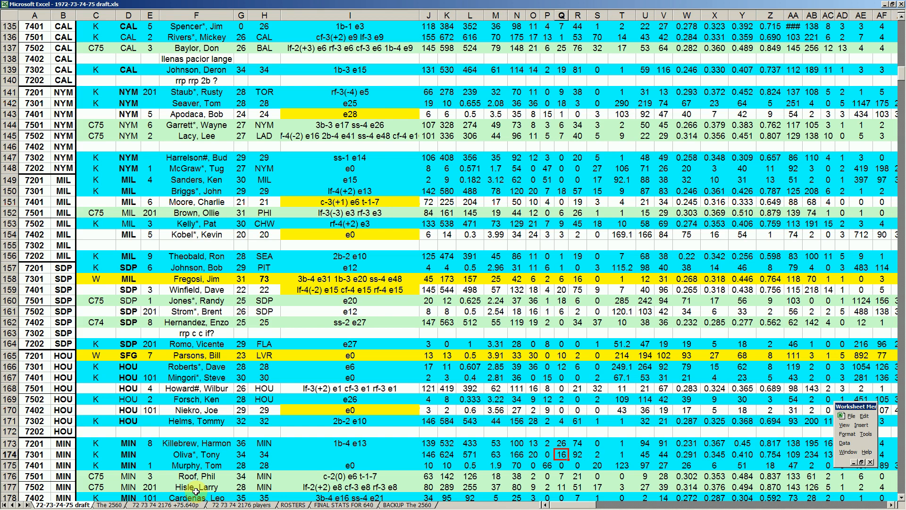
click(195, 454)
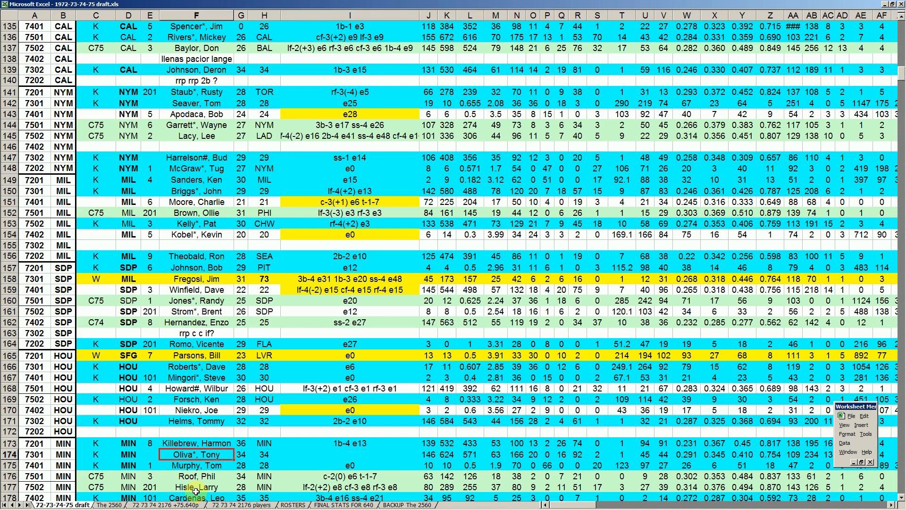
click(241, 454)
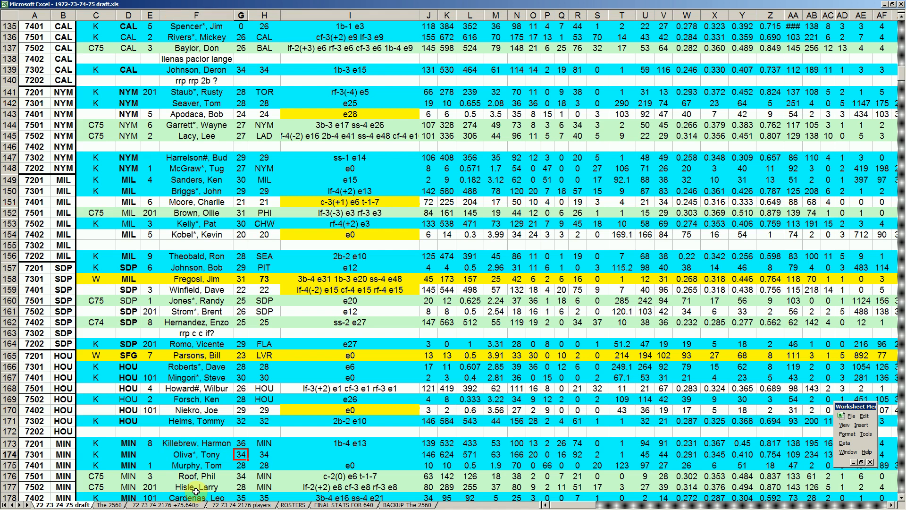
click(348, 454)
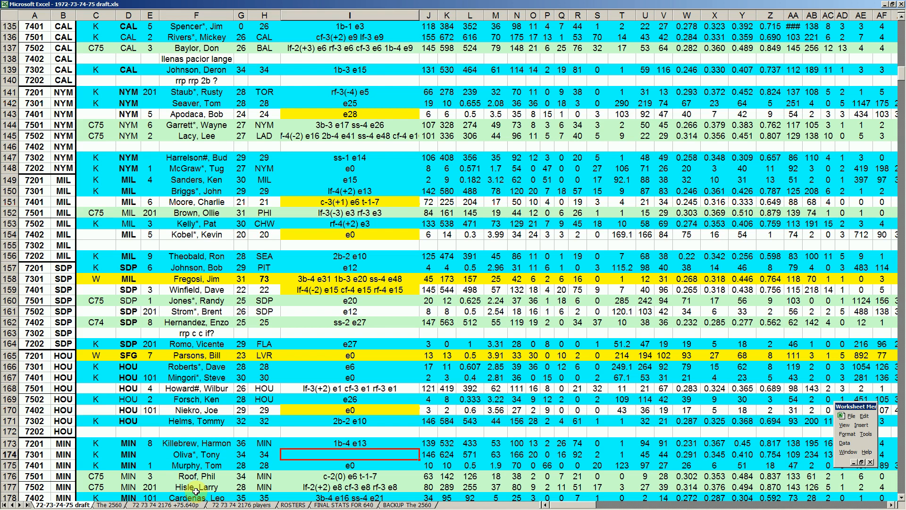
click(196, 454)
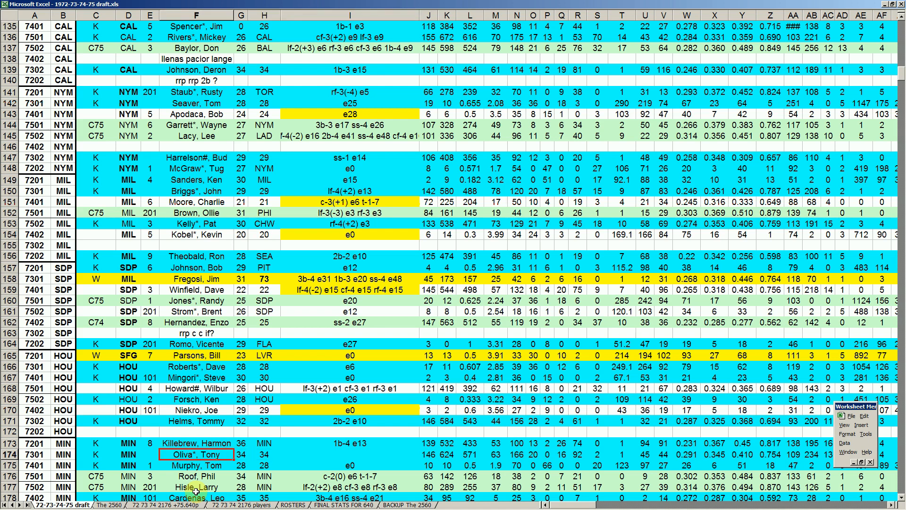
click(742, 454)
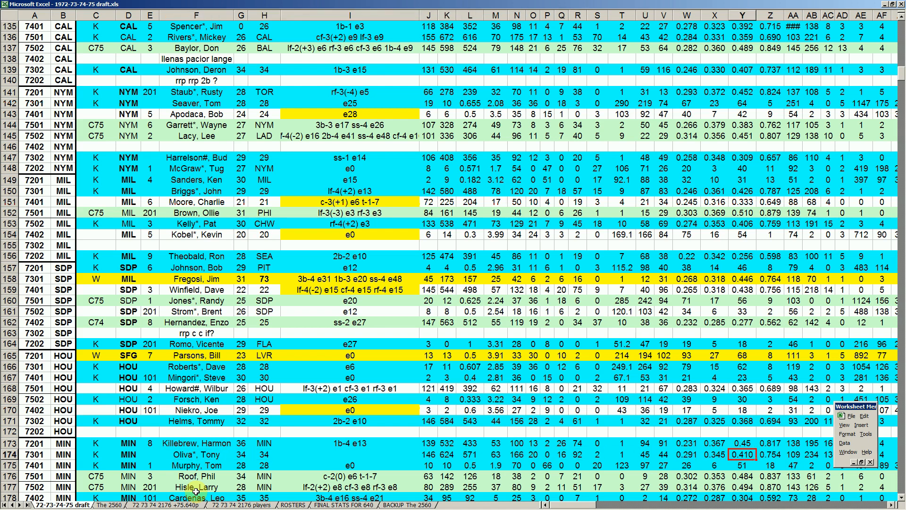
click(96, 454)
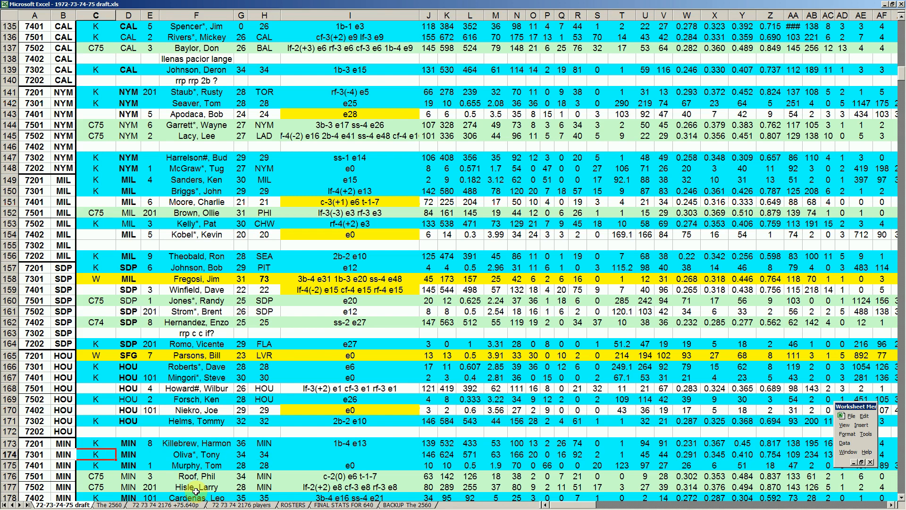
scroll(down, 3)
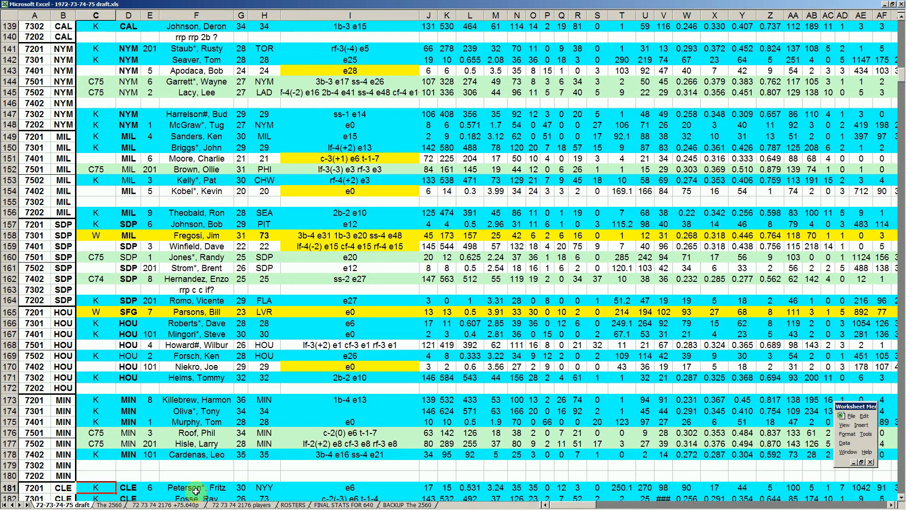
scroll(down, 3)
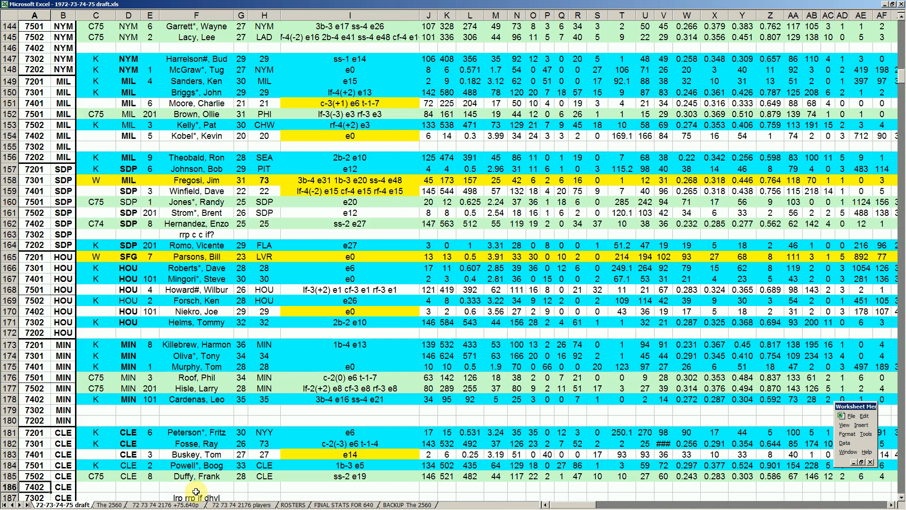
click(34, 465)
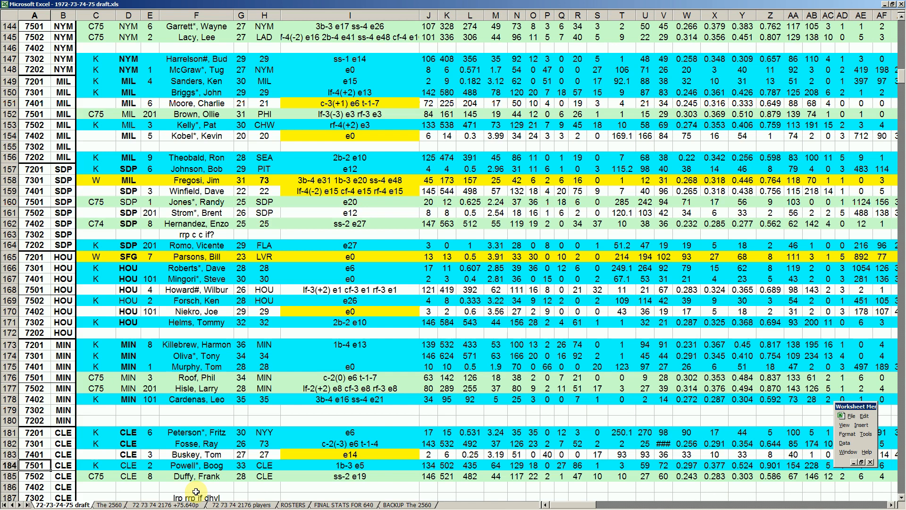
click(196, 454)
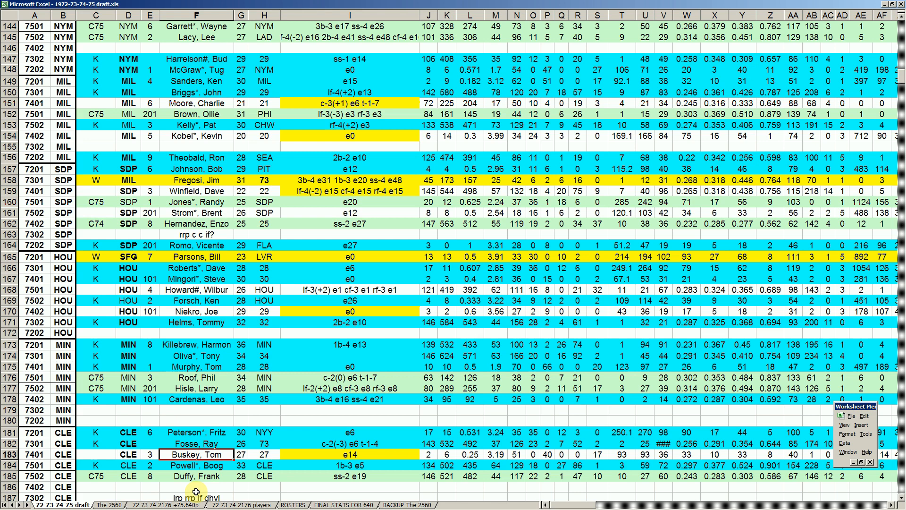
click(769, 454)
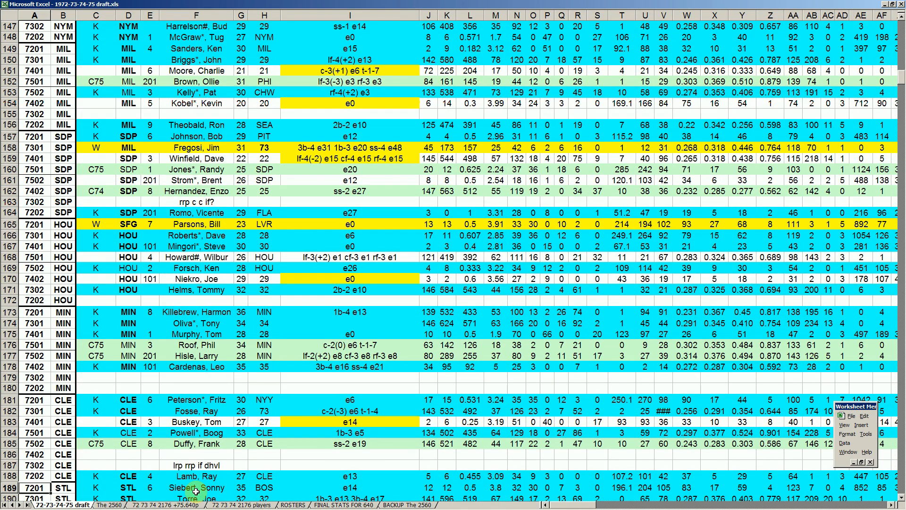
scroll(down, 3)
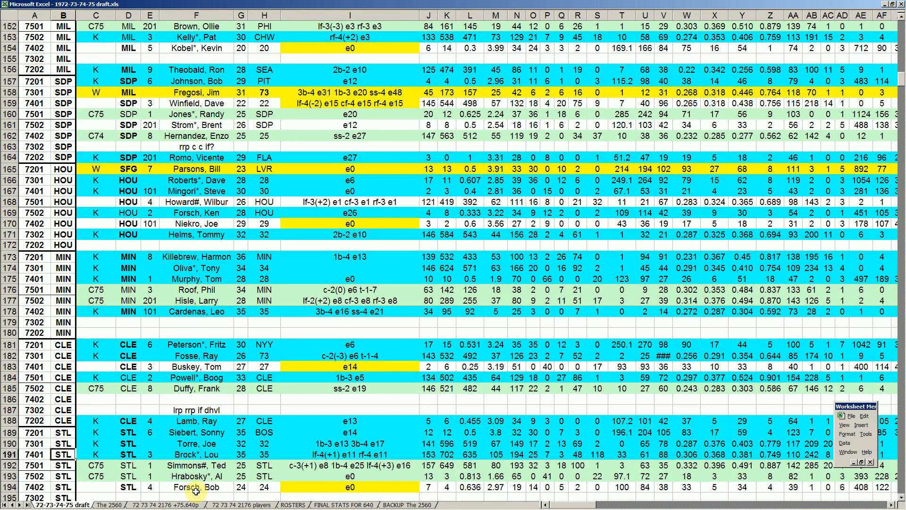
click(196, 454)
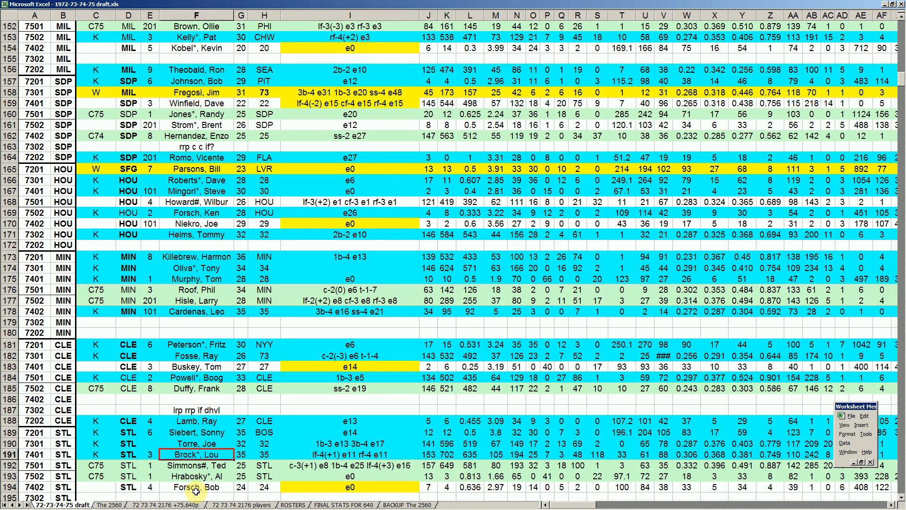
click(196, 443)
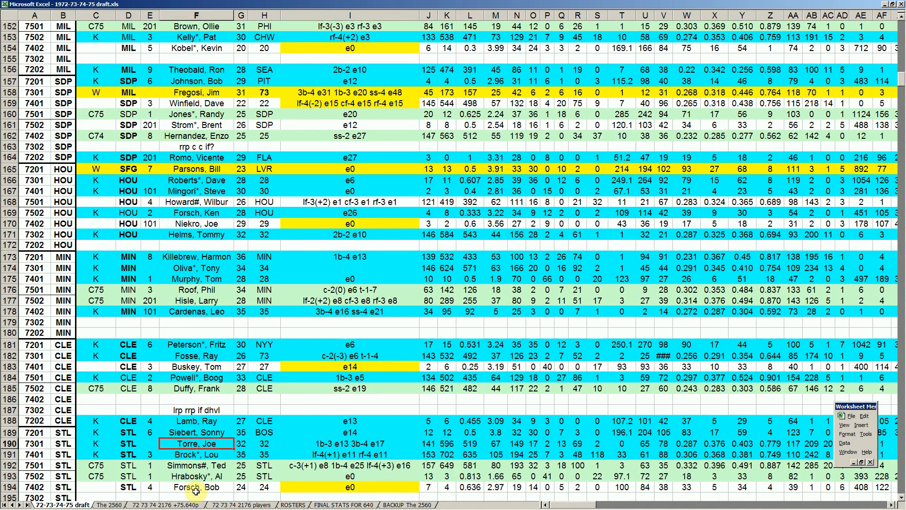
click(197, 454)
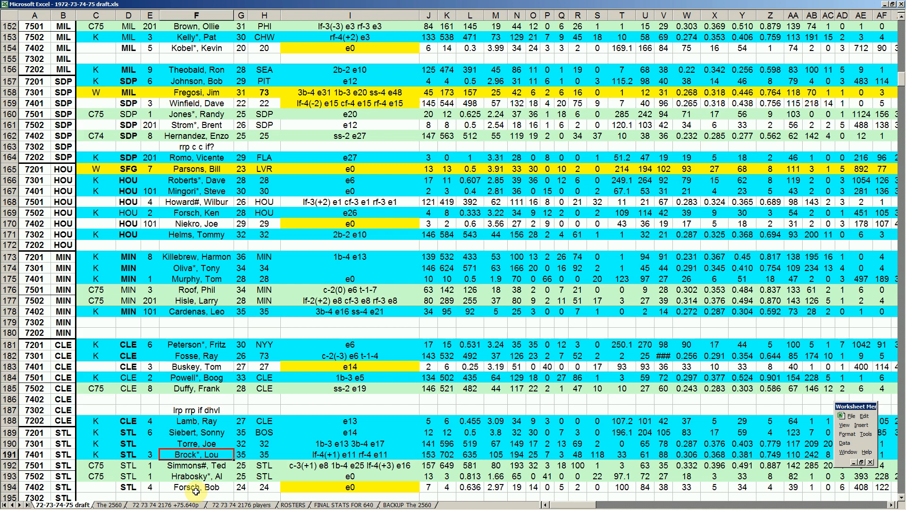
click(197, 465)
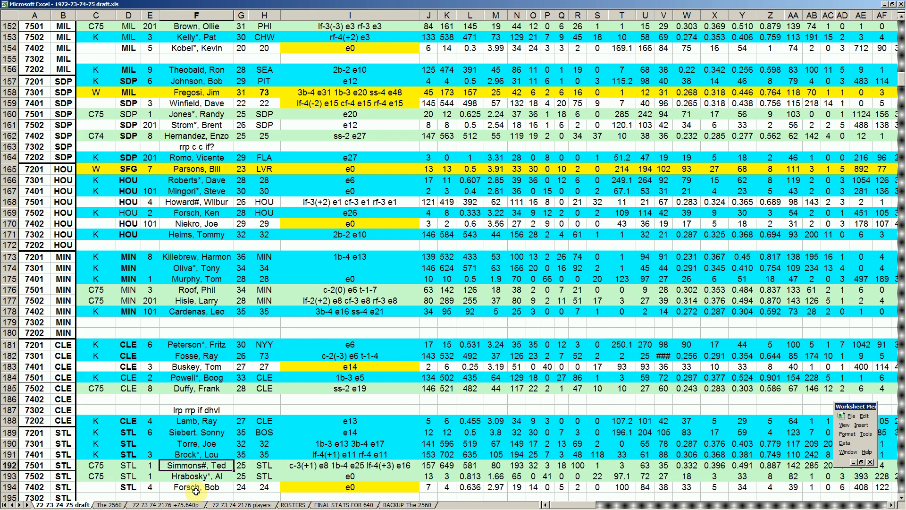
click(197, 476)
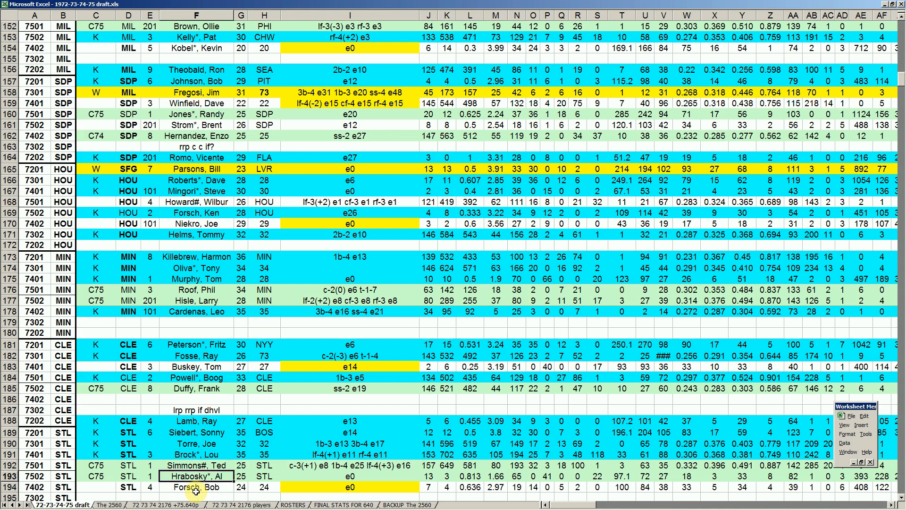
click(196, 444)
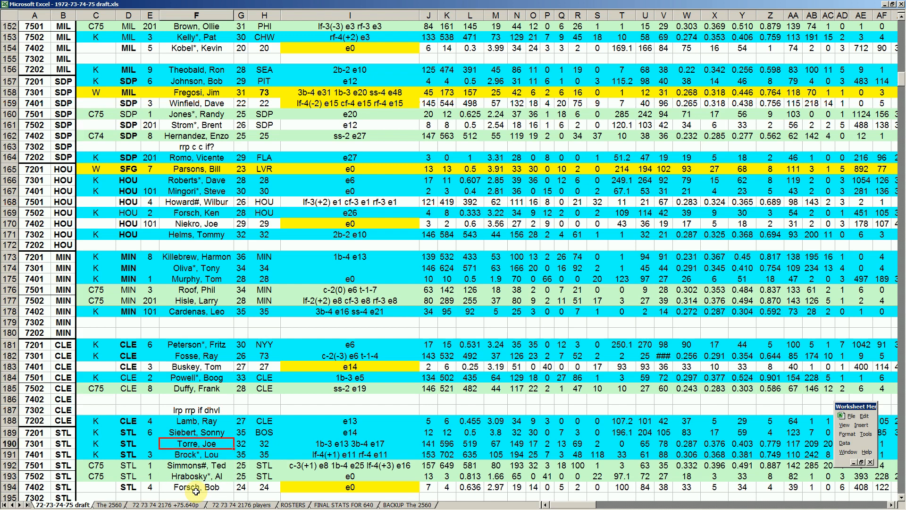
click(197, 433)
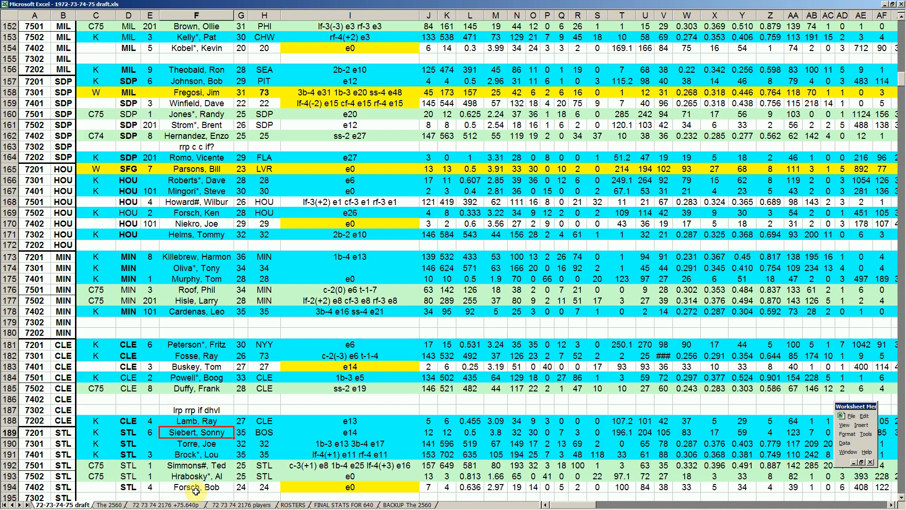
scroll(down, 3)
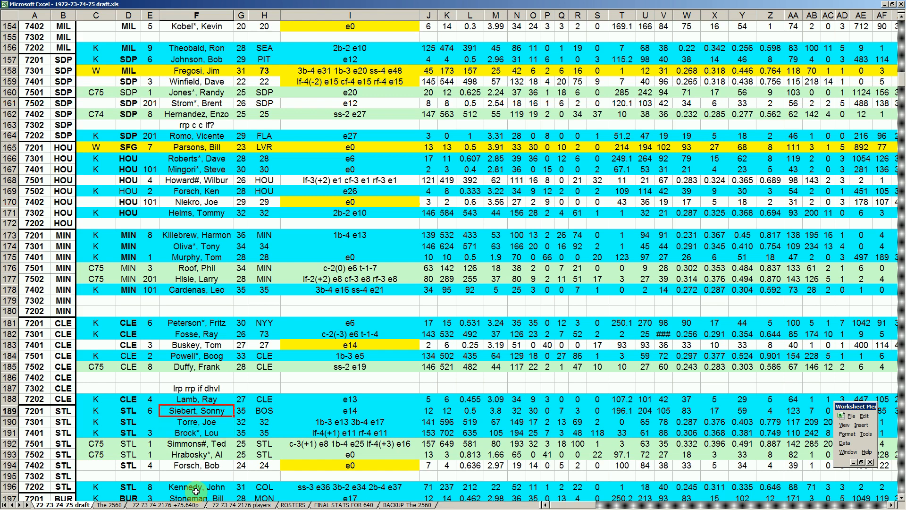
click(197, 455)
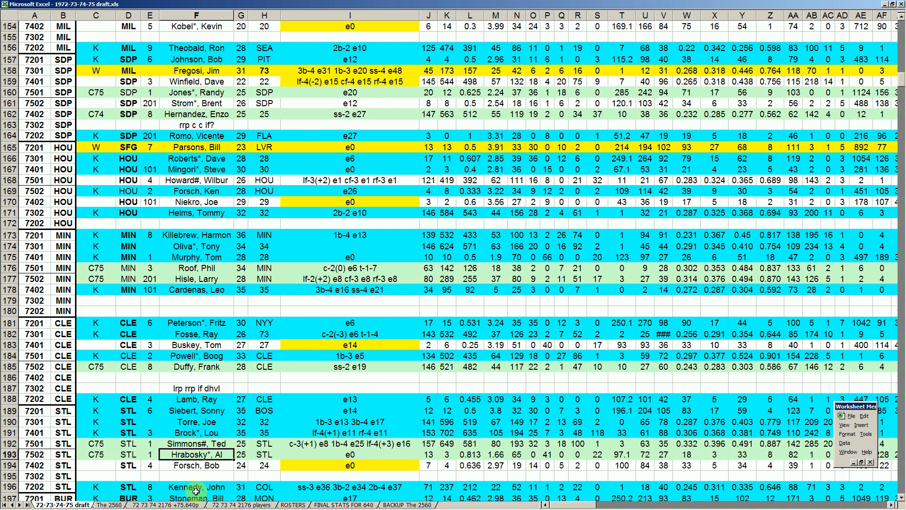
scroll(down, 3)
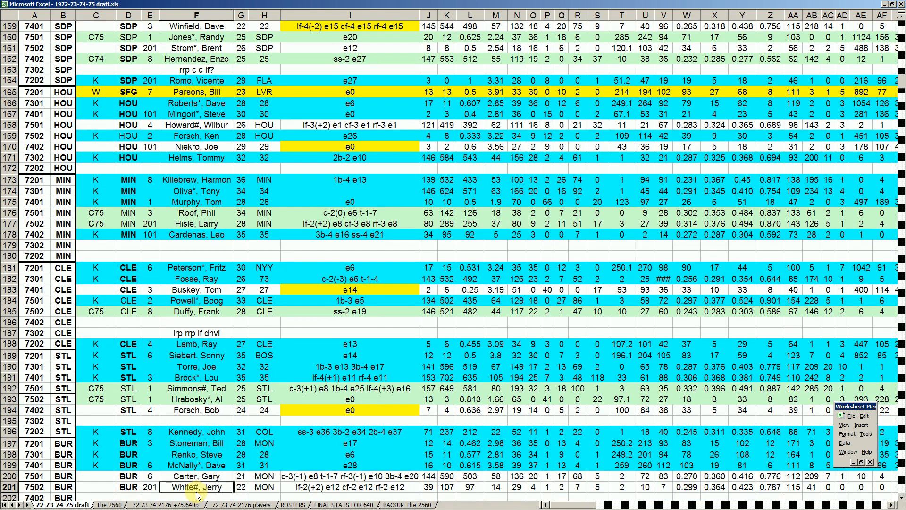
scroll(down, 3)
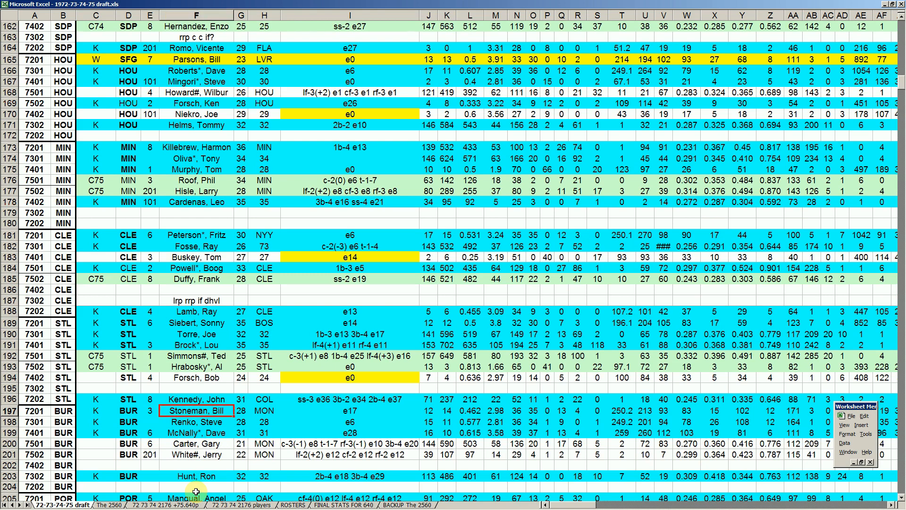
click(197, 486)
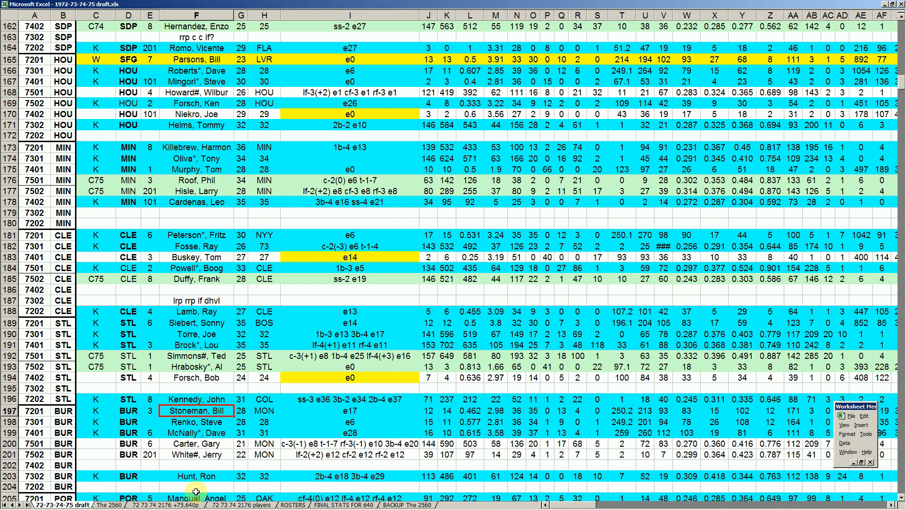
click(196, 399)
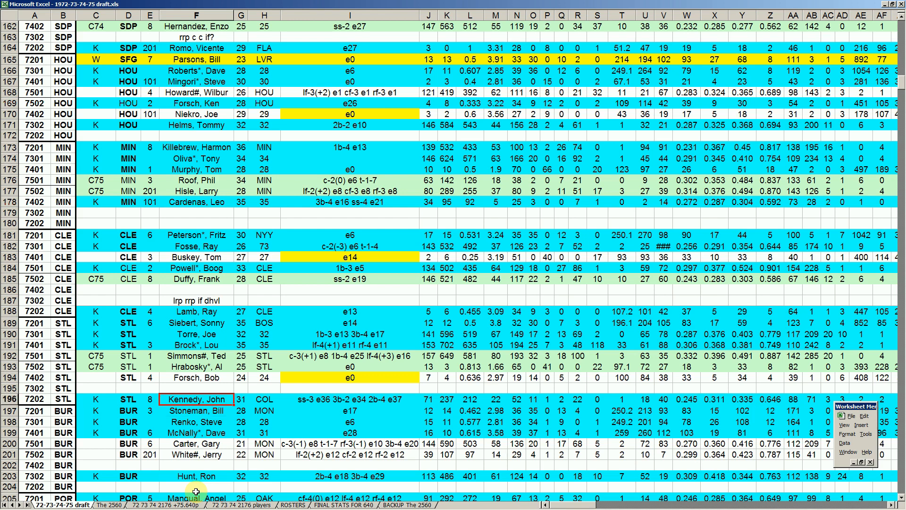
click(197, 432)
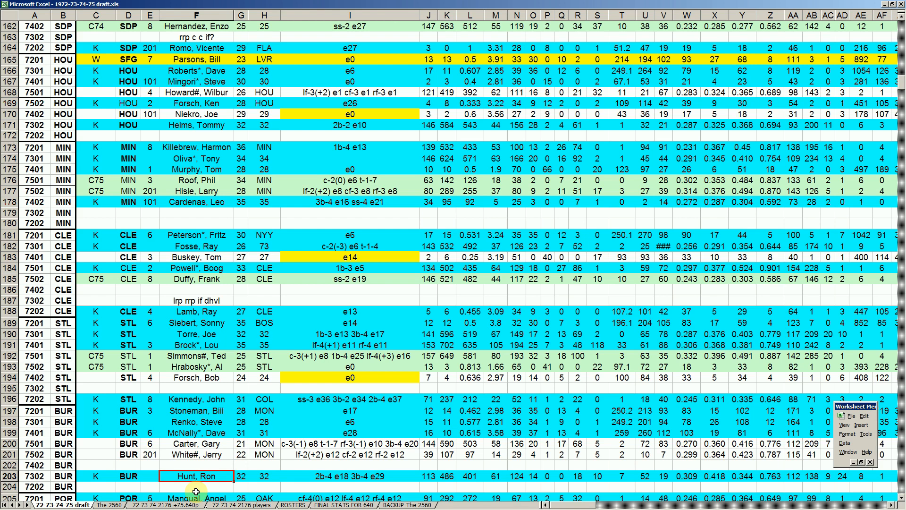
click(198, 465)
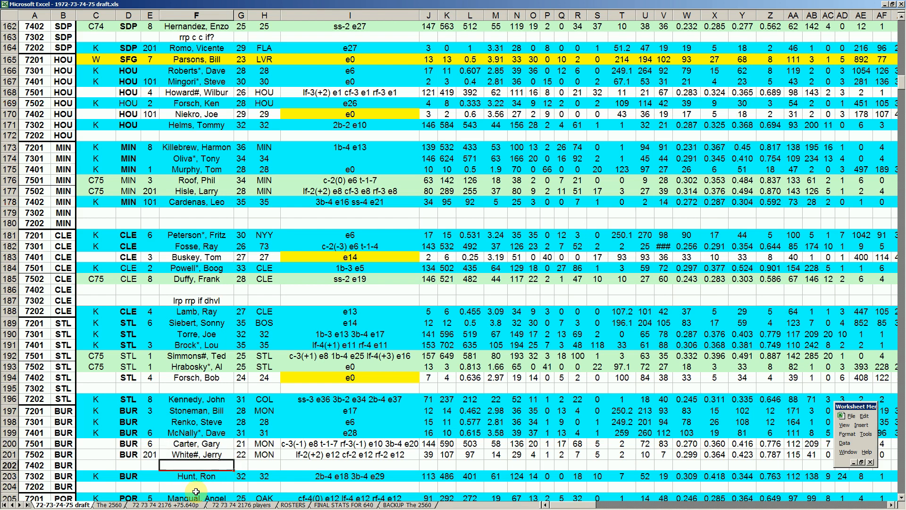
click(149, 410)
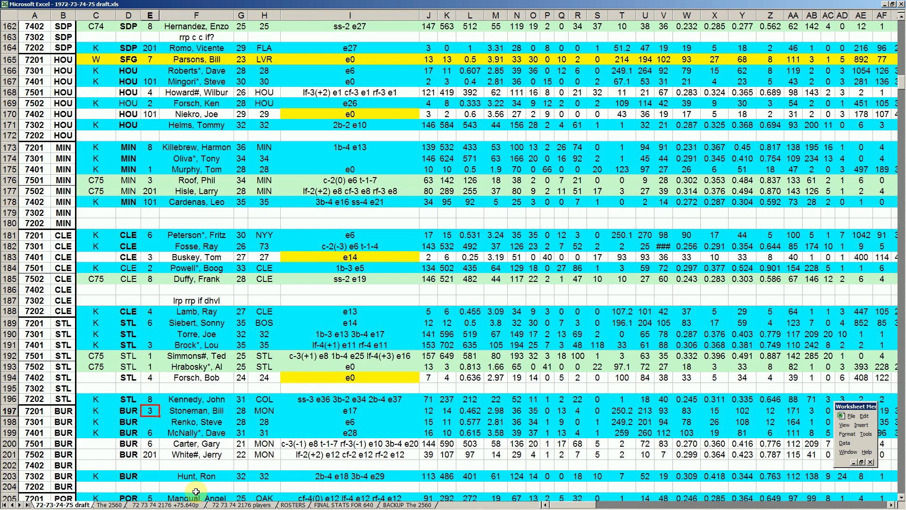
click(197, 454)
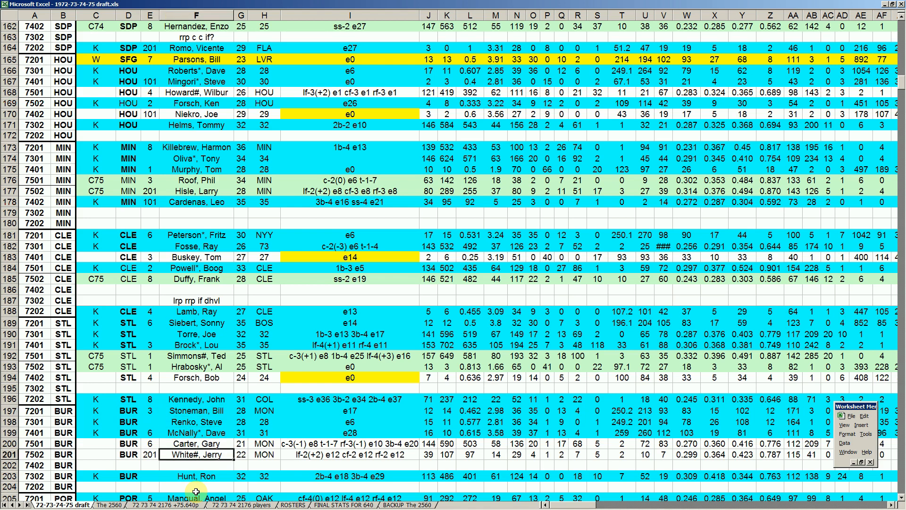
click(196, 476)
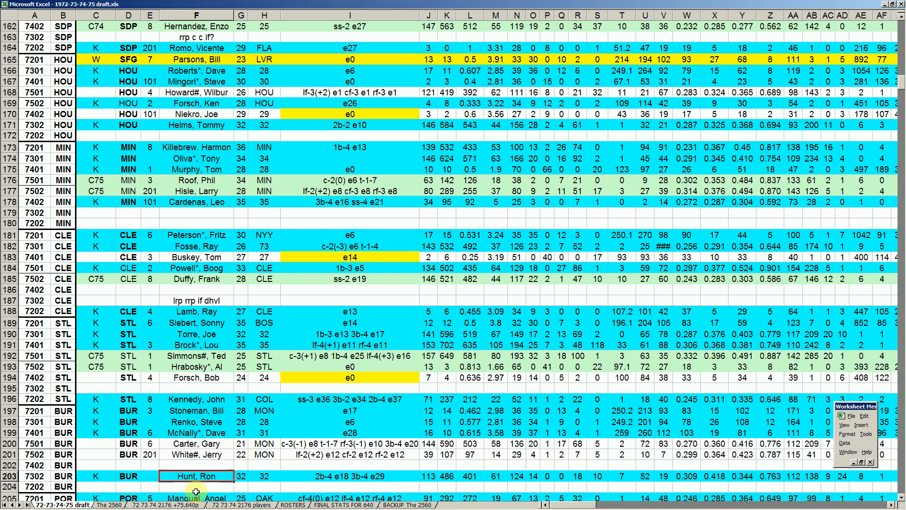
click(129, 486)
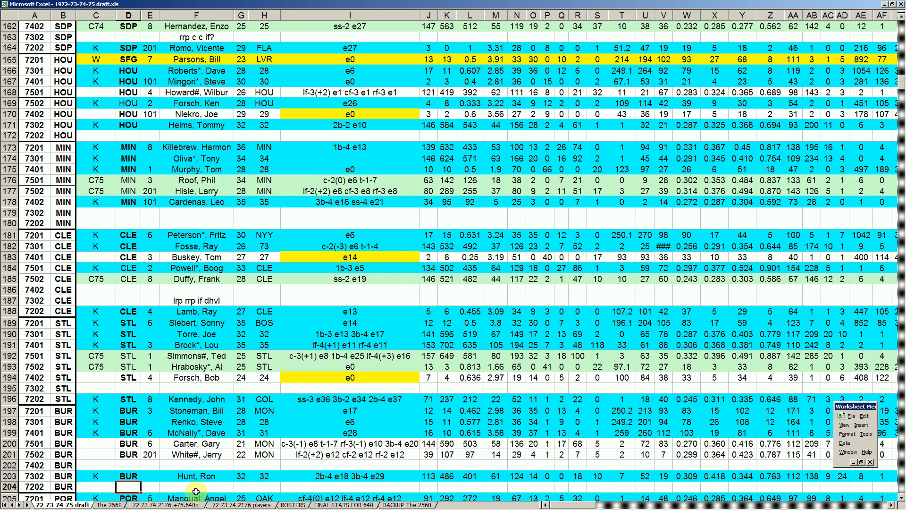
click(196, 486)
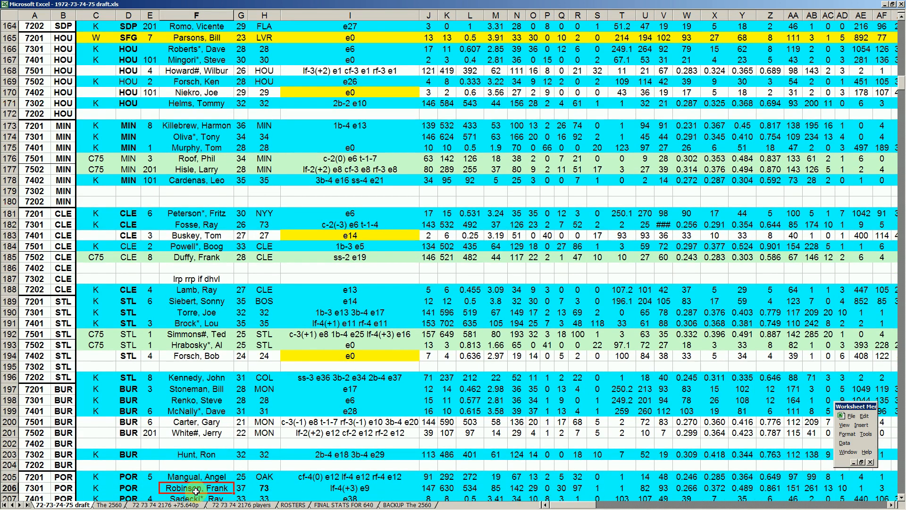
click(196, 422)
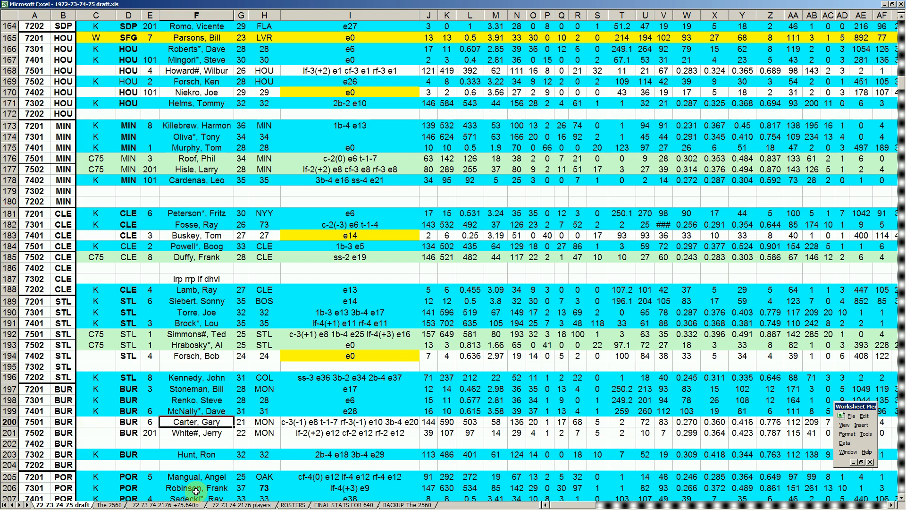
click(196, 433)
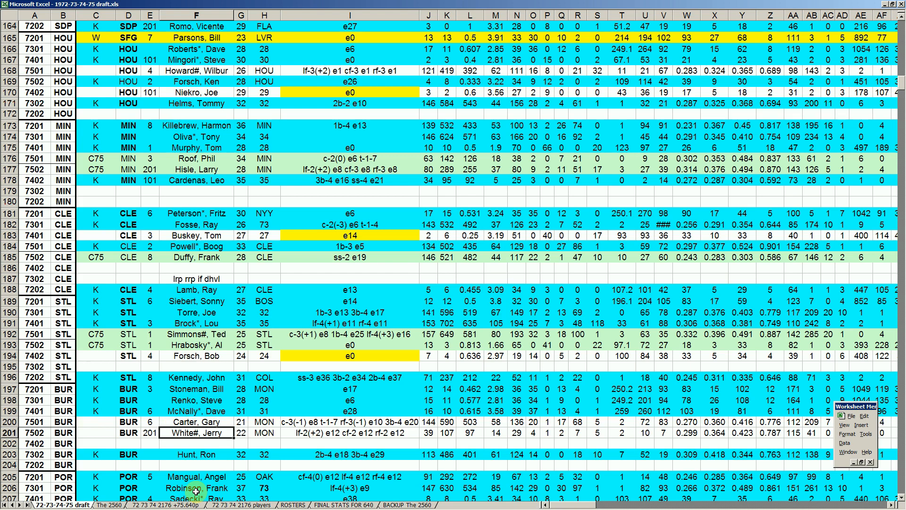
click(197, 443)
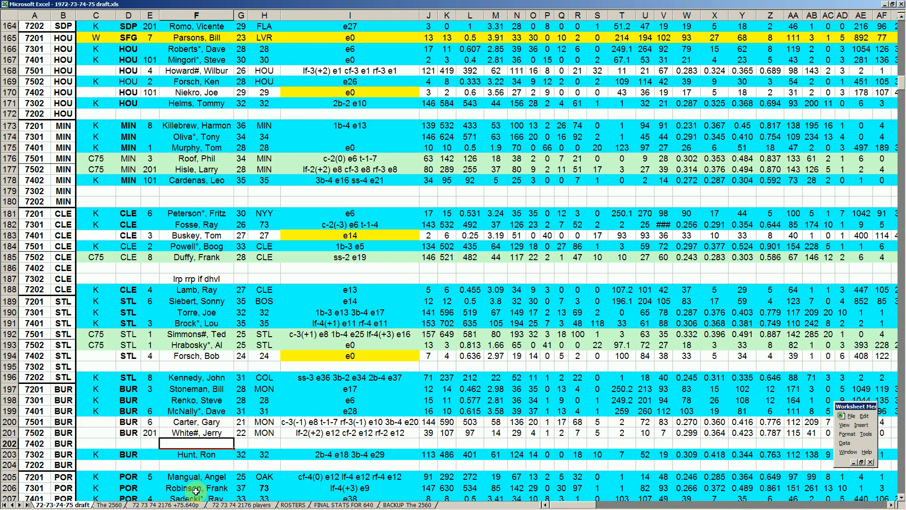
scroll(down, 3)
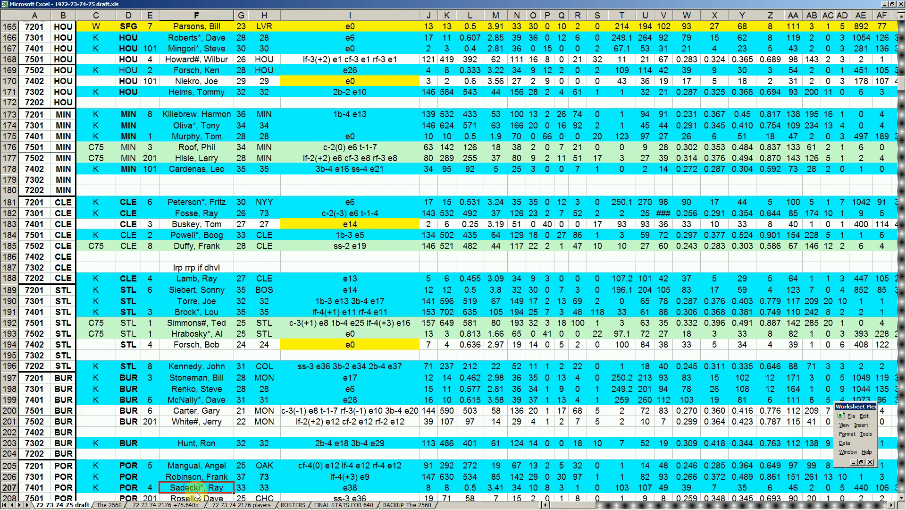
scroll(down, 3)
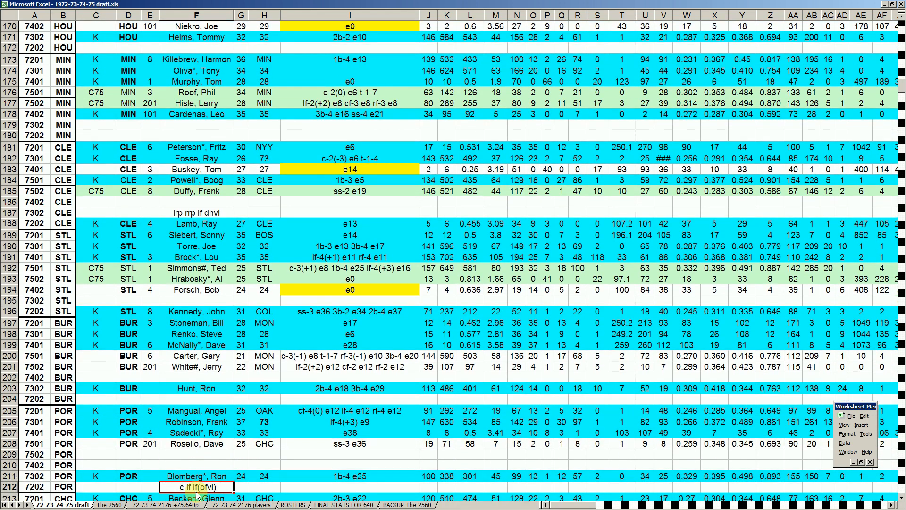
click(196, 432)
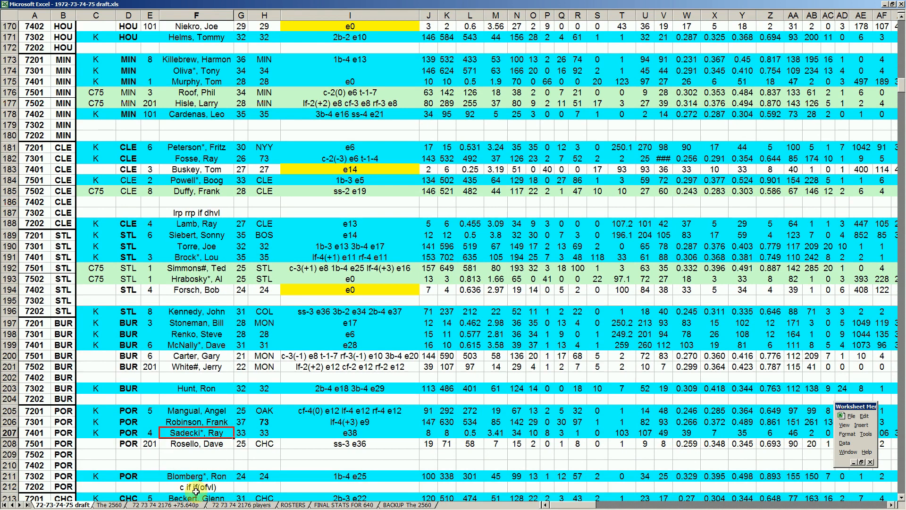
click(196, 399)
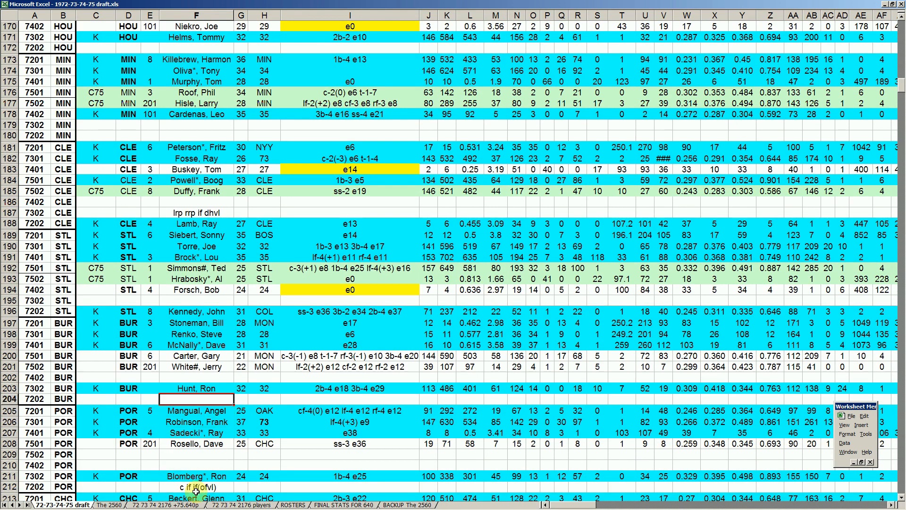
click(196, 411)
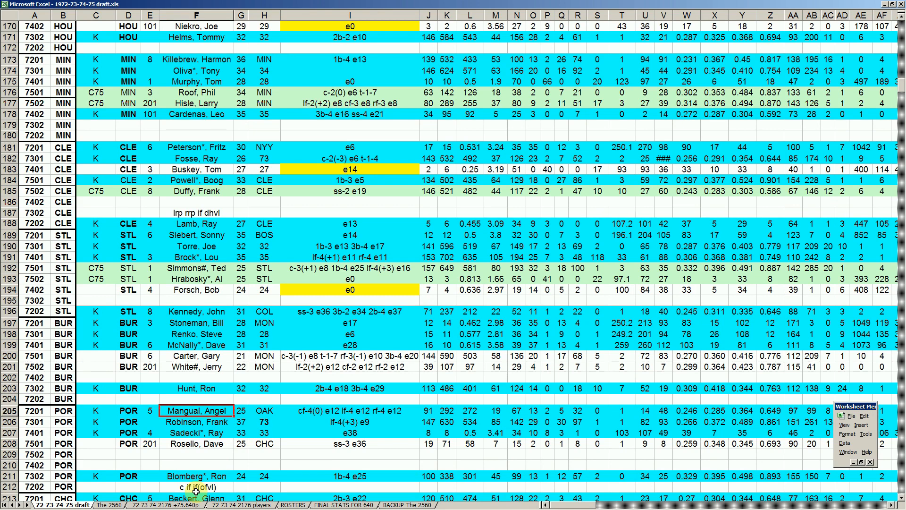
click(547, 411)
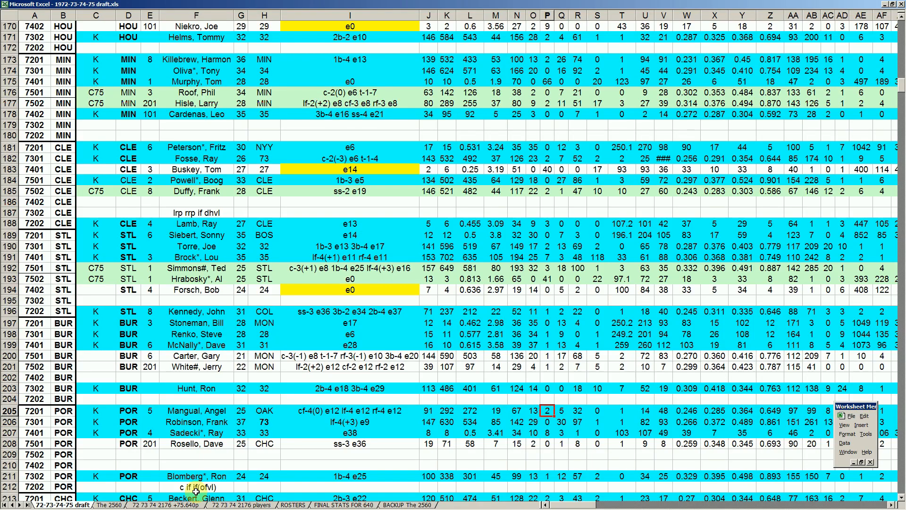
click(265, 411)
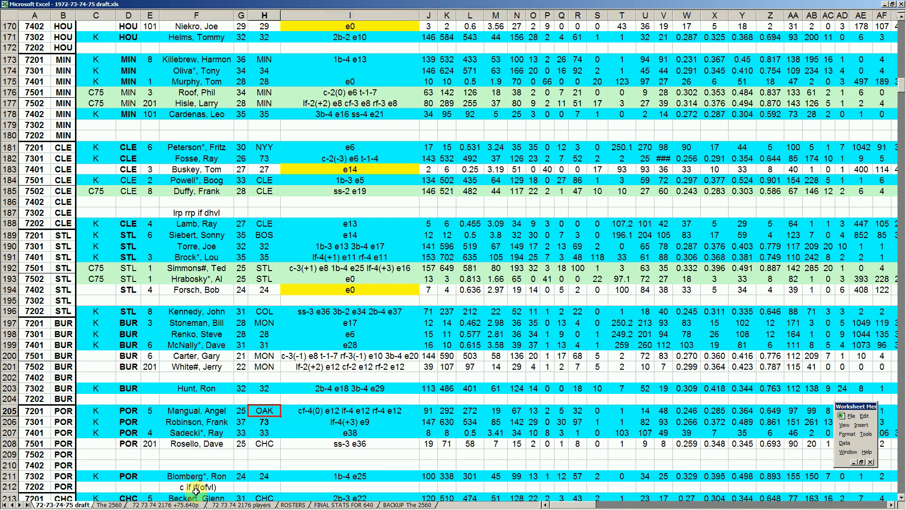
click(196, 411)
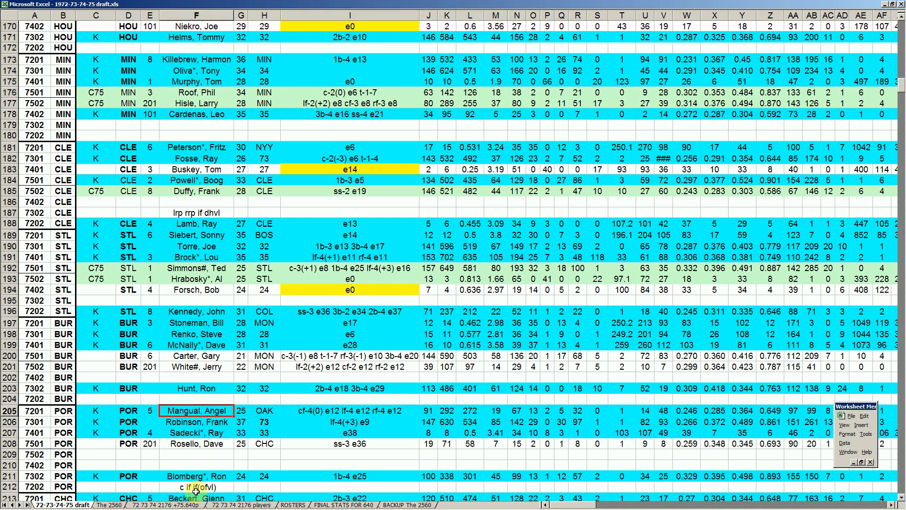
click(196, 465)
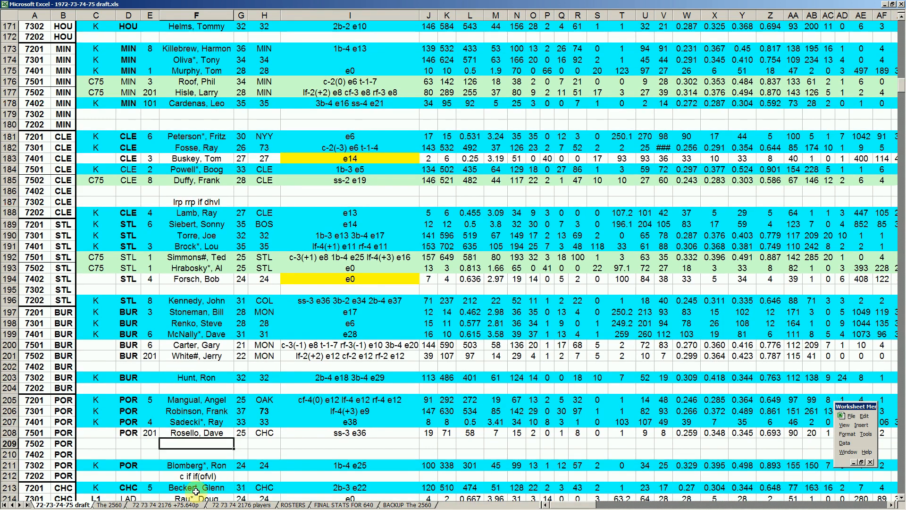
click(196, 356)
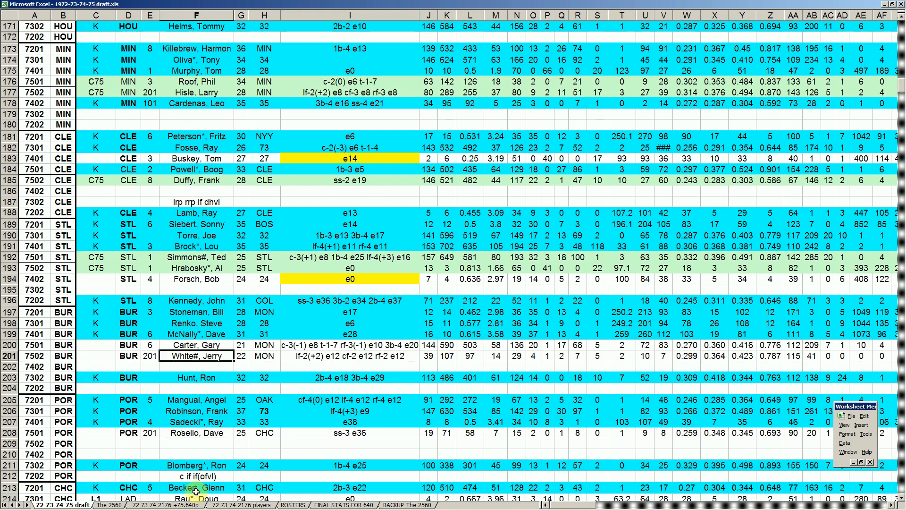
click(196, 201)
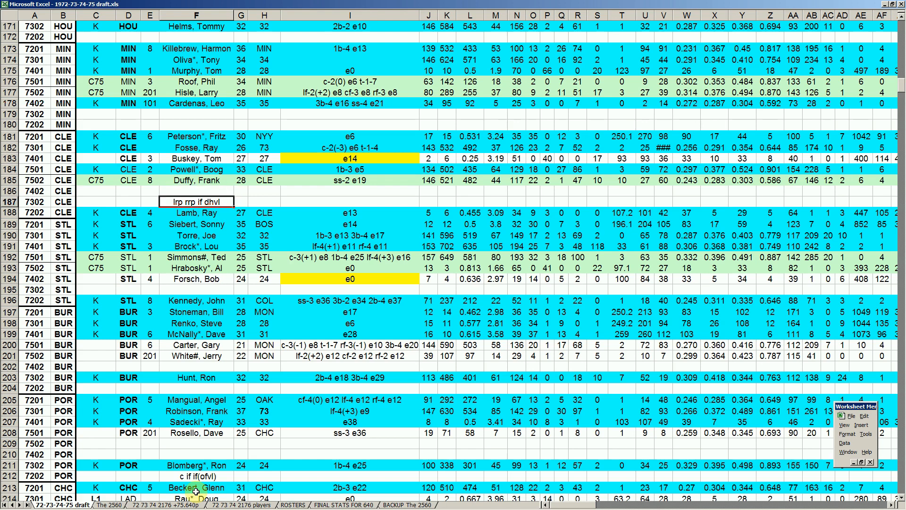
scroll(up, 3)
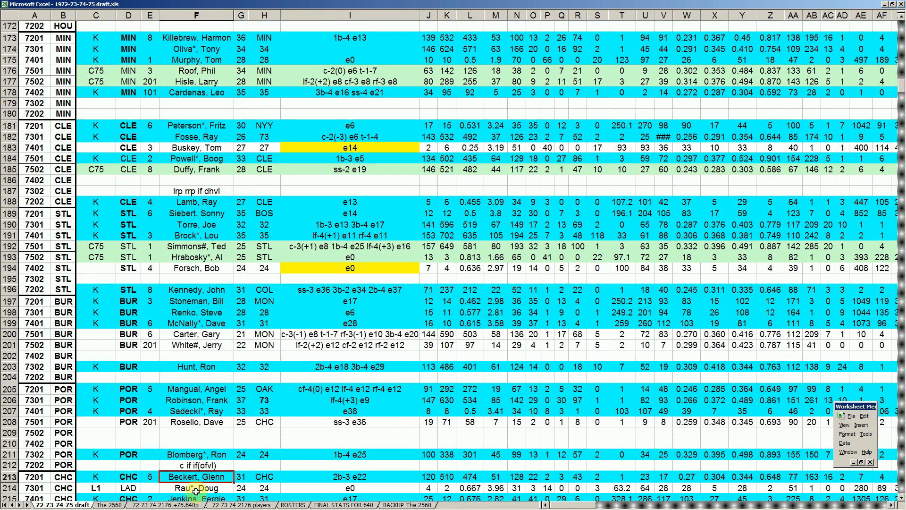
click(197, 466)
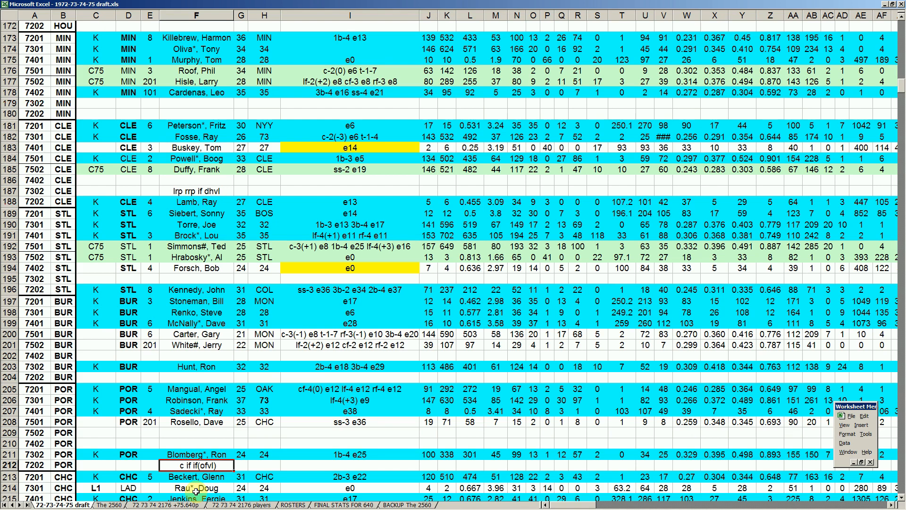
click(197, 476)
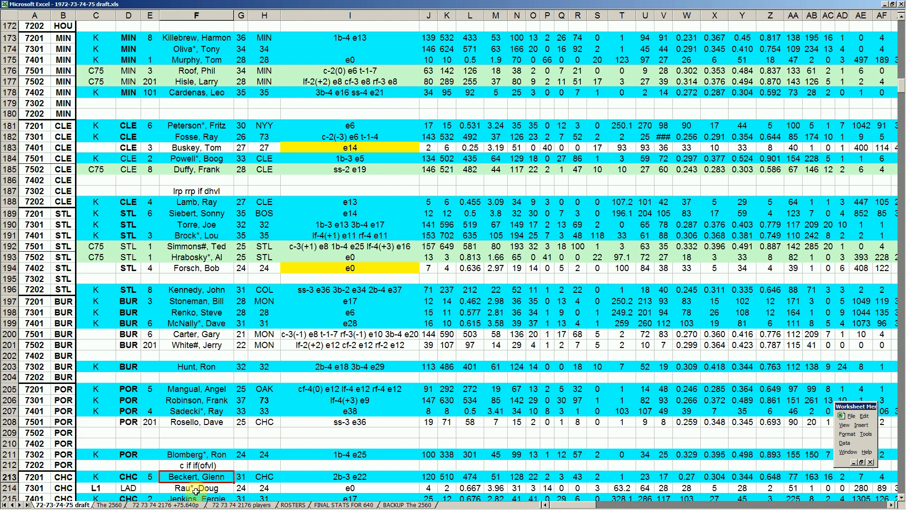
scroll(down, 3)
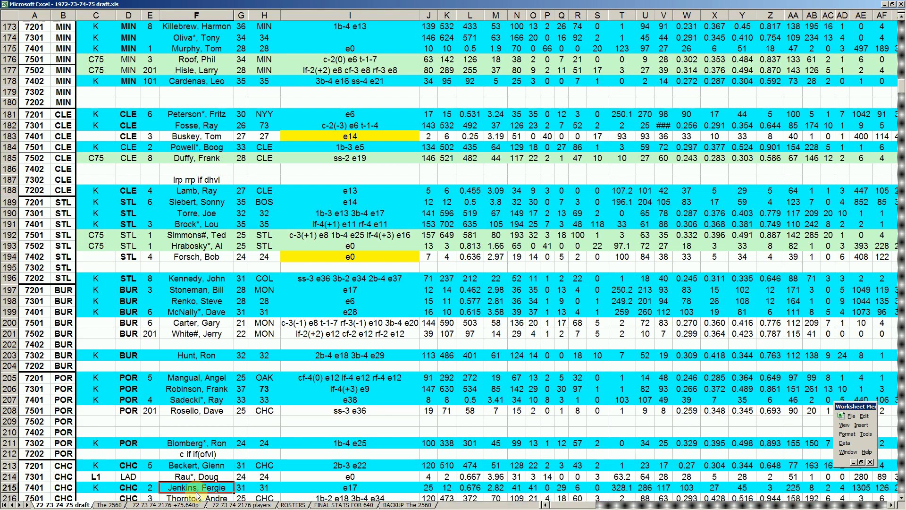
scroll(down, 3)
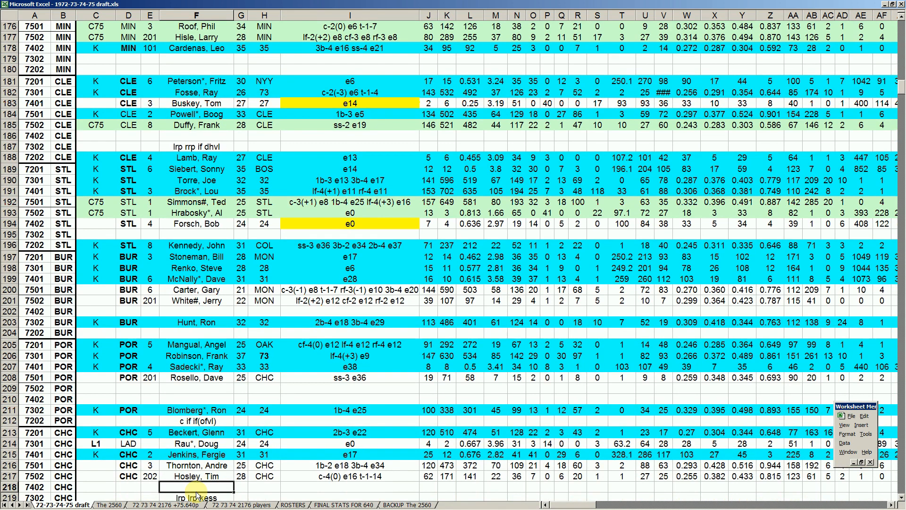
scroll(down, 3)
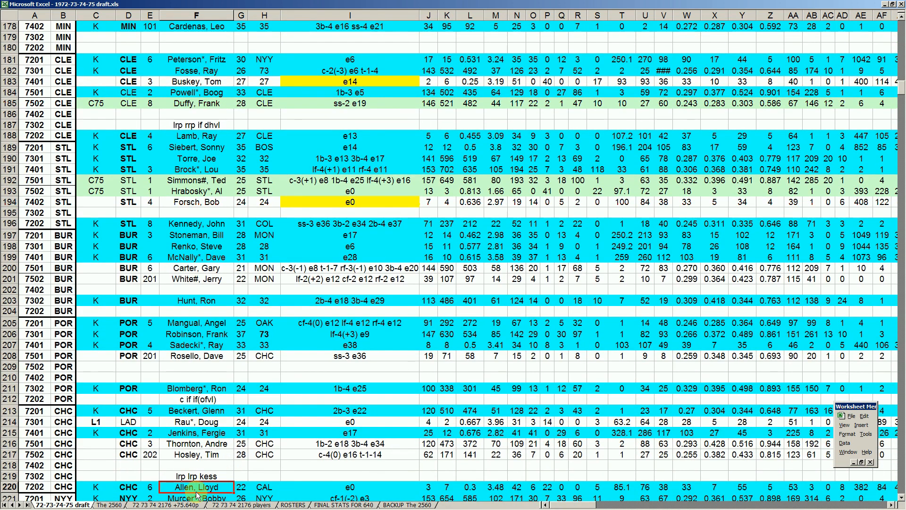
click(196, 444)
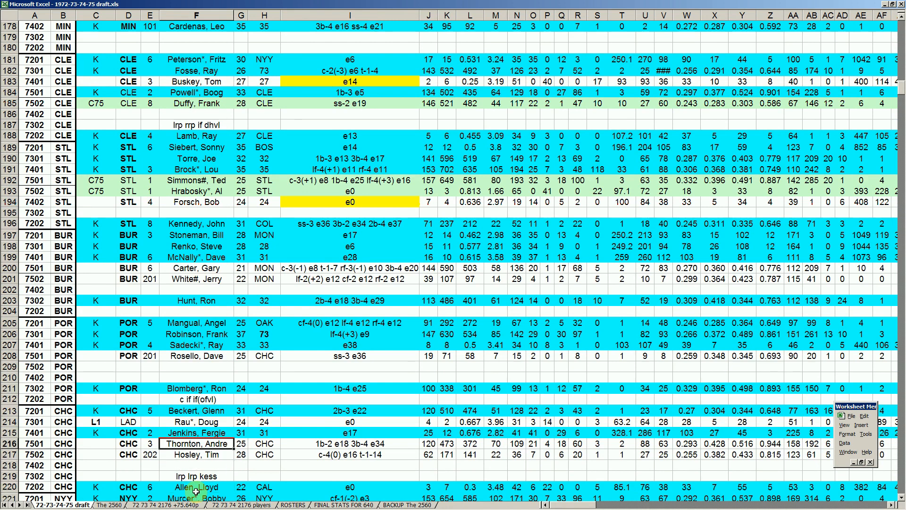
click(197, 422)
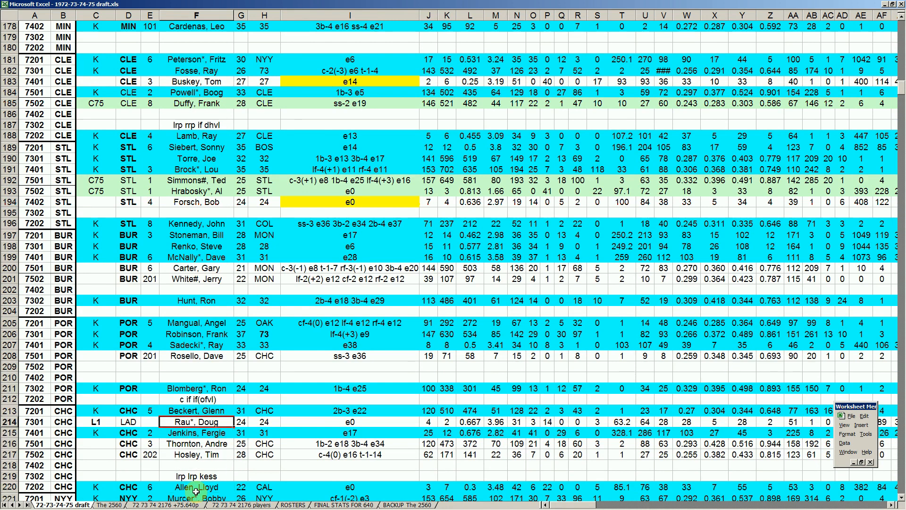
click(197, 433)
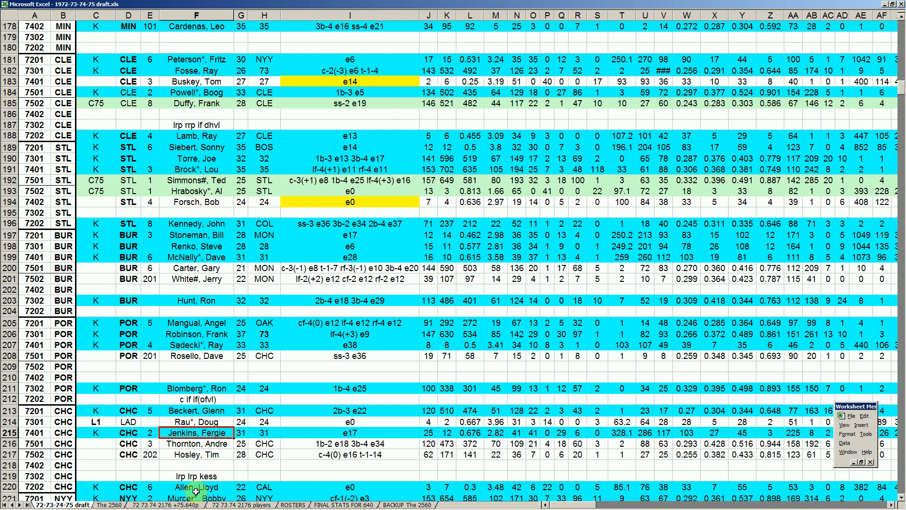
click(196, 454)
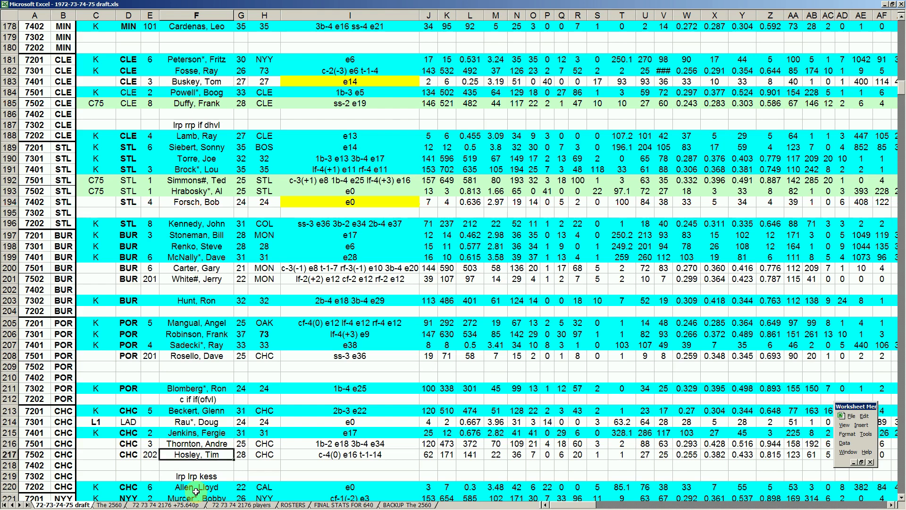
click(196, 433)
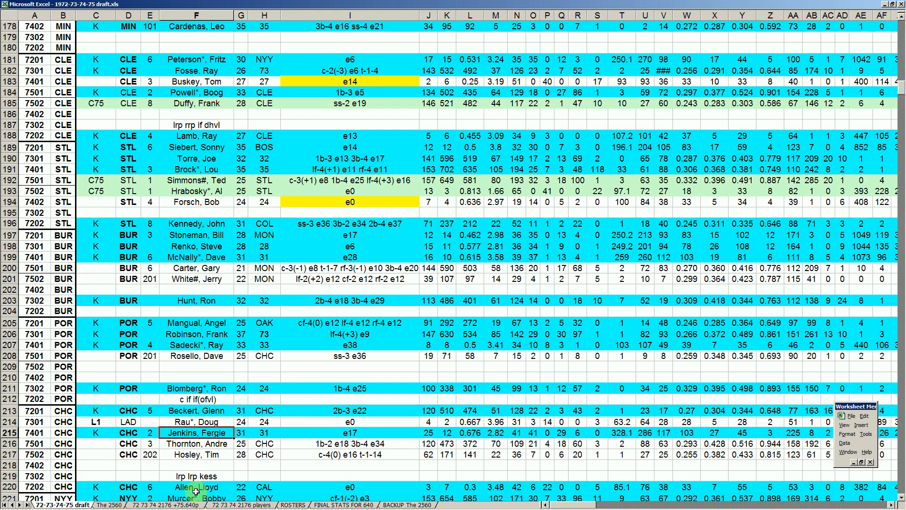
click(197, 421)
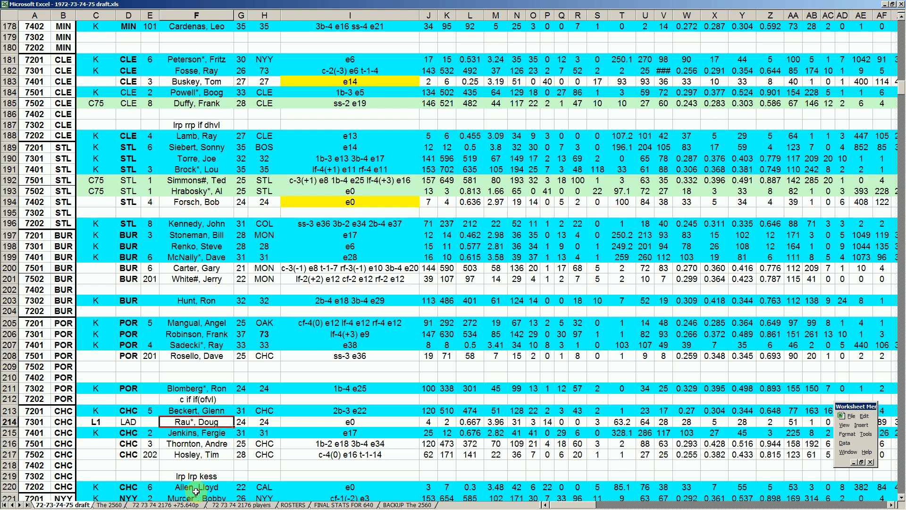
click(196, 411)
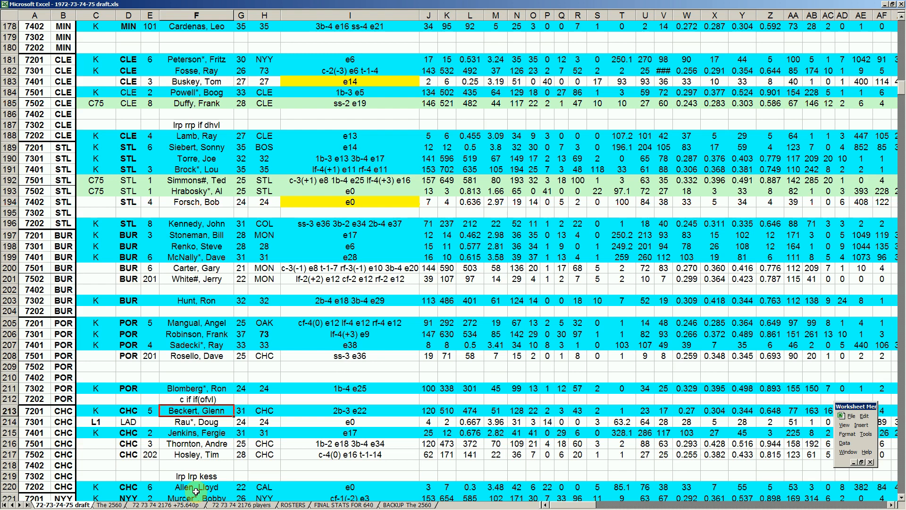
click(196, 422)
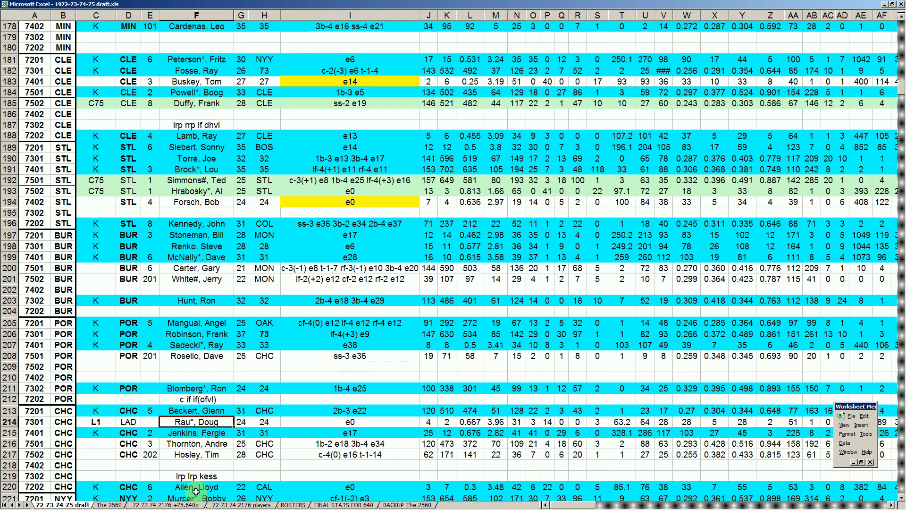
click(495, 422)
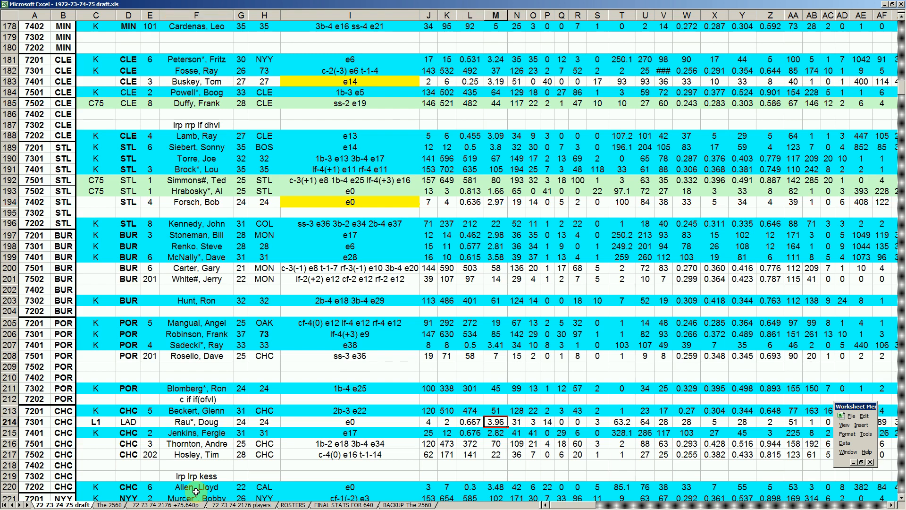
click(241, 421)
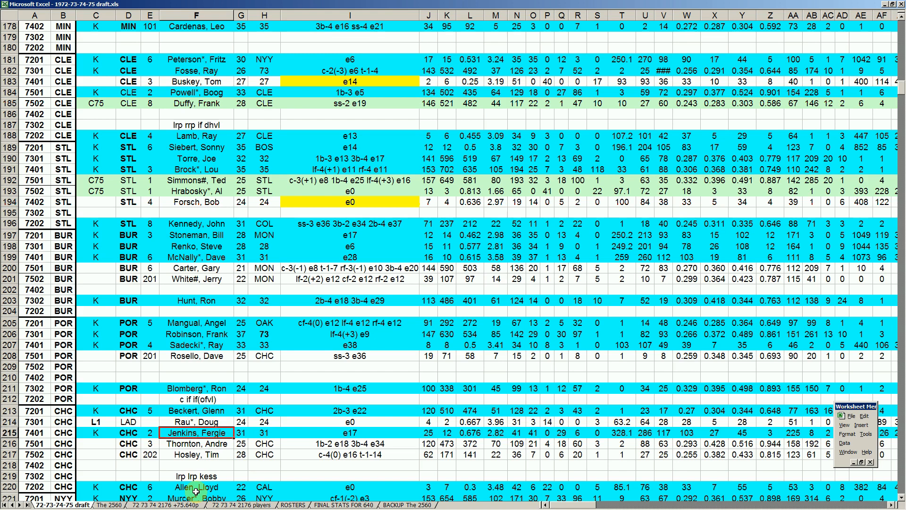
click(196, 465)
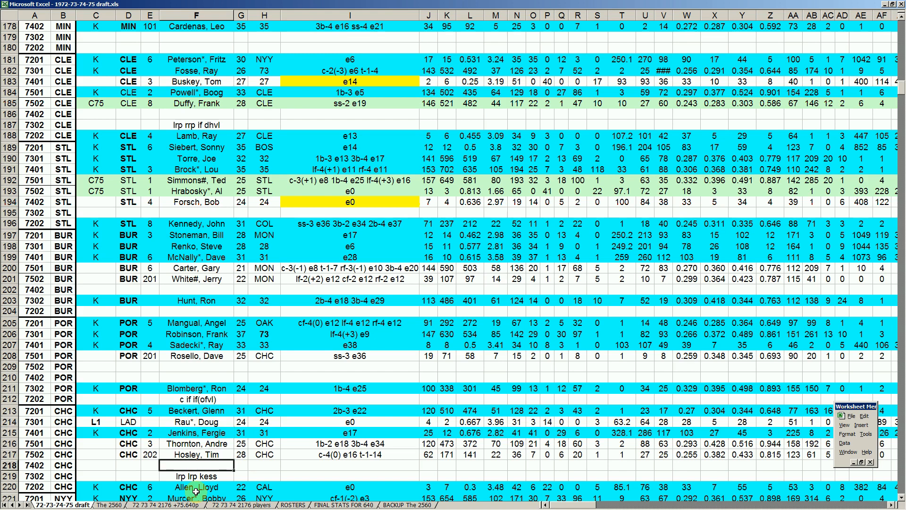
click(196, 476)
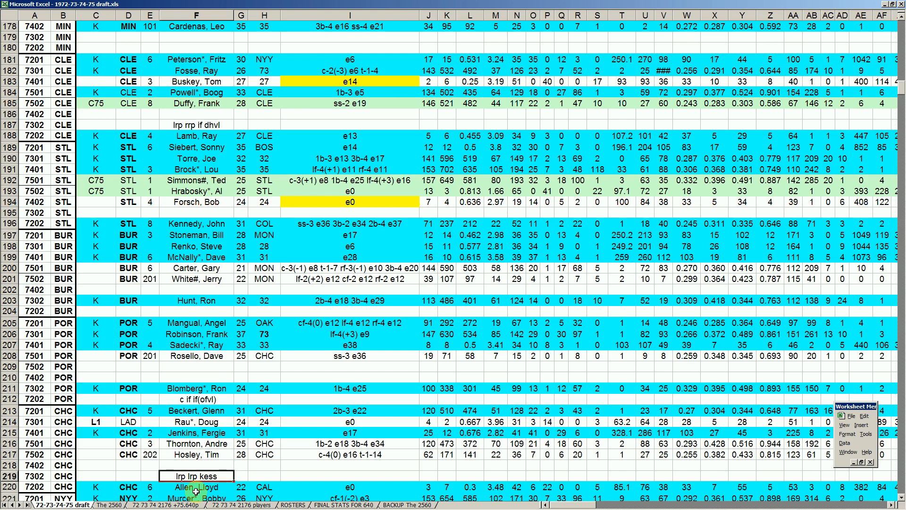
scroll(down, 3)
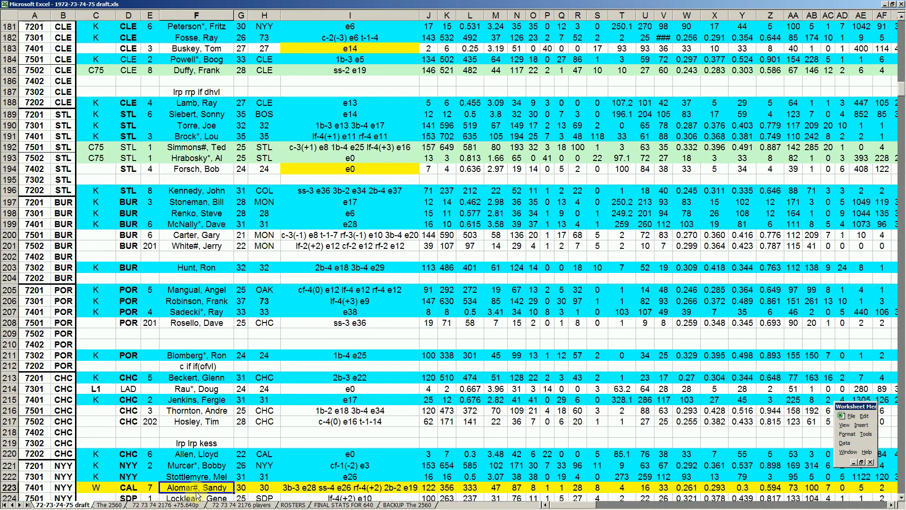
scroll(down, 3)
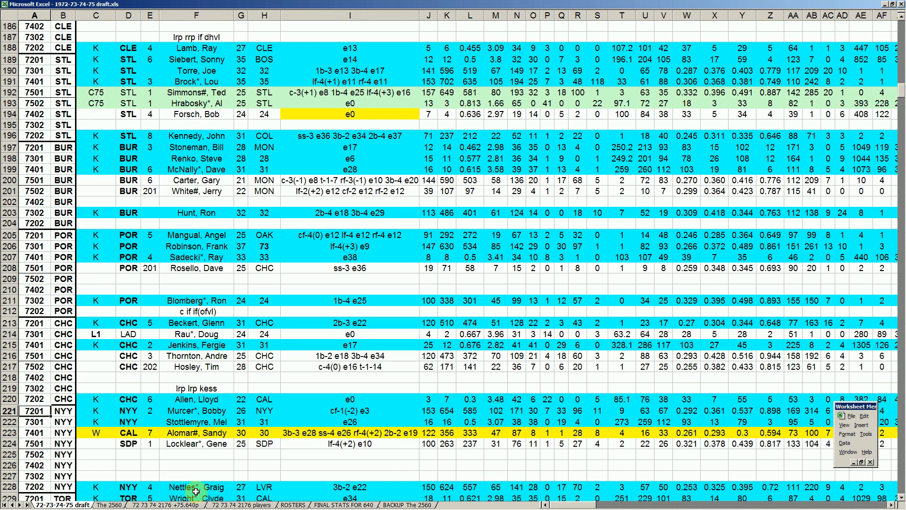
click(196, 487)
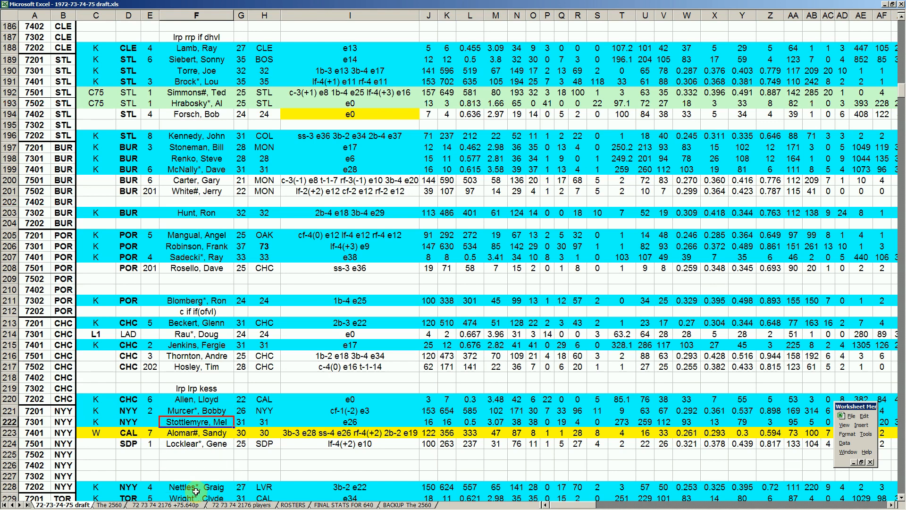
click(197, 432)
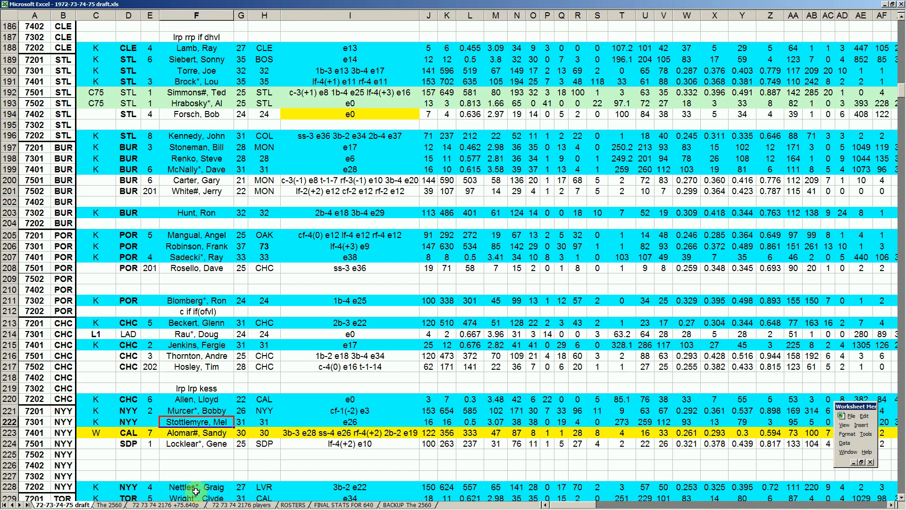
click(196, 433)
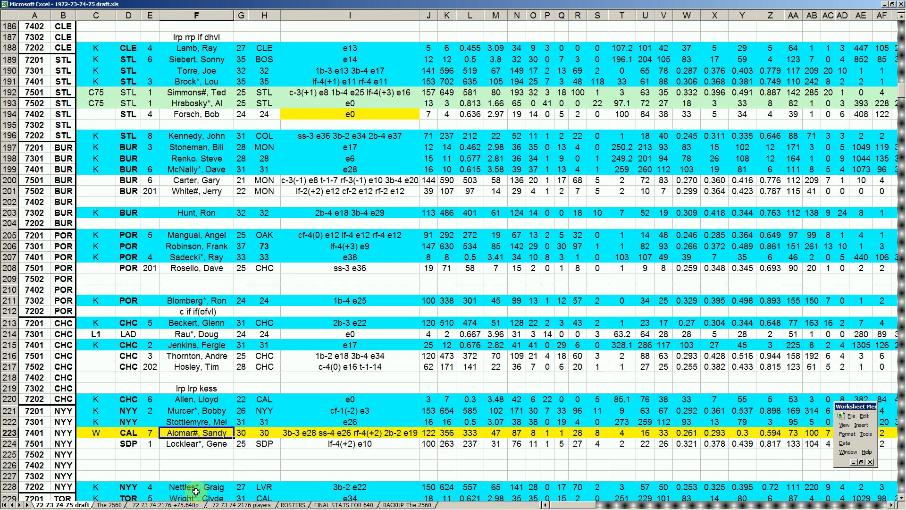
click(129, 443)
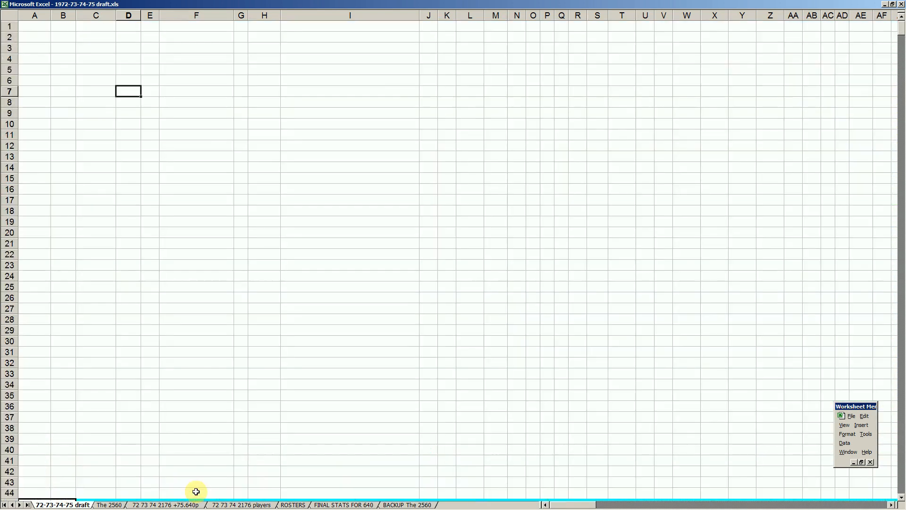
scroll(down, 3)
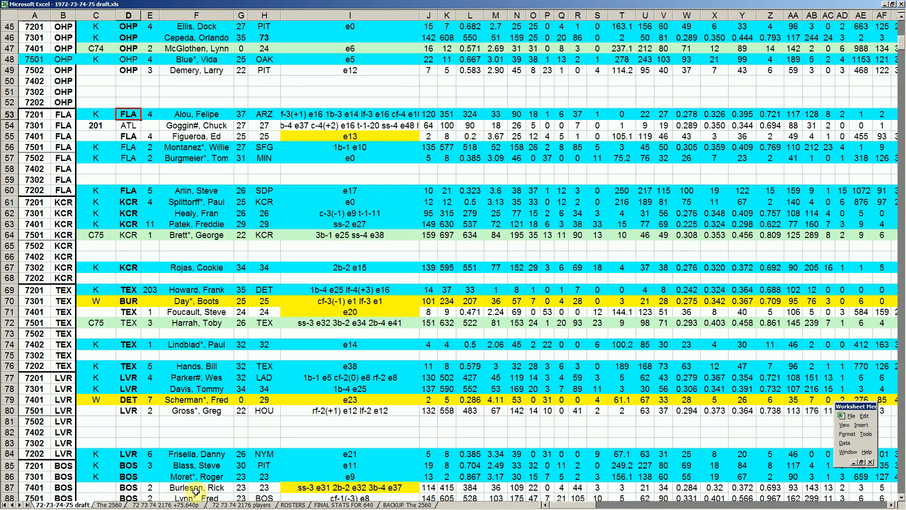
click(197, 136)
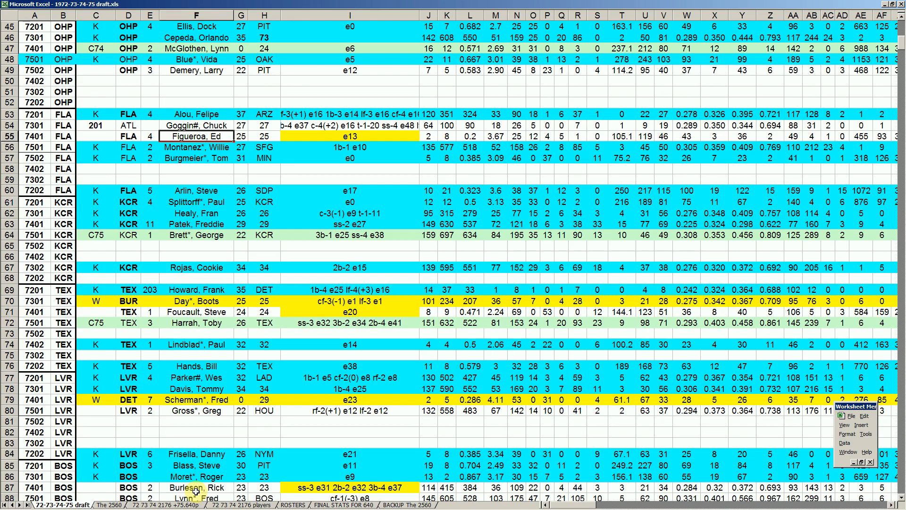
scroll(down, 3)
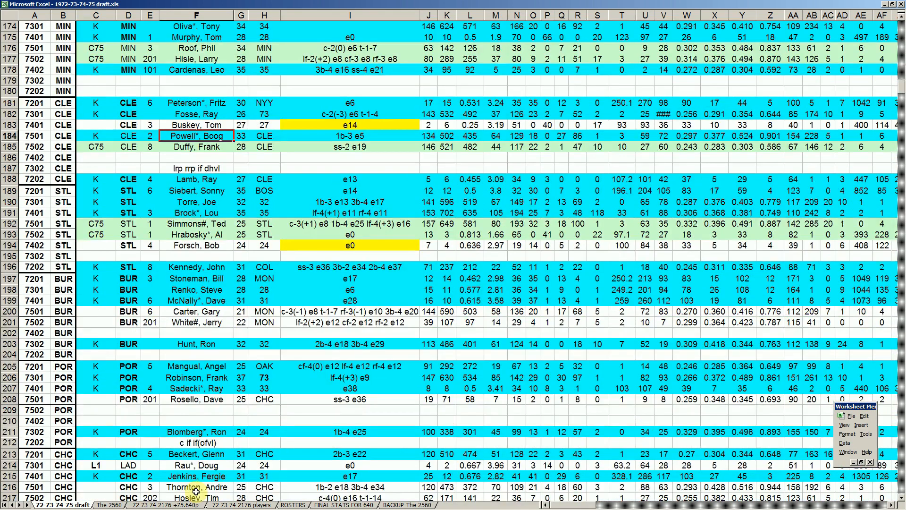
scroll(down, 3)
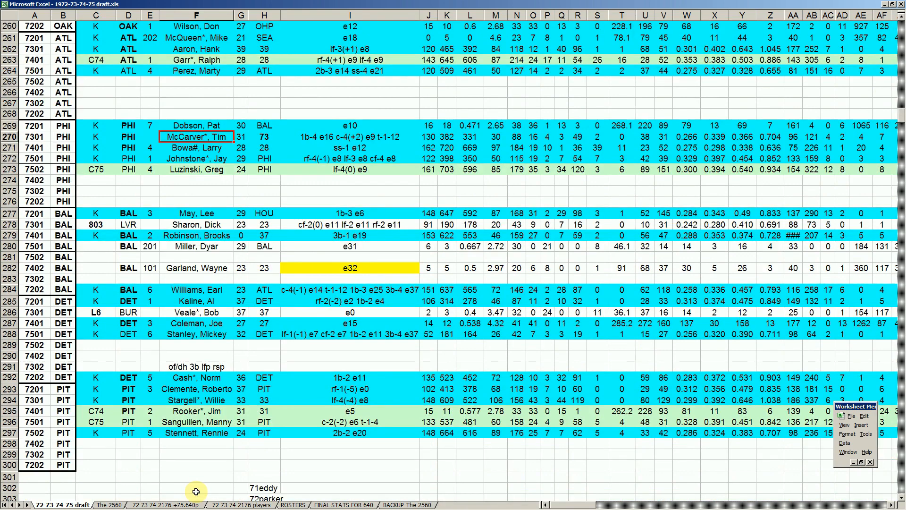
scroll(up, 3)
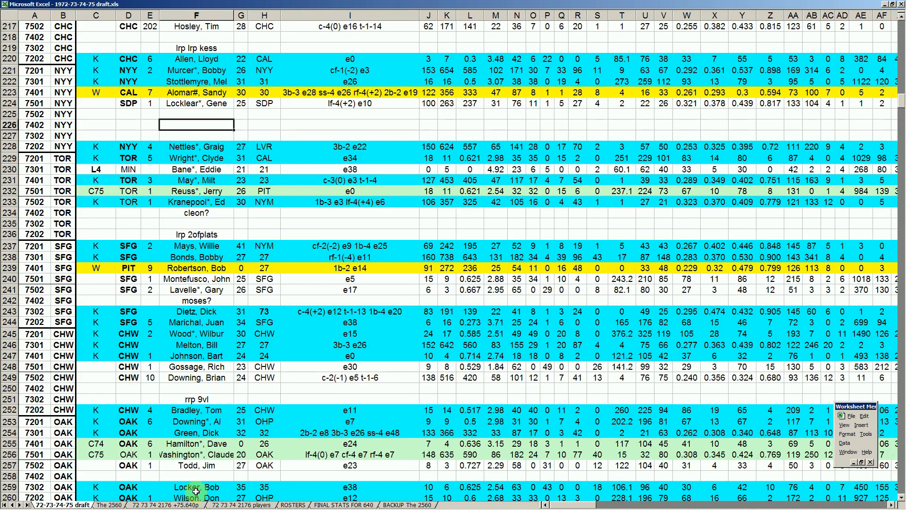
scroll(up, 3)
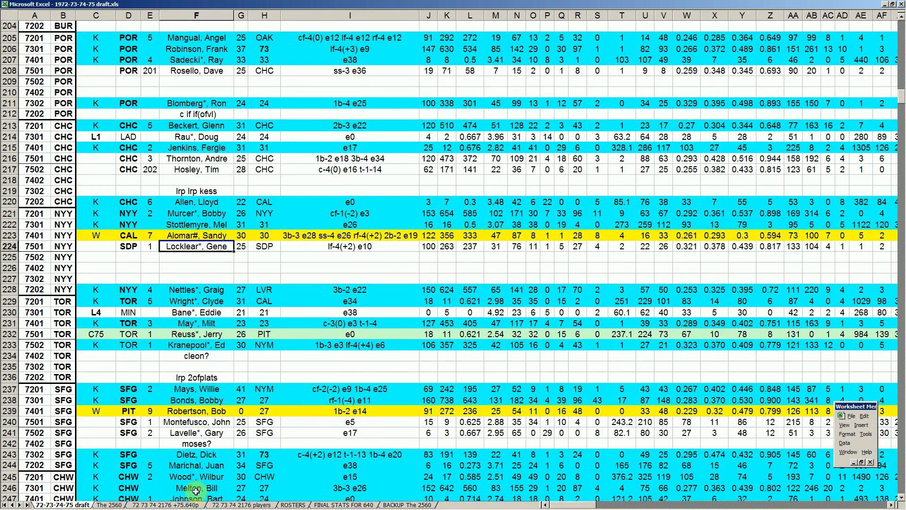
click(196, 257)
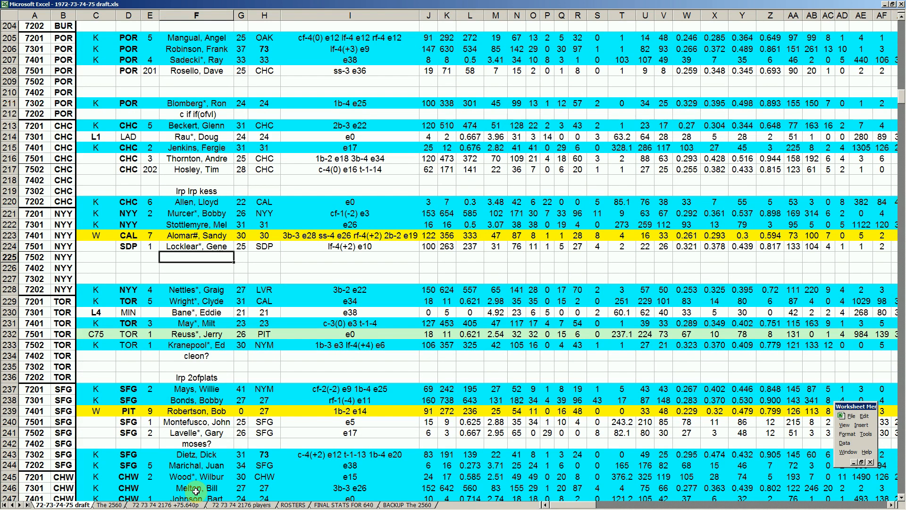
click(196, 245)
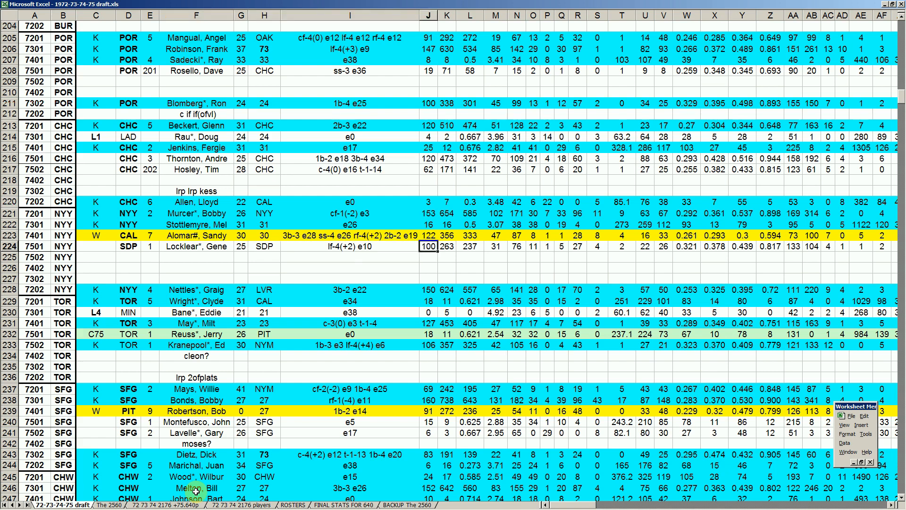
click(598, 247)
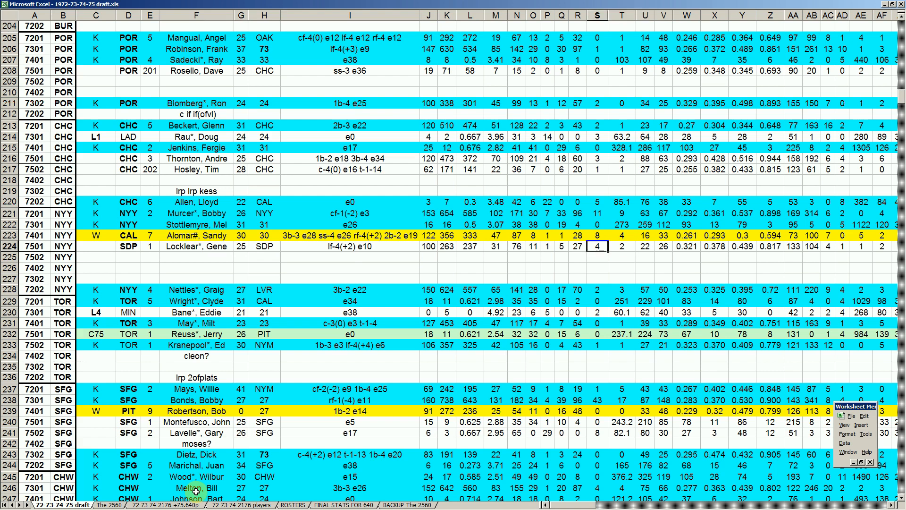
click(446, 247)
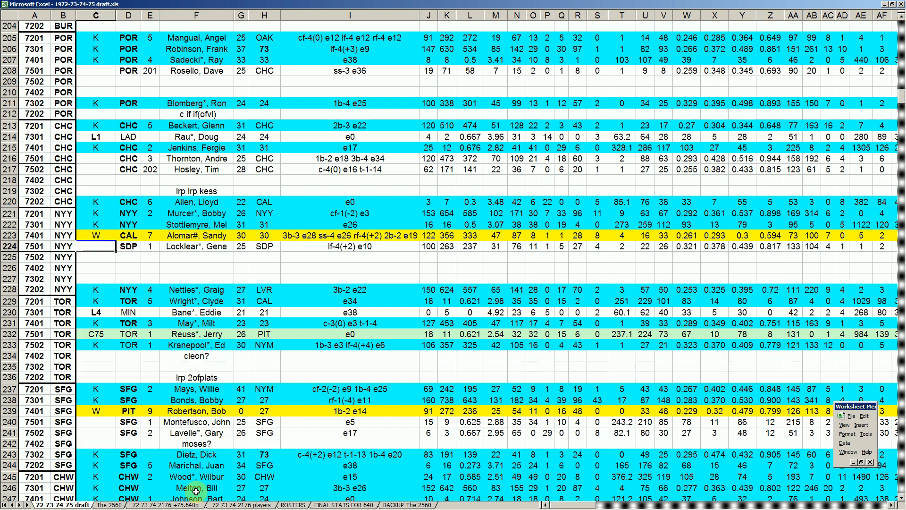
click(196, 245)
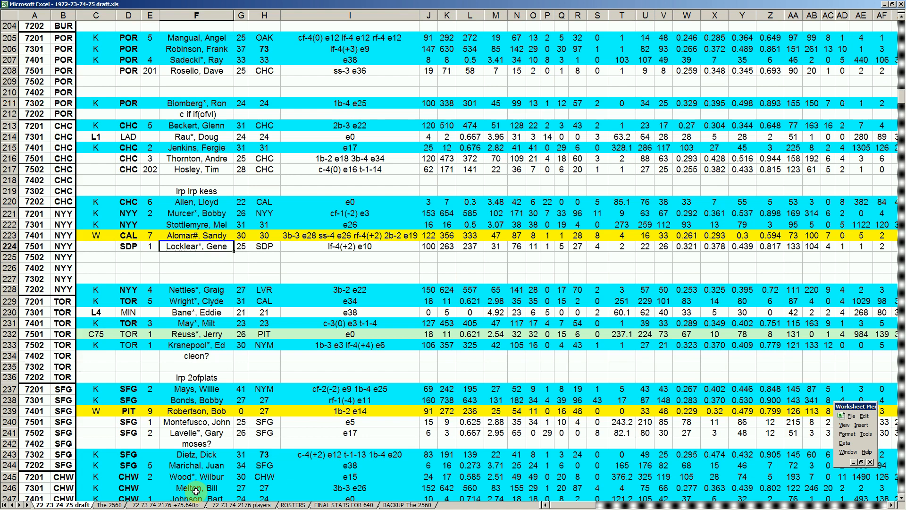
click(128, 246)
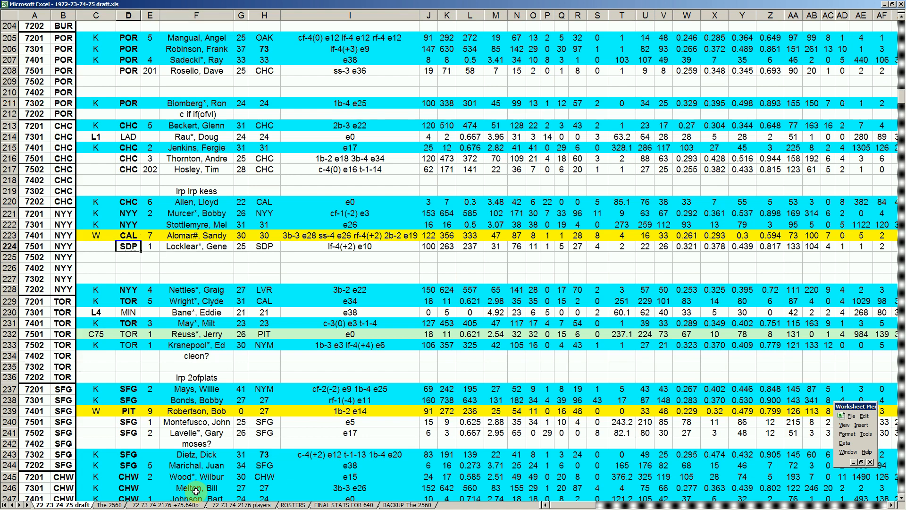
click(128, 366)
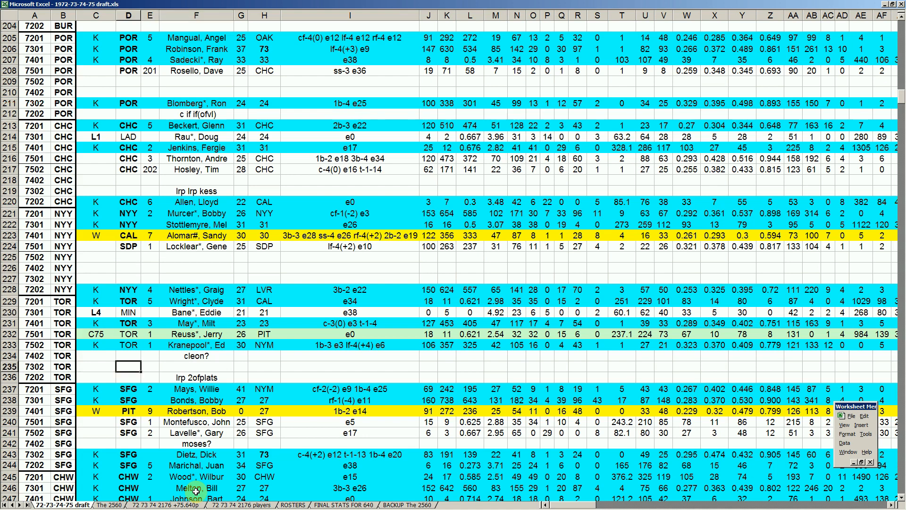
click(128, 300)
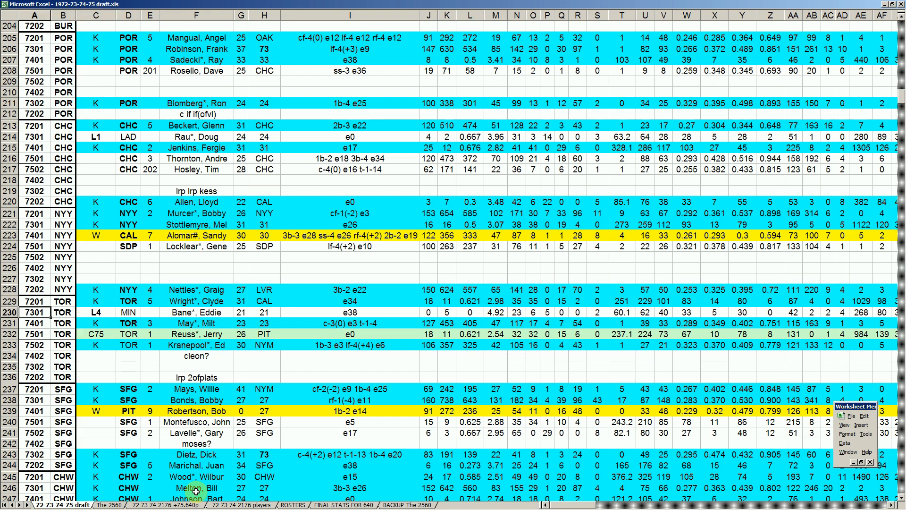
click(196, 312)
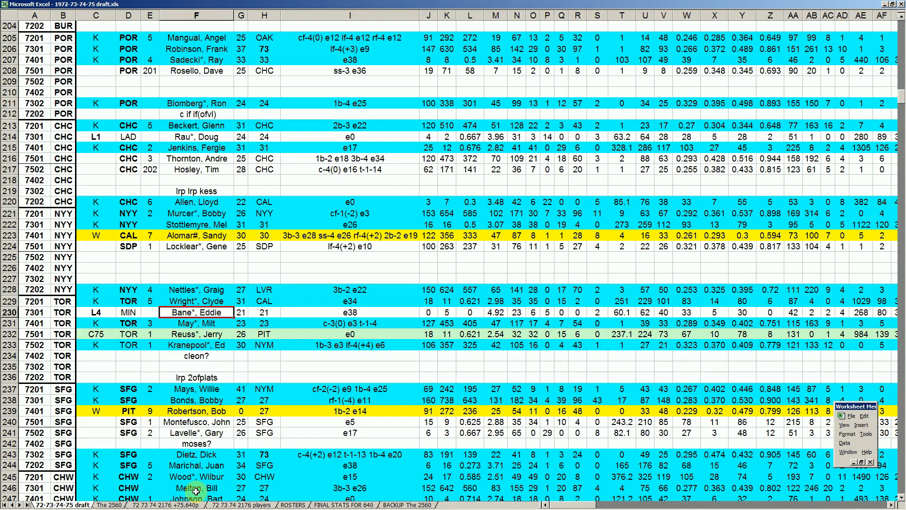
click(495, 312)
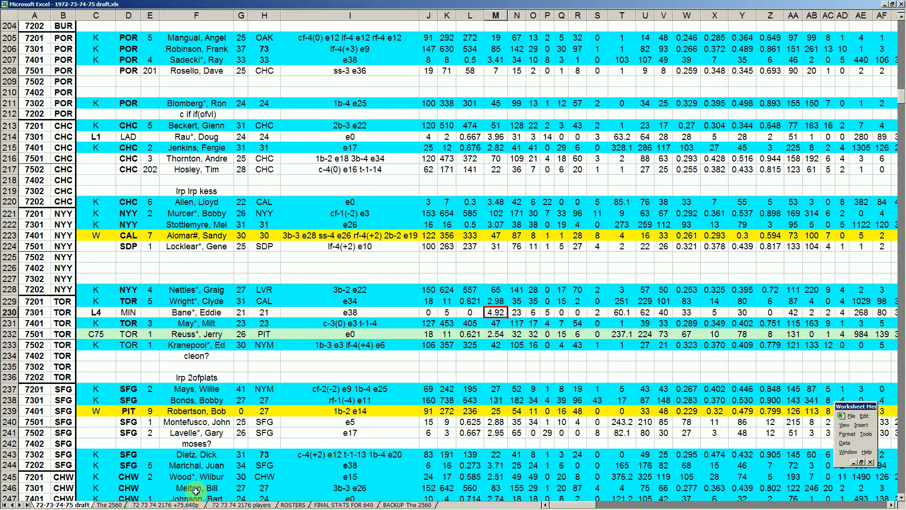
click(495, 300)
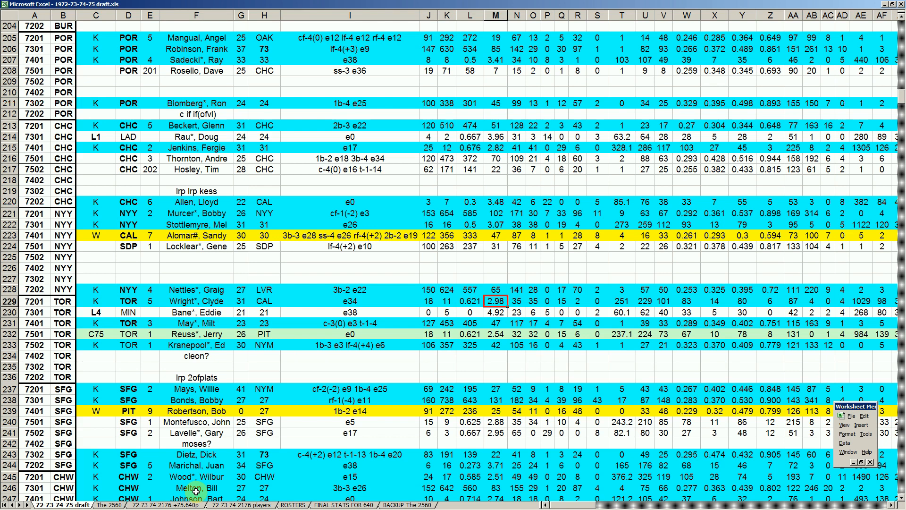
click(495, 312)
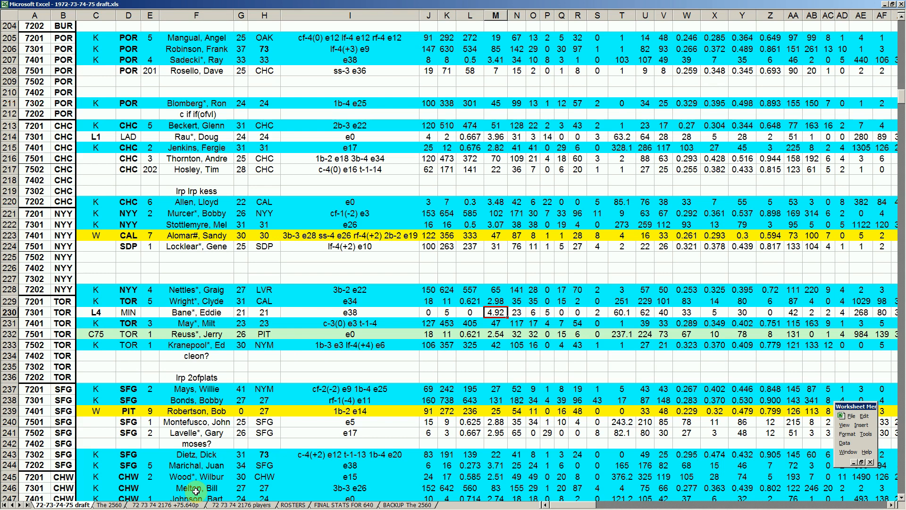
click(561, 312)
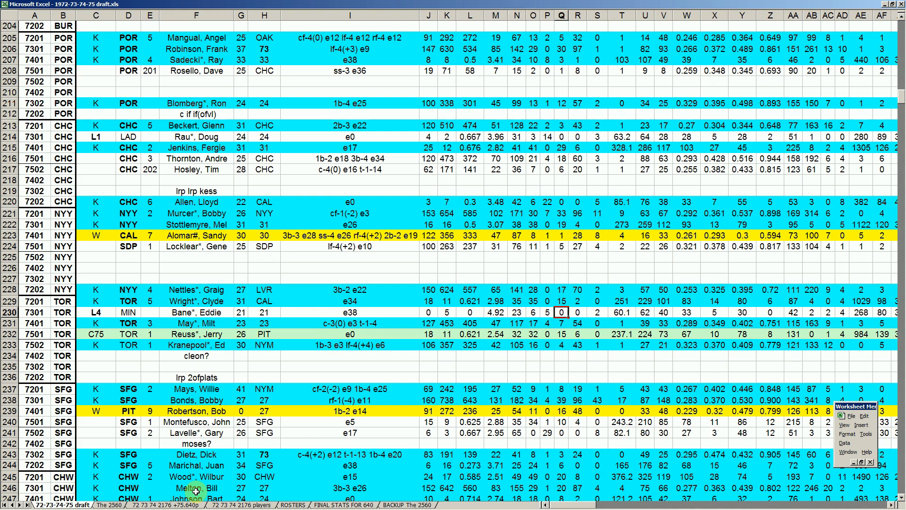
click(644, 312)
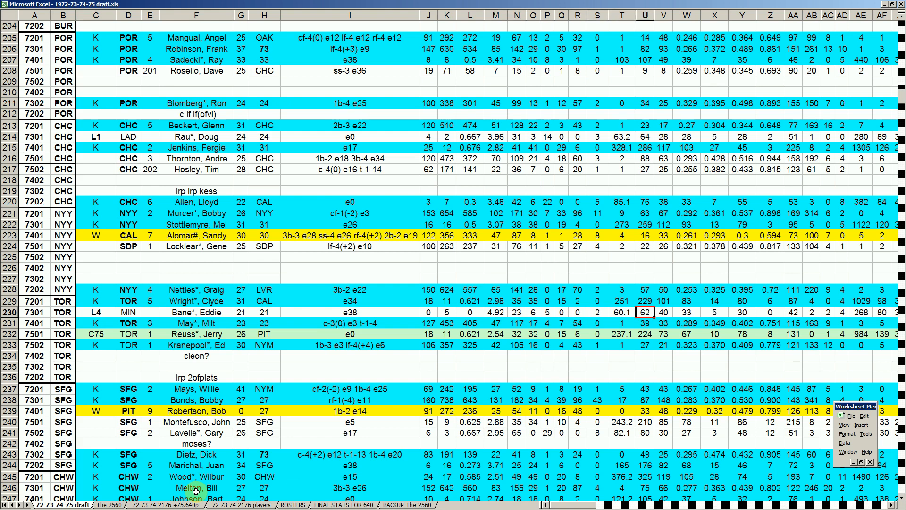
scroll(right, 3)
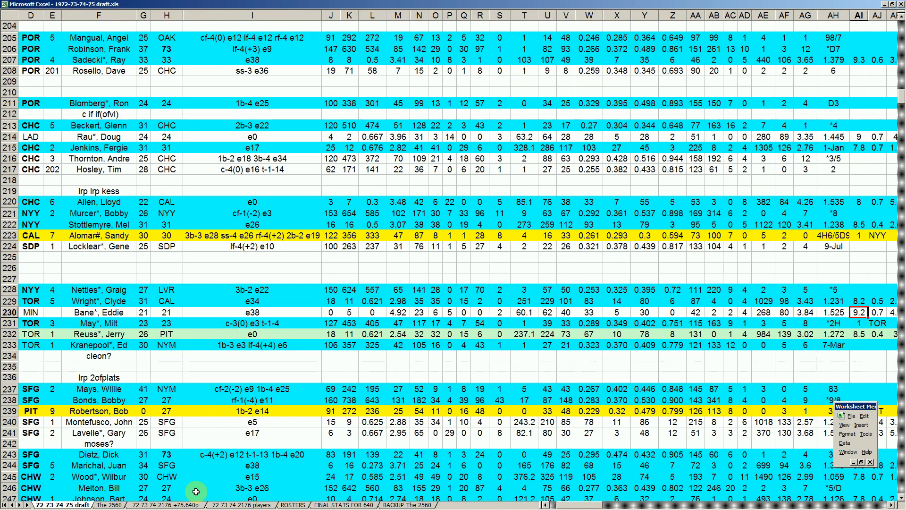
click(835, 312)
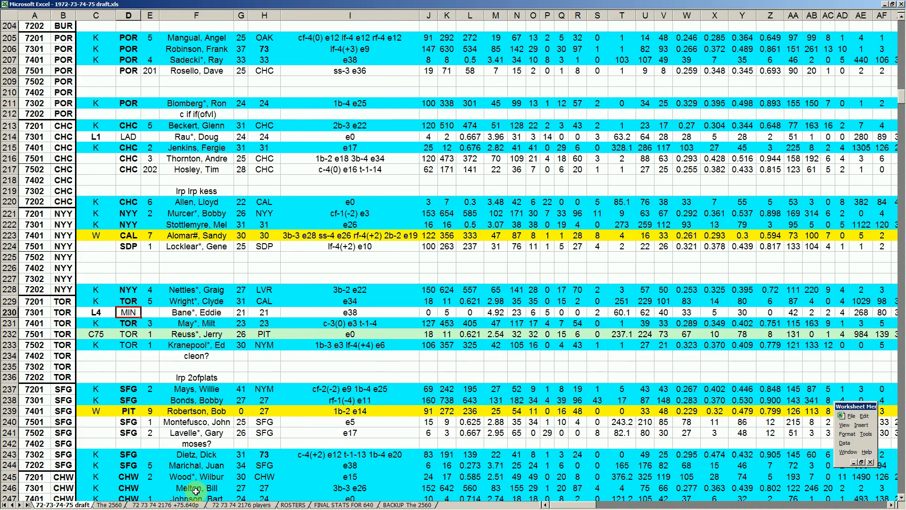
click(196, 322)
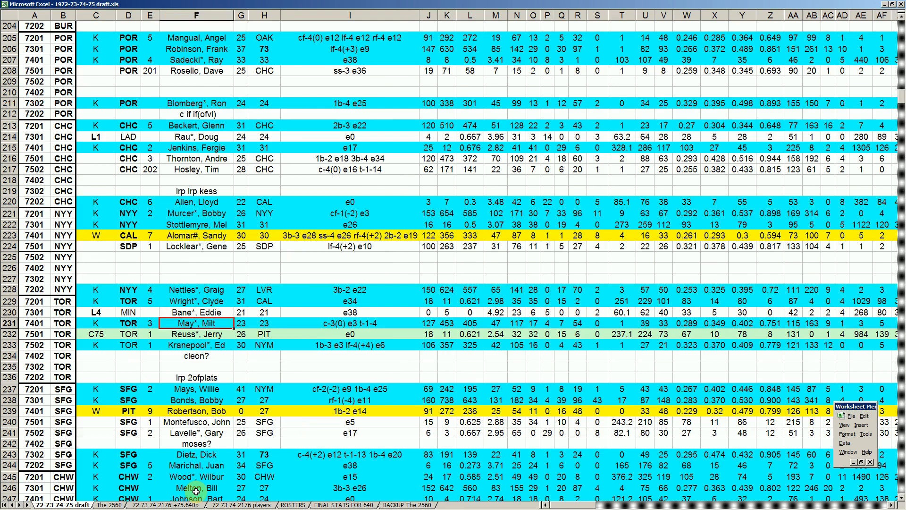
click(197, 355)
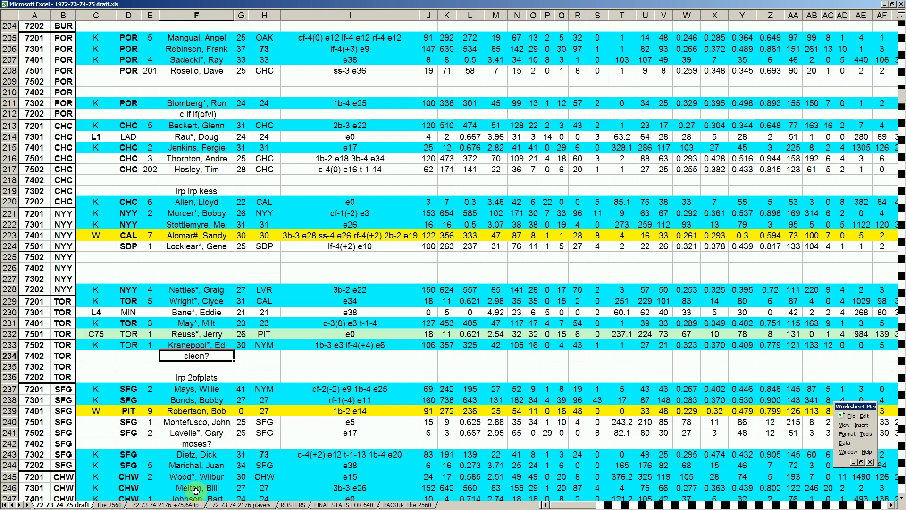
click(196, 345)
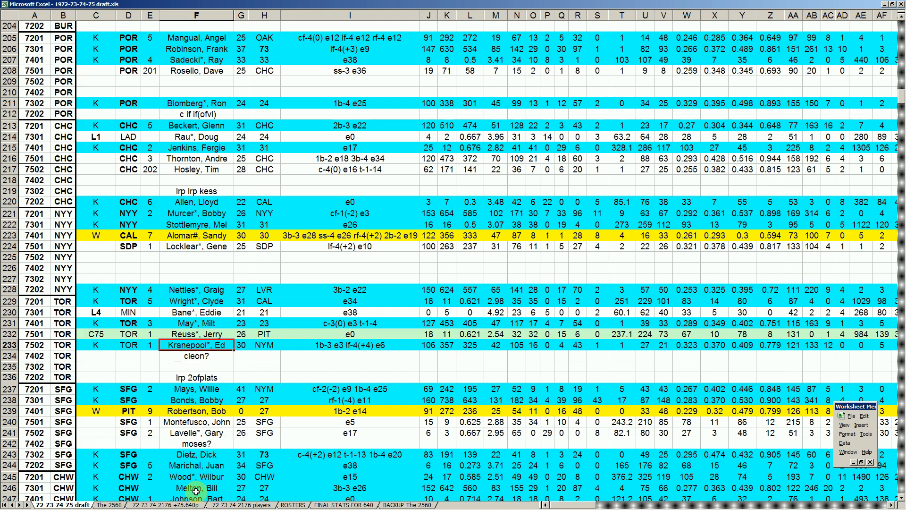
click(197, 356)
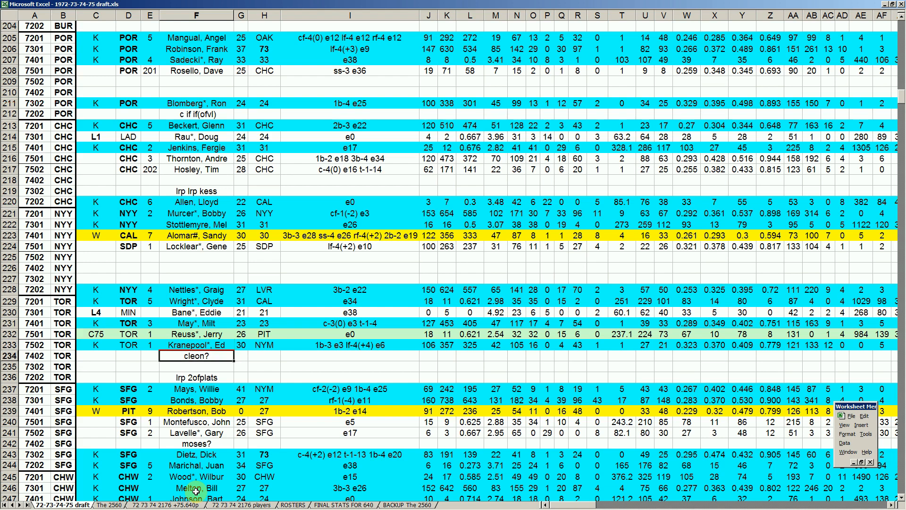
click(196, 345)
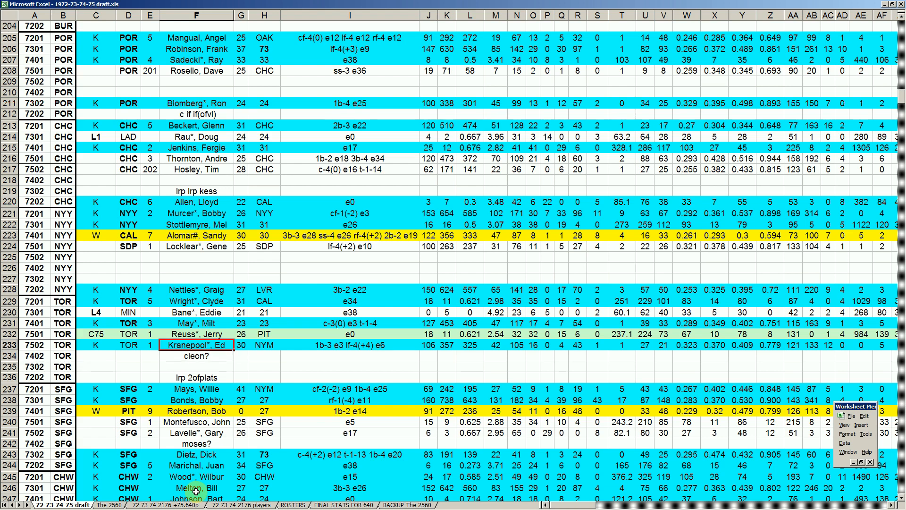
click(196, 355)
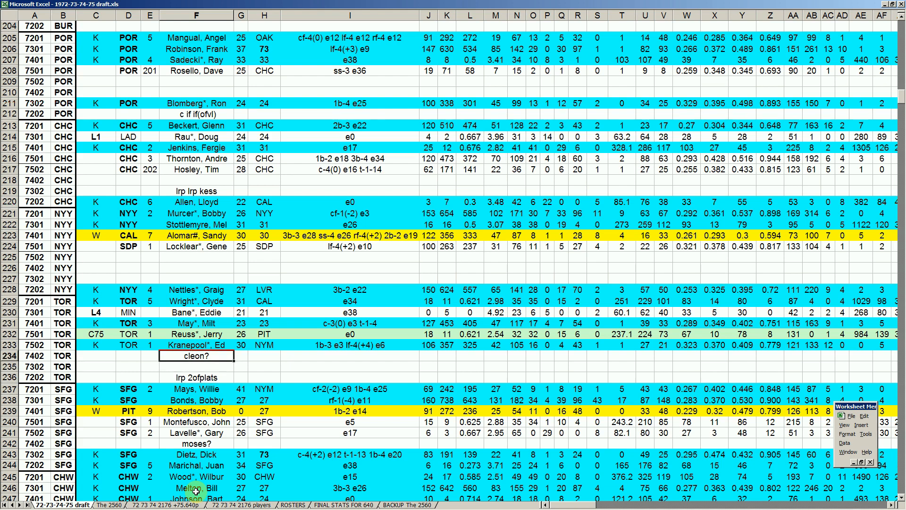
click(196, 366)
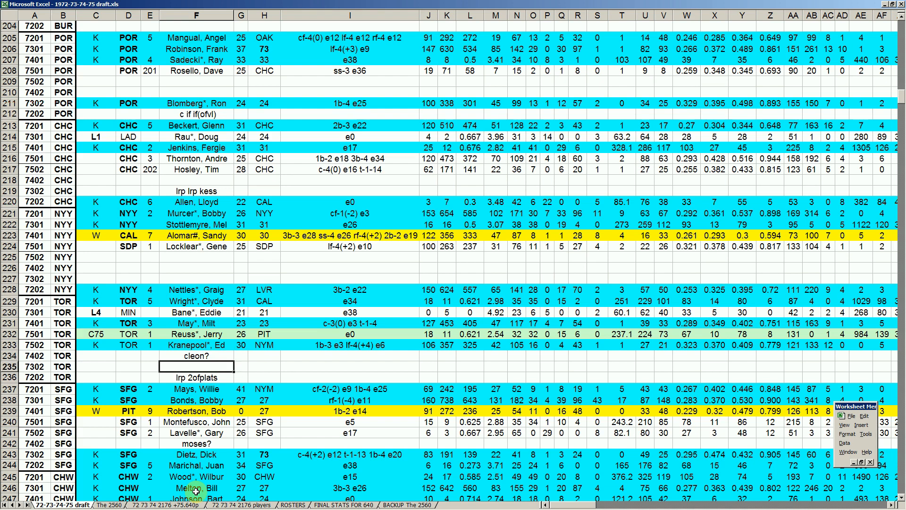
click(197, 400)
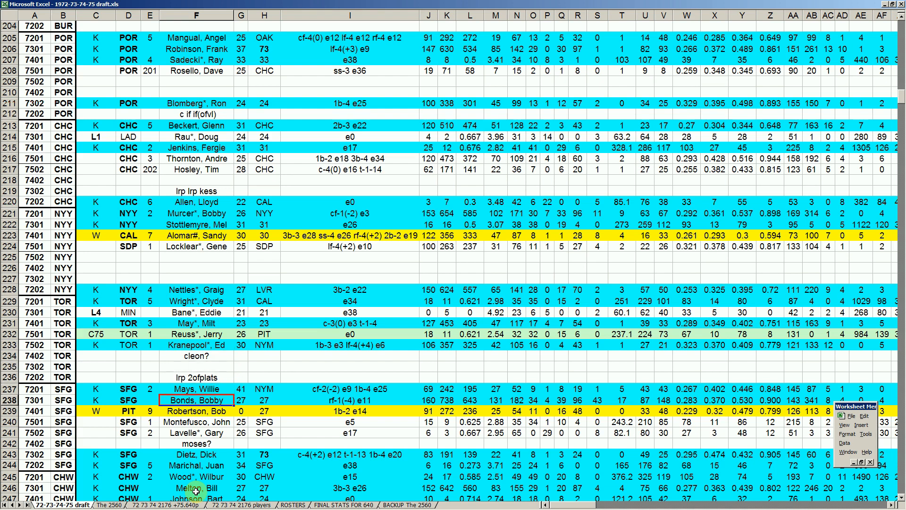
click(196, 389)
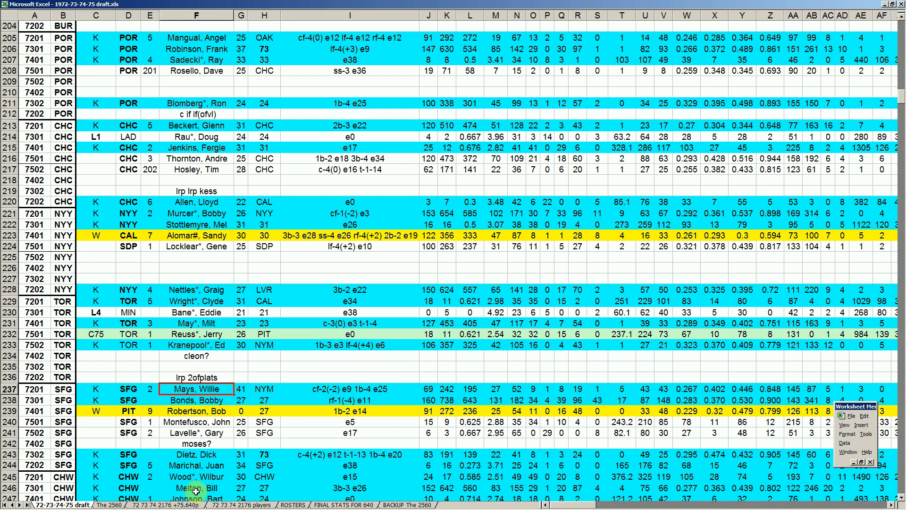
click(196, 466)
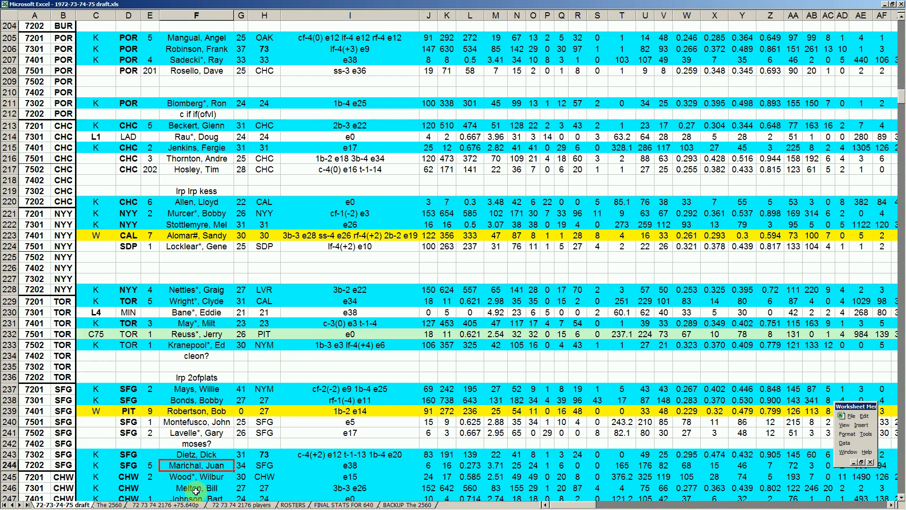
click(198, 453)
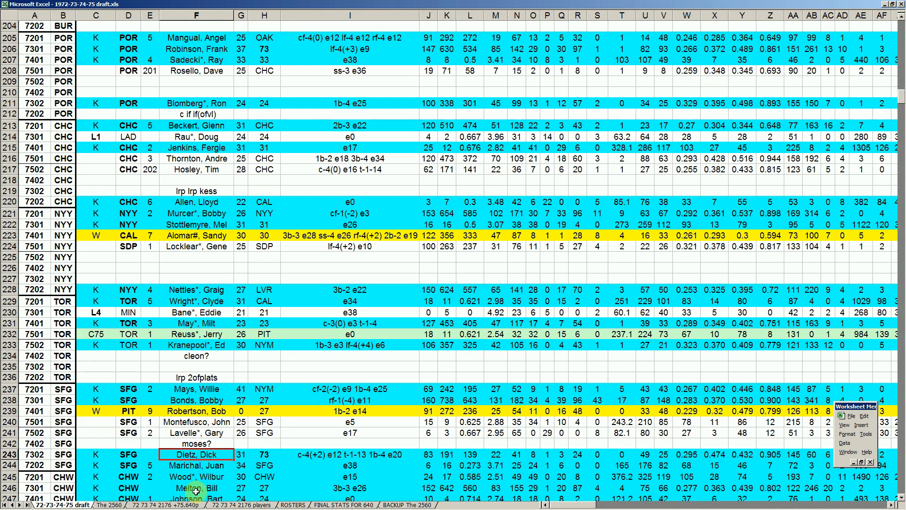
click(196, 422)
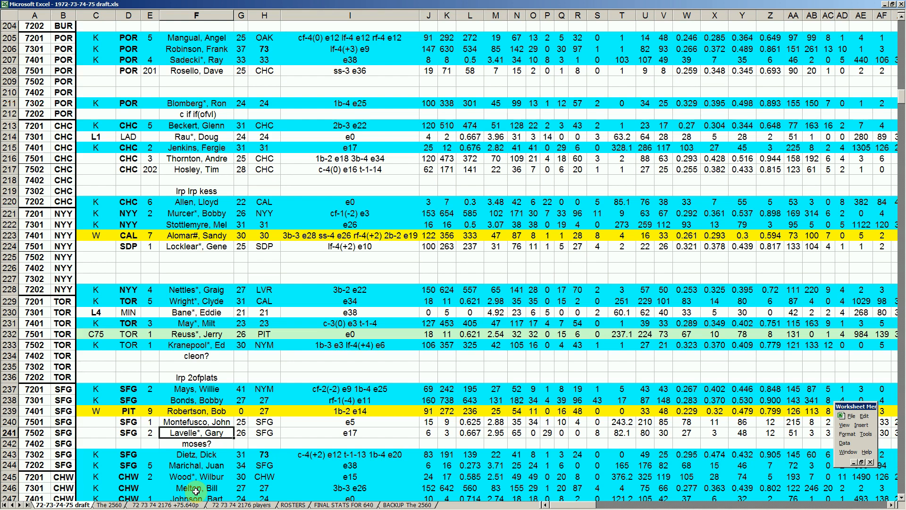
click(196, 411)
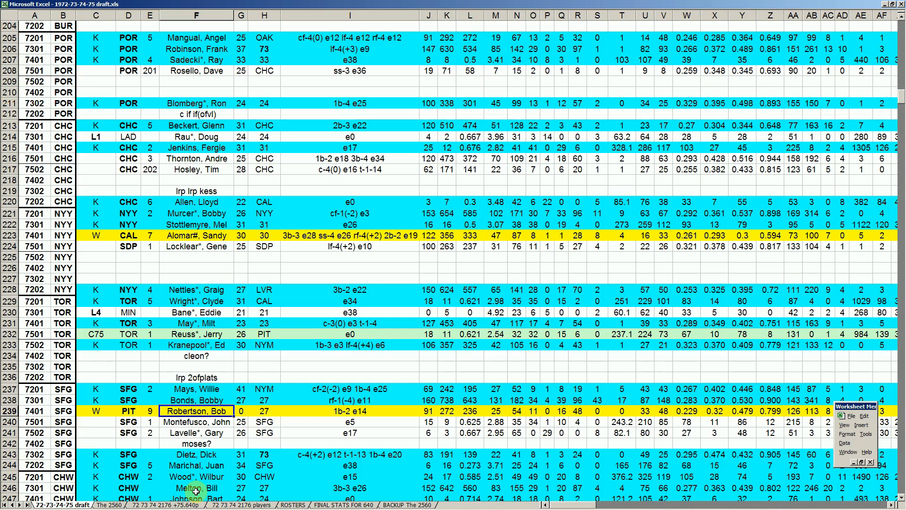
click(349, 411)
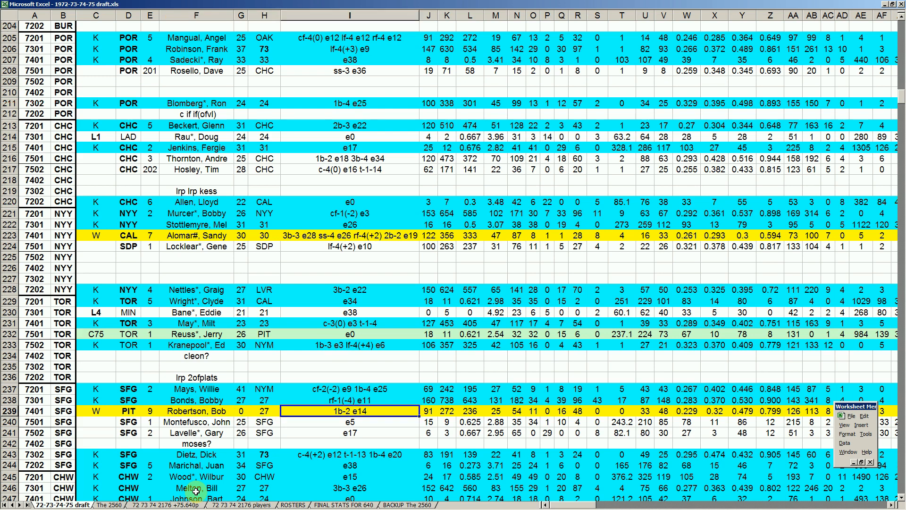
click(429, 411)
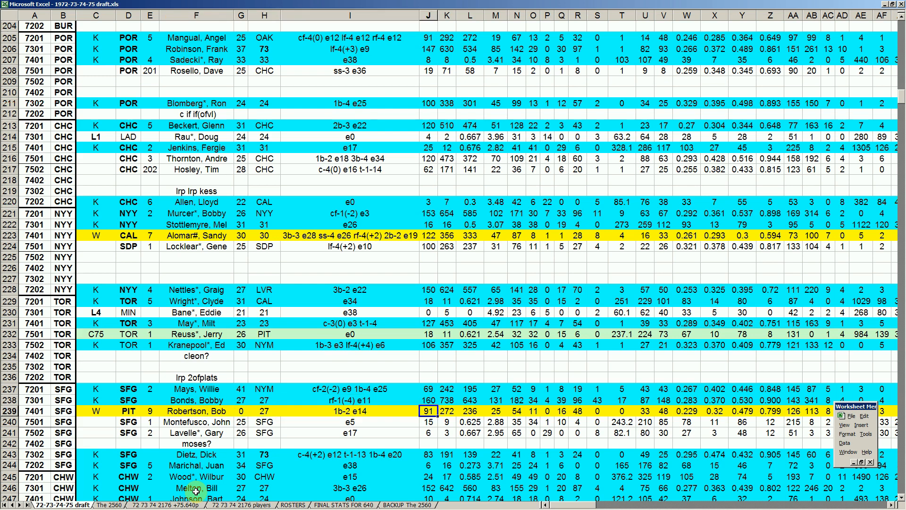
click(687, 411)
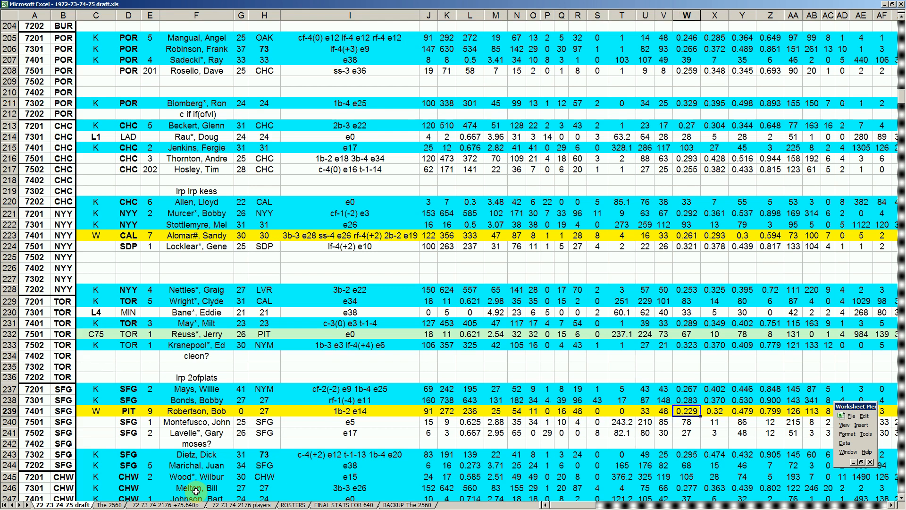
click(715, 411)
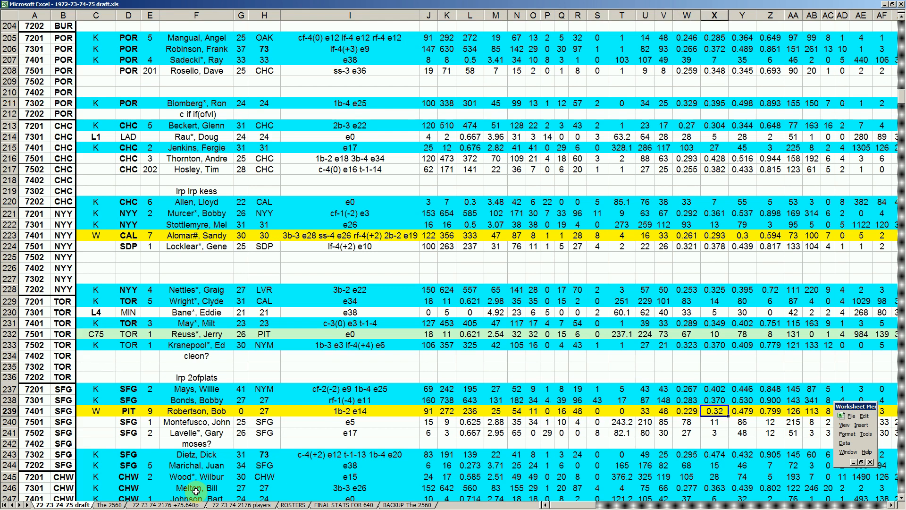
click(744, 411)
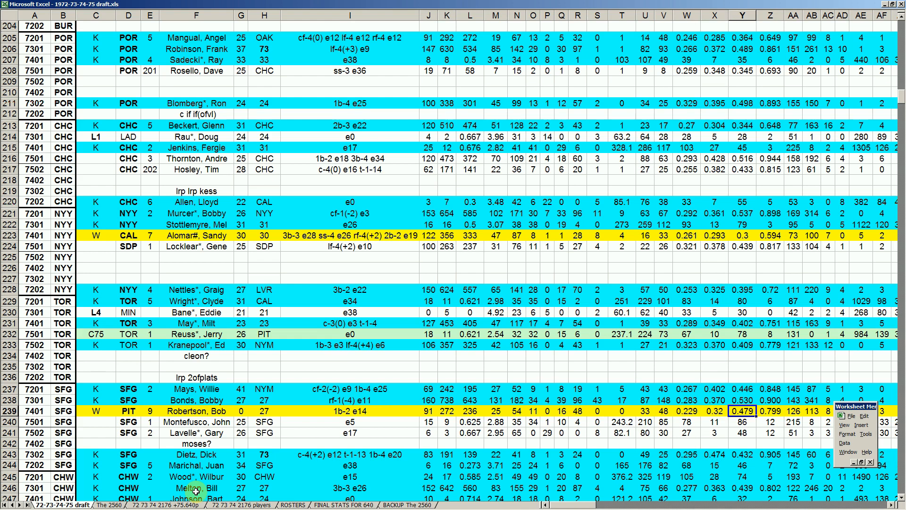
click(770, 412)
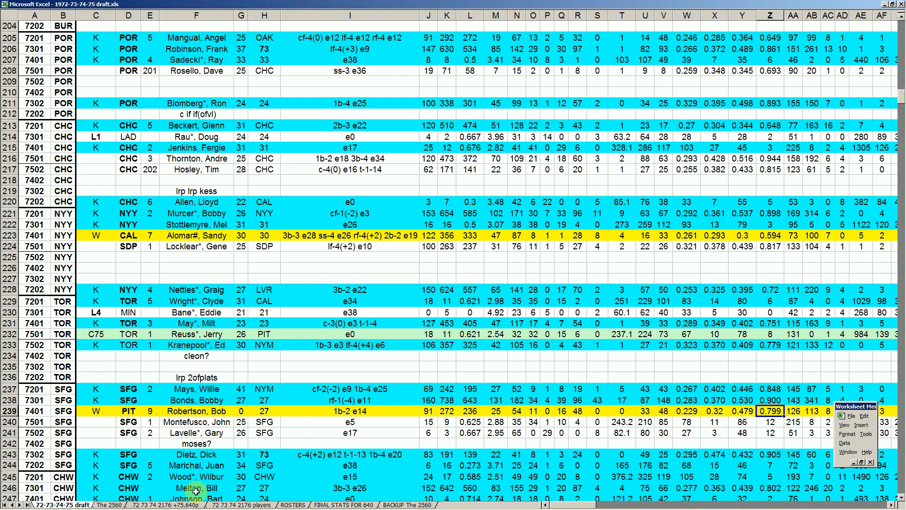
click(687, 411)
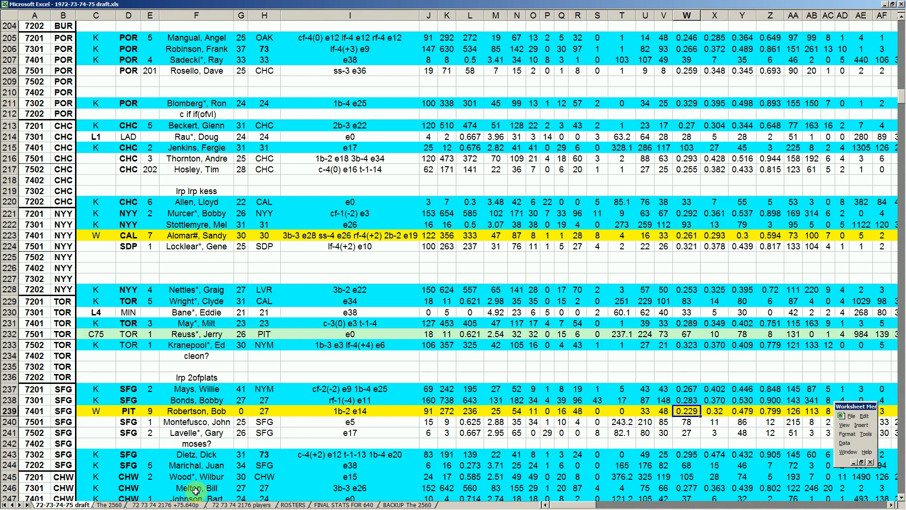
click(561, 412)
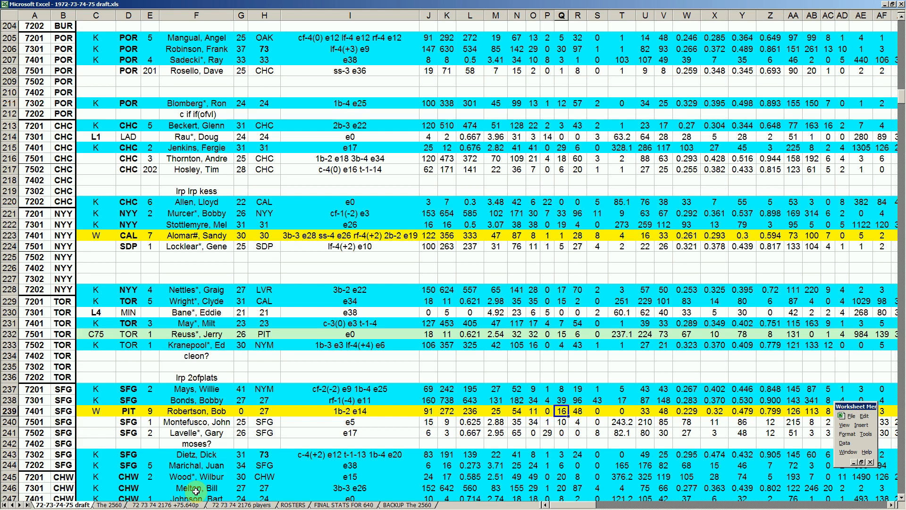
click(469, 412)
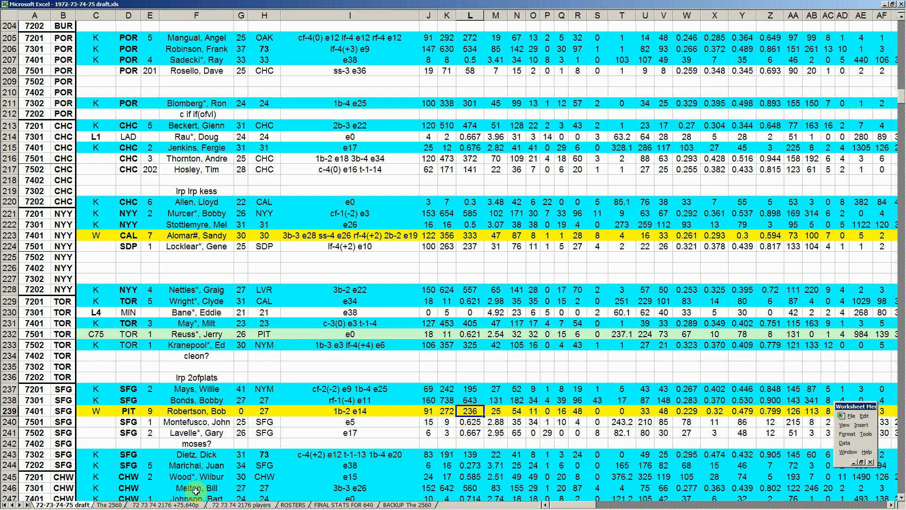
click(95, 410)
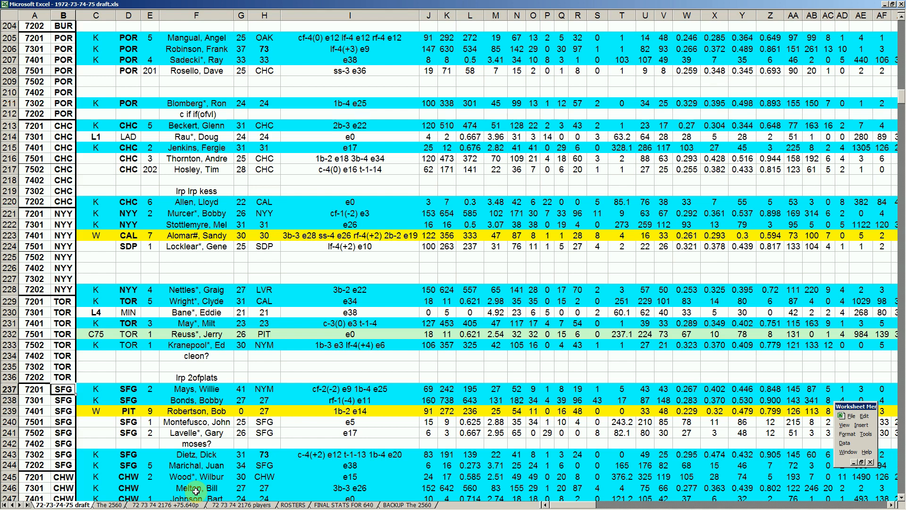
click(128, 400)
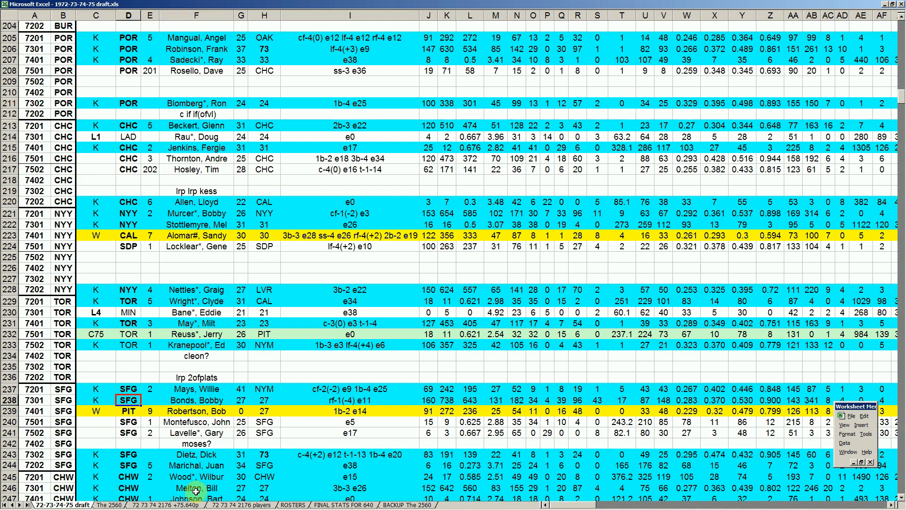
click(62, 400)
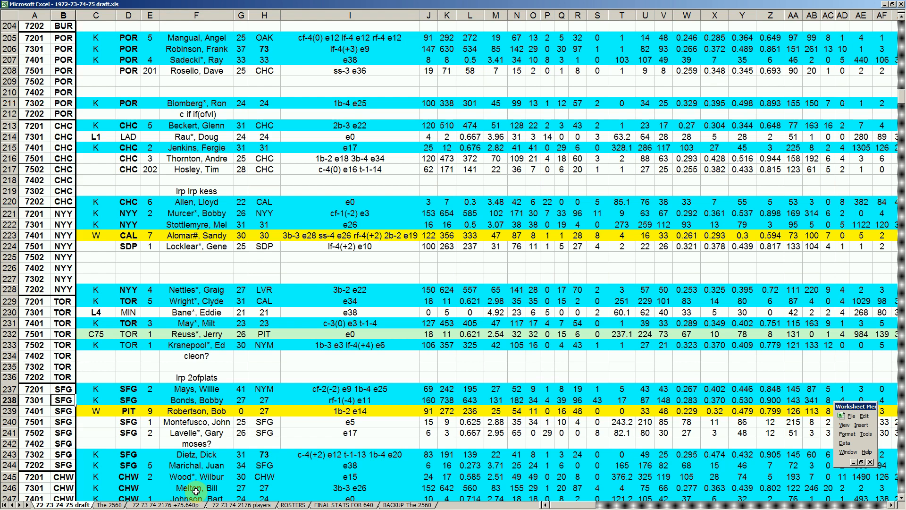
click(62, 432)
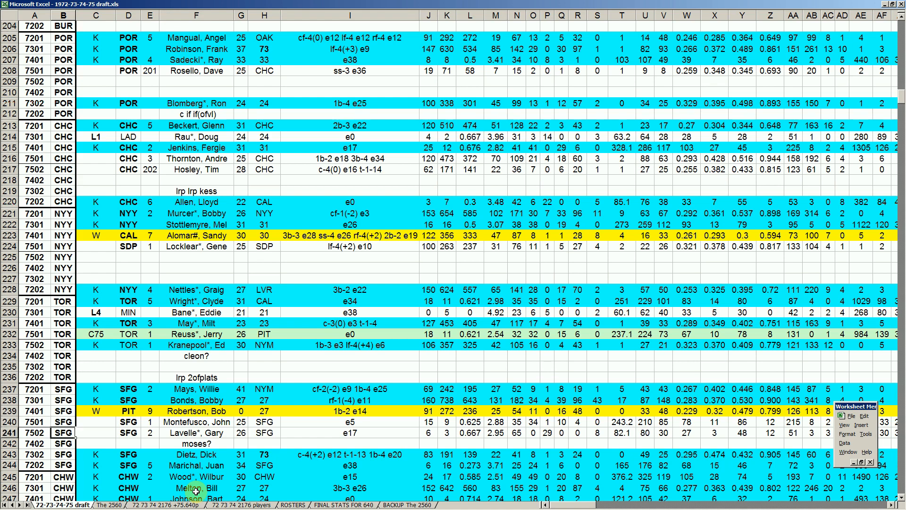
click(62, 476)
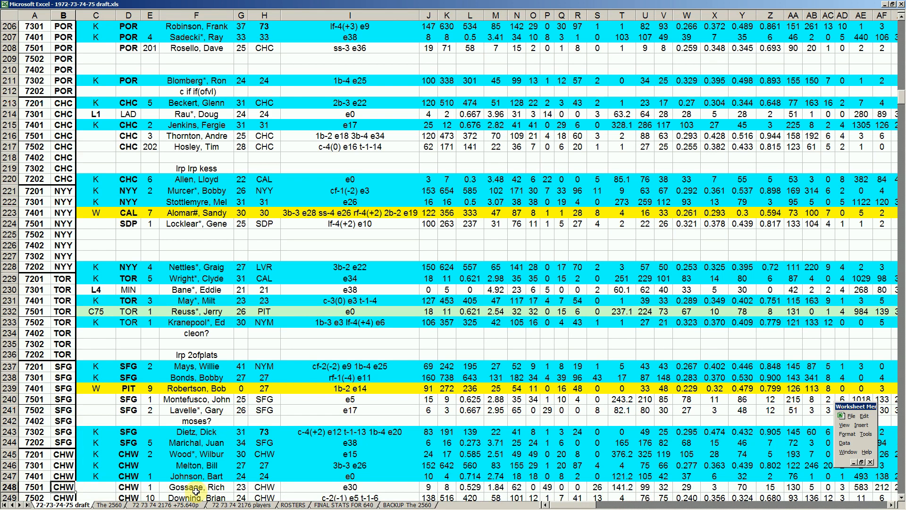
click(196, 476)
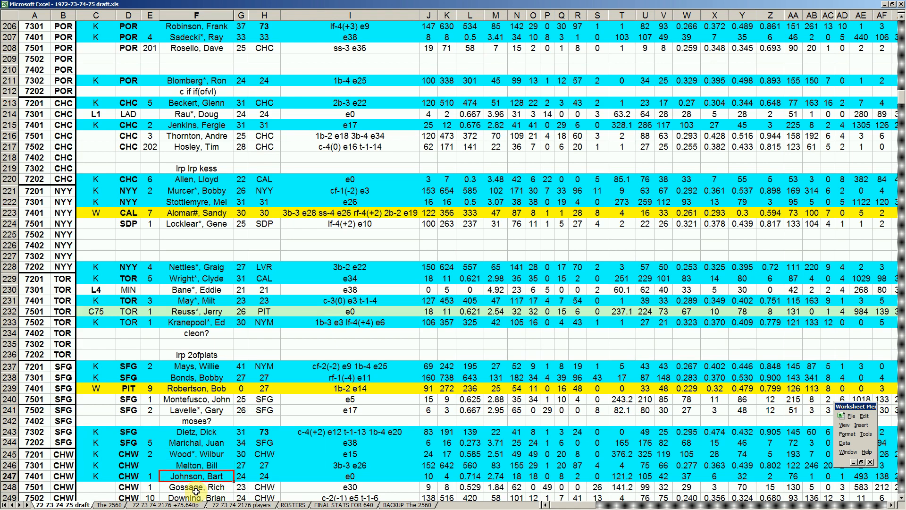
click(447, 476)
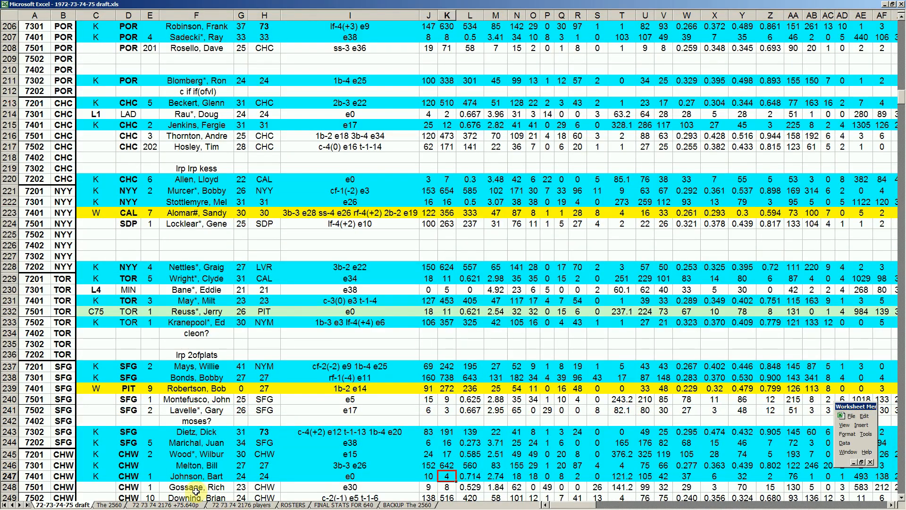
click(495, 475)
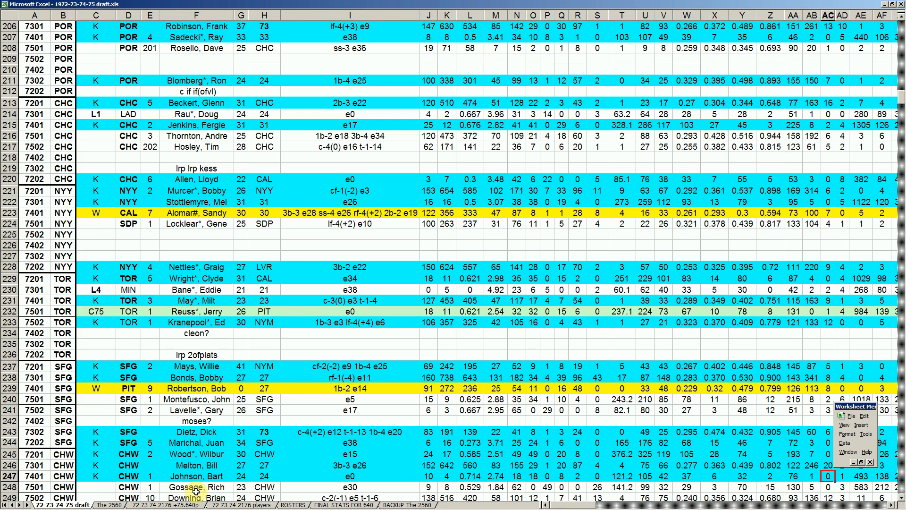
scroll(right, 3)
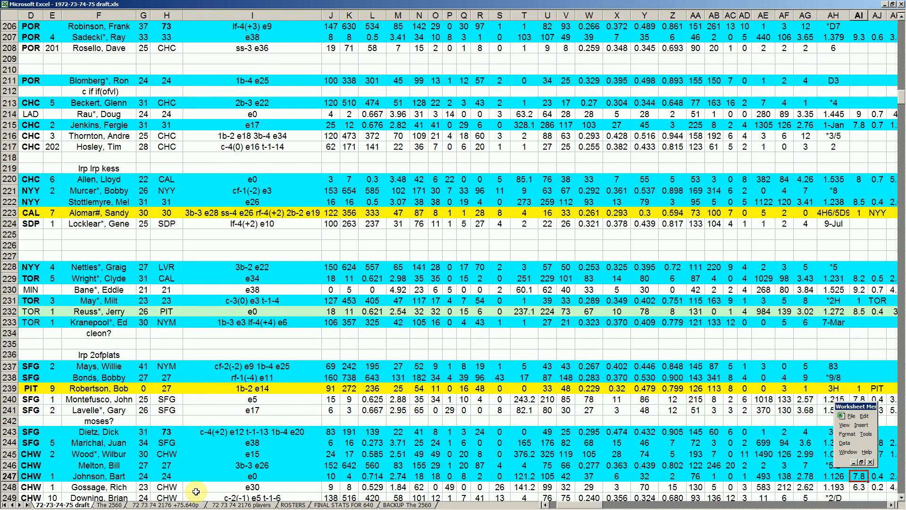
click(833, 476)
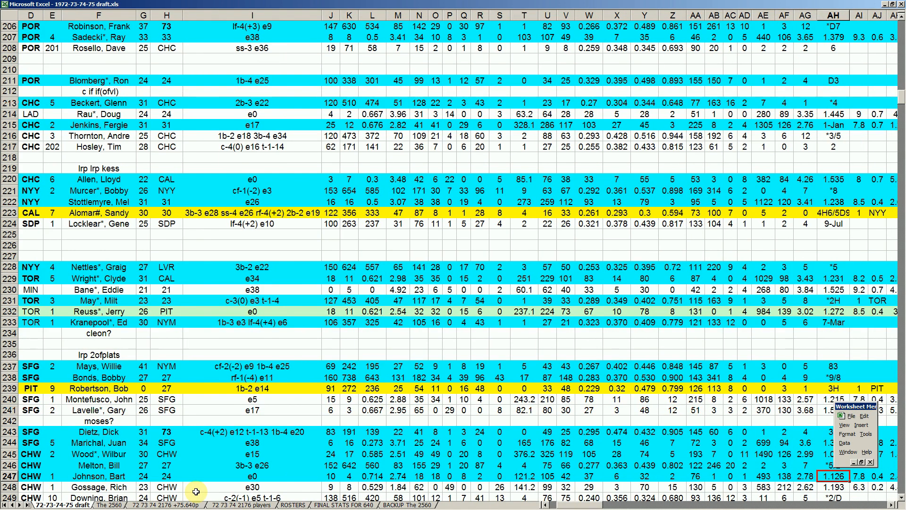
click(331, 476)
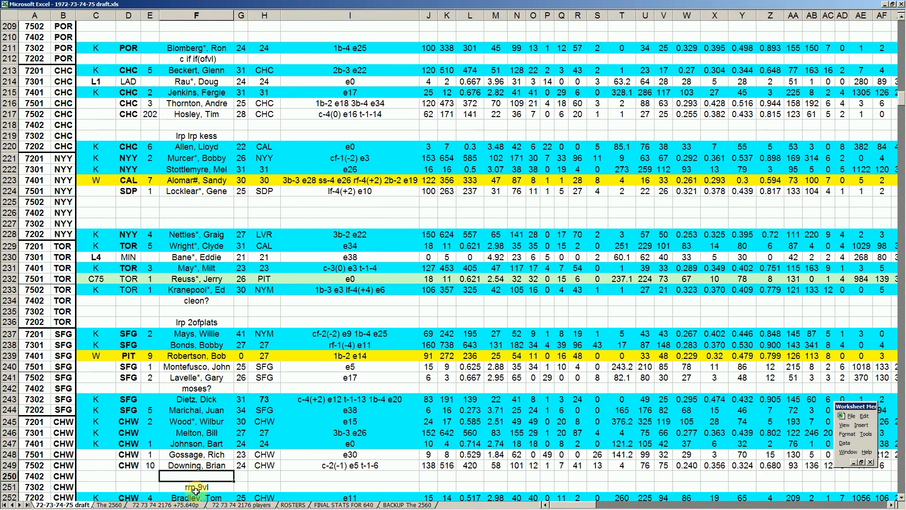
click(196, 487)
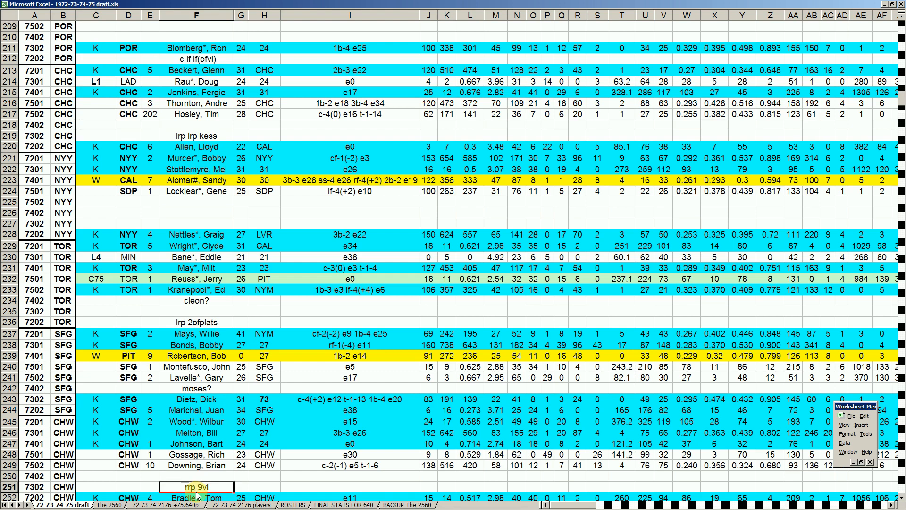
scroll(down, 3)
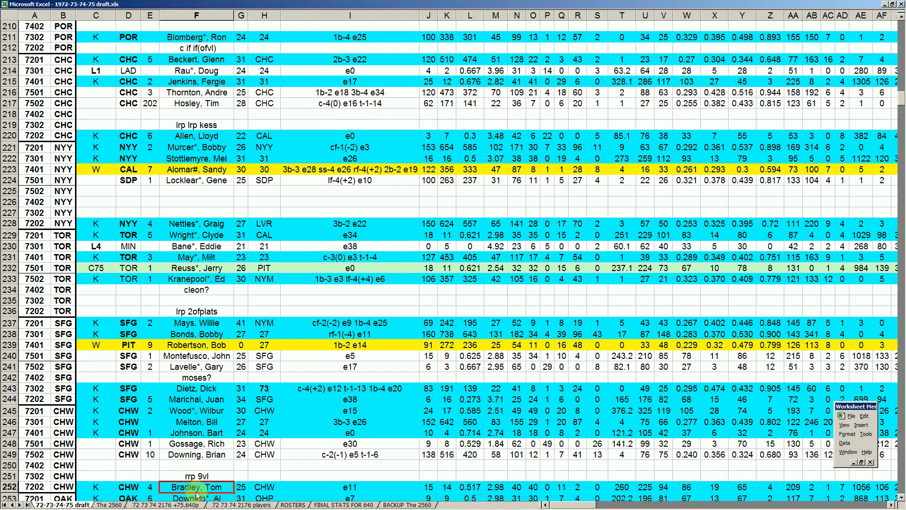
click(196, 476)
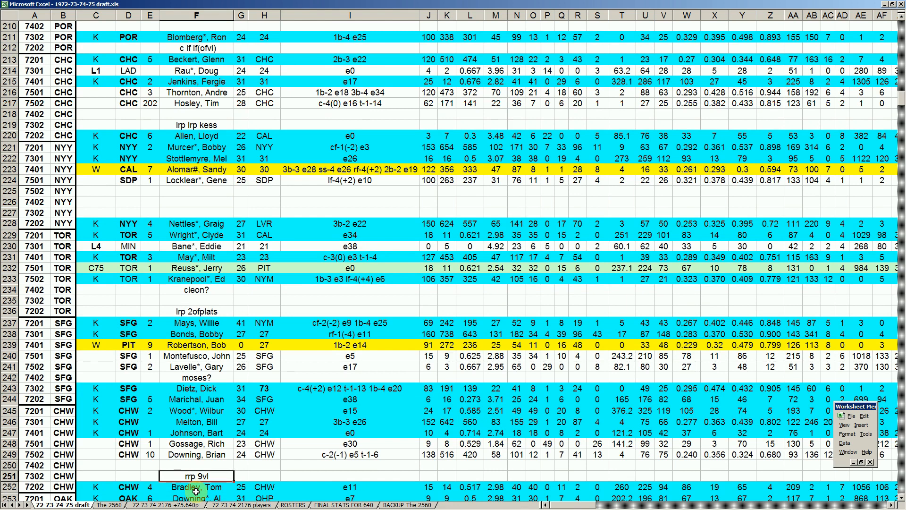
click(196, 487)
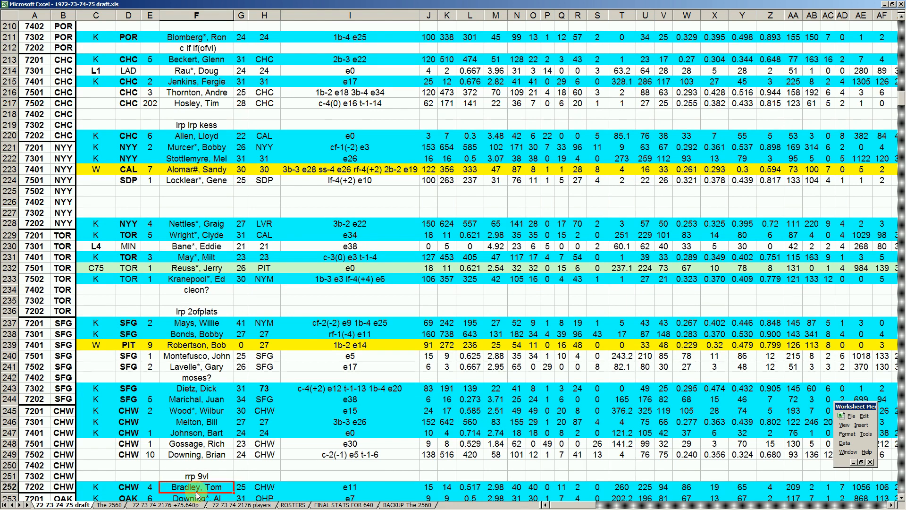
scroll(down, 3)
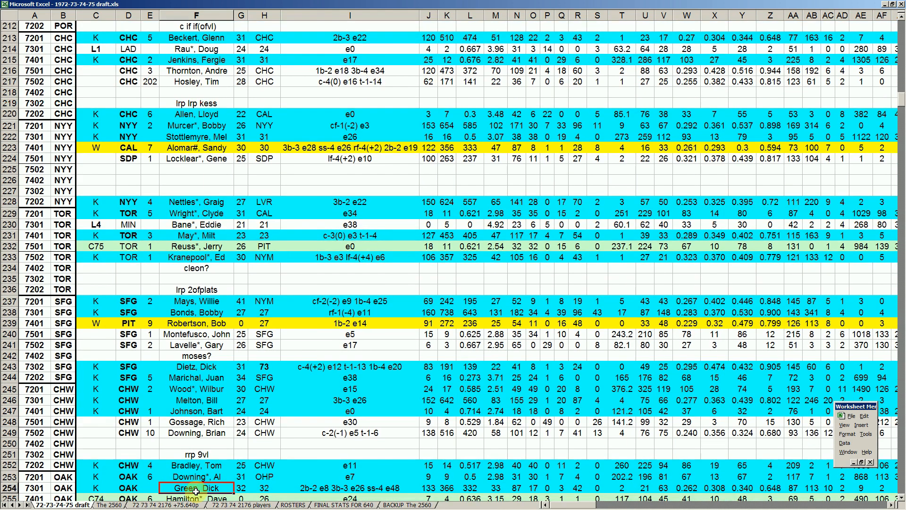
scroll(down, 3)
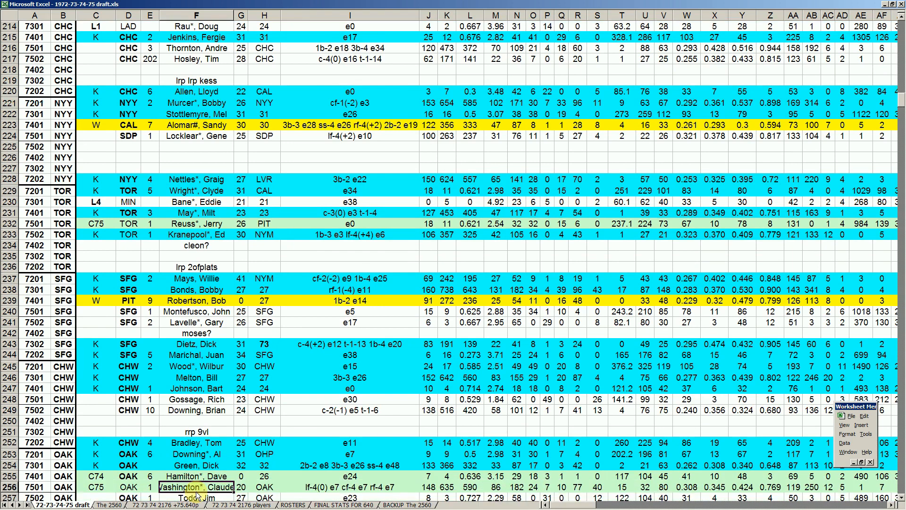
click(196, 477)
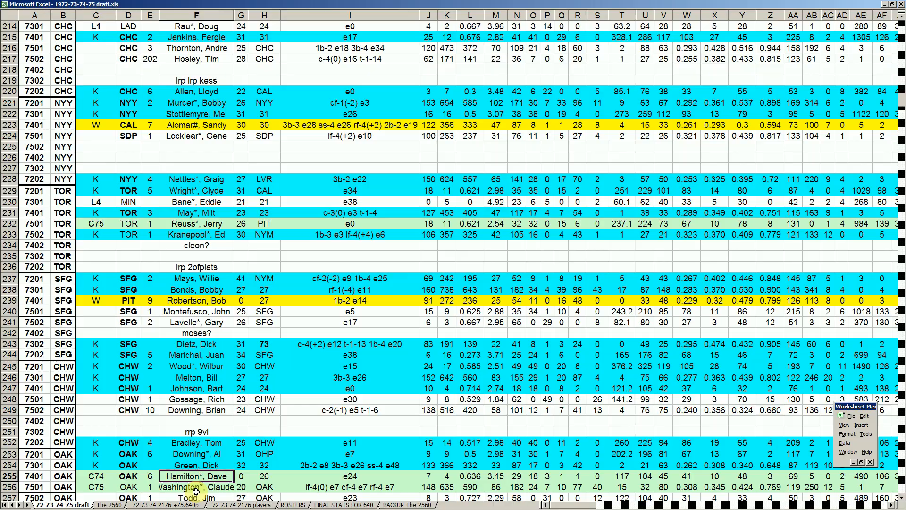
click(533, 475)
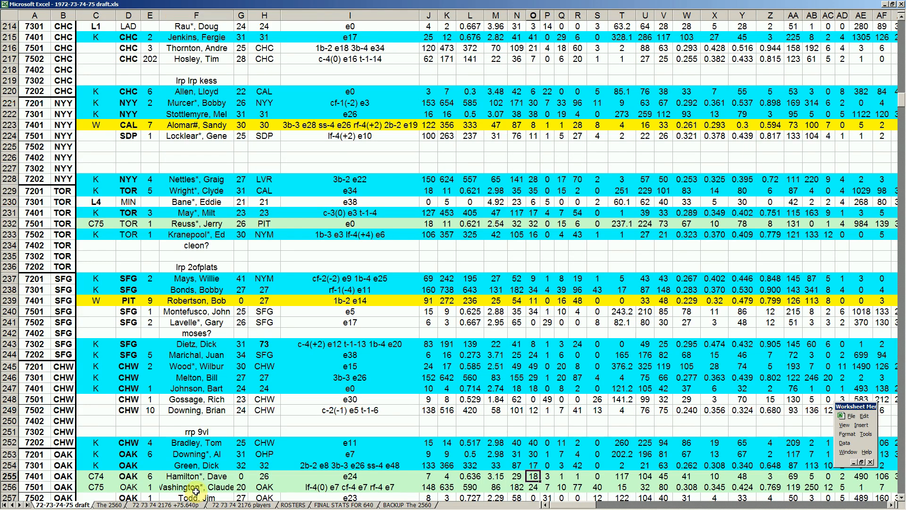
scroll(right, 3)
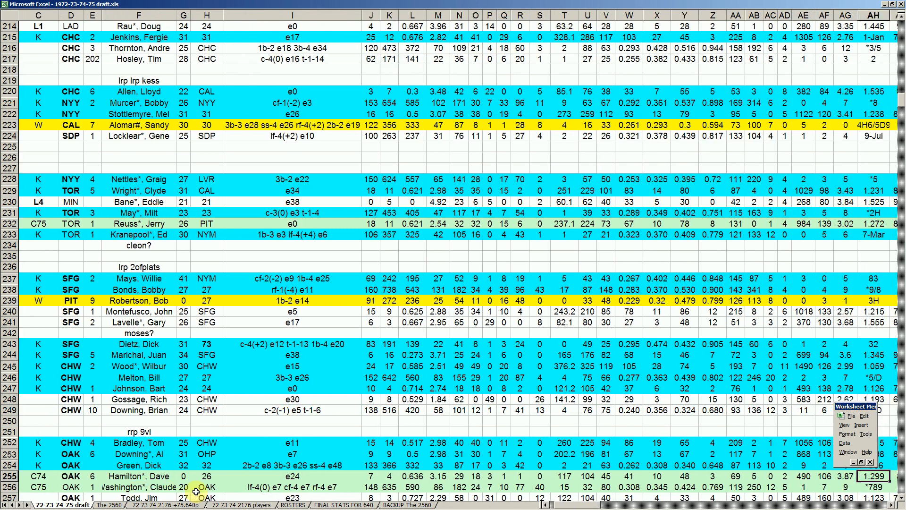
click(860, 476)
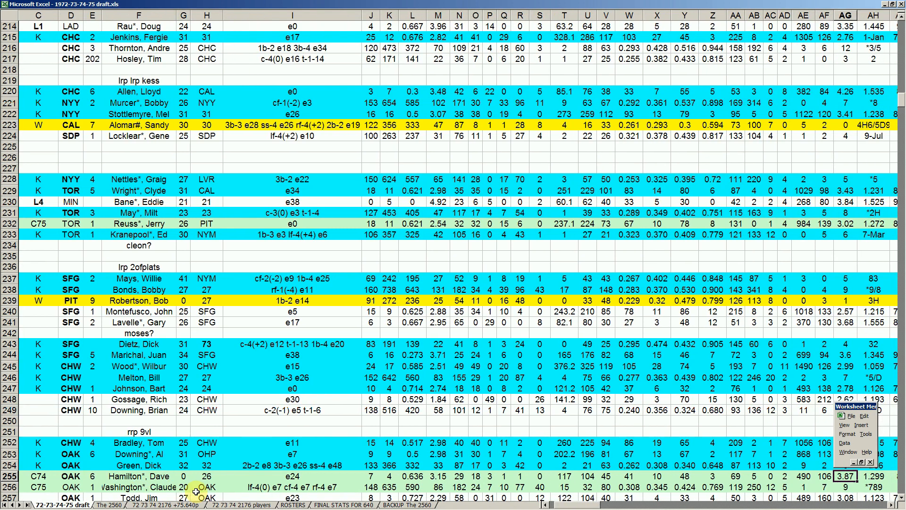
click(438, 476)
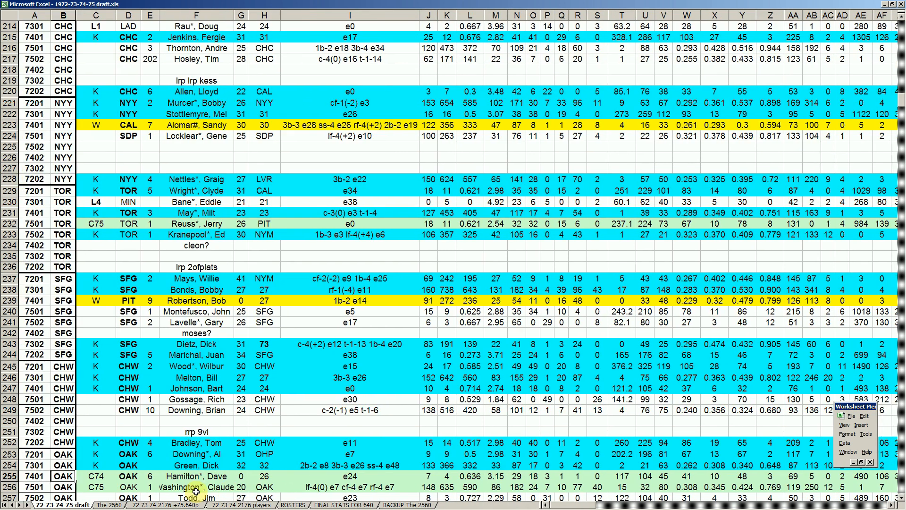
click(196, 476)
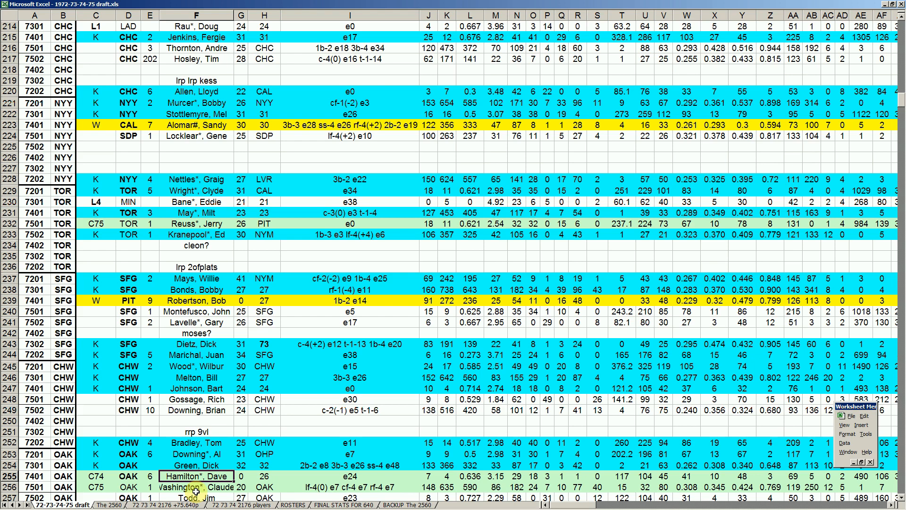
Review Green, Dick's pick in row 254 and Downing, Al's pick in row 253
click(197, 465)
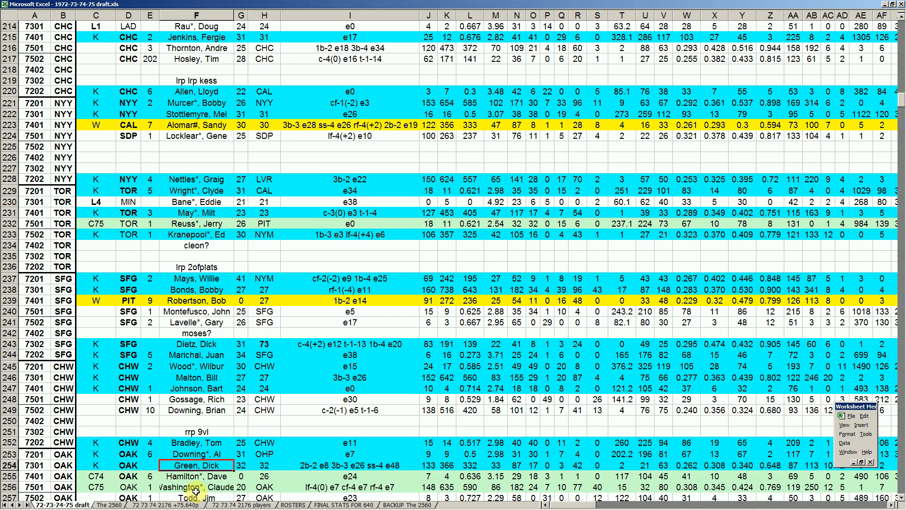
click(196, 476)
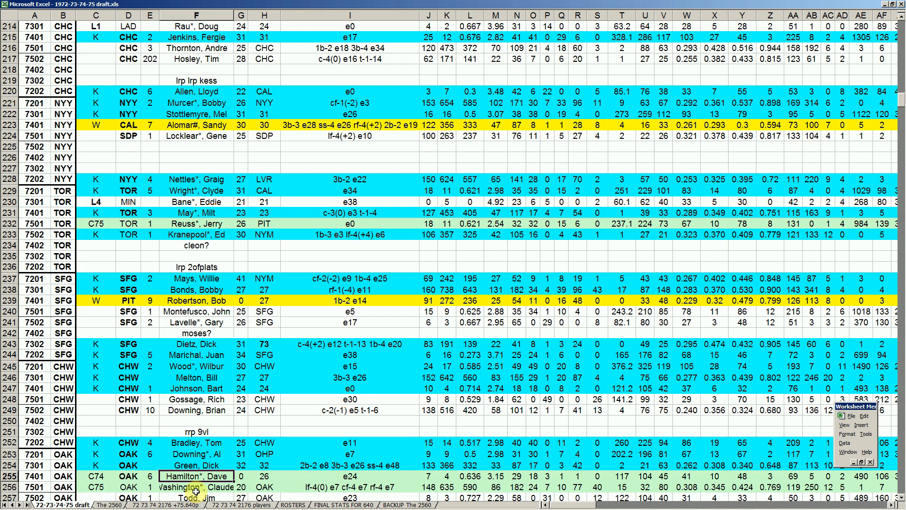
click(197, 466)
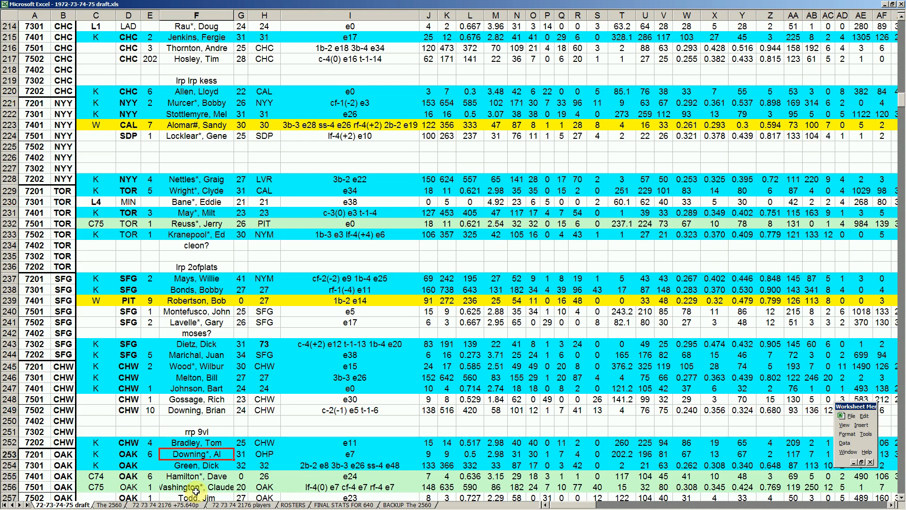
Check the OAK name cells for Todd, Downing, Hamilton, Green, Washington and Wilson in row 260
scroll(down, 3)
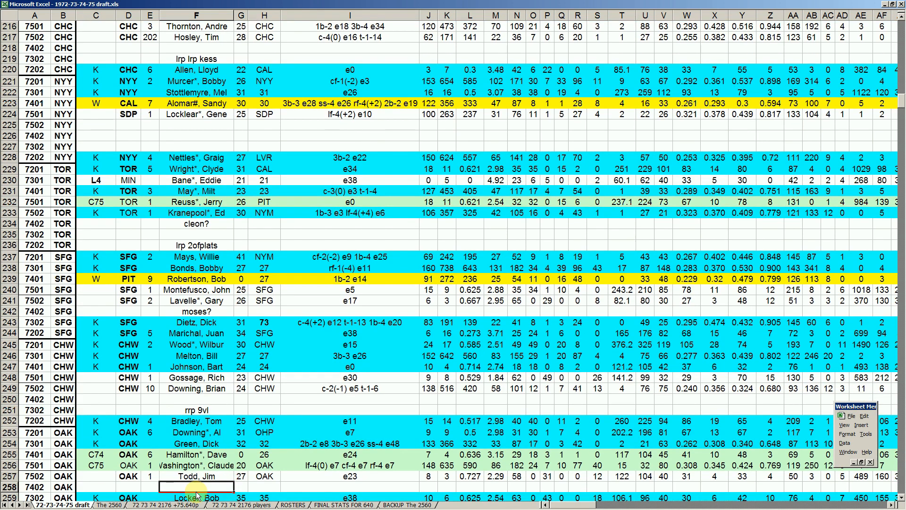
scroll(down, 3)
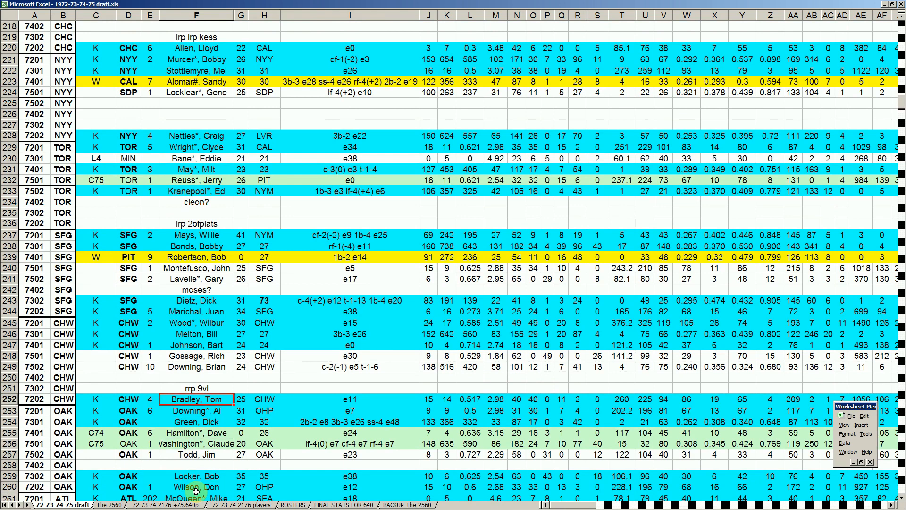
click(197, 475)
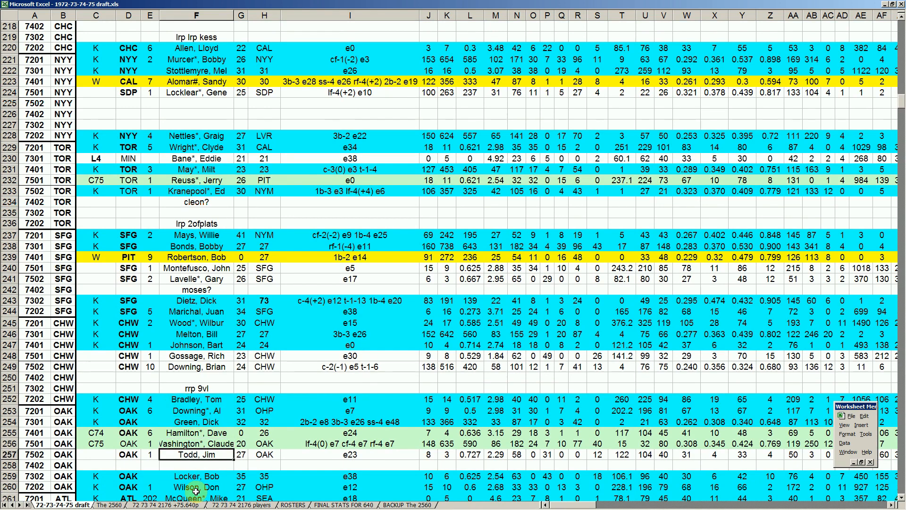
click(196, 411)
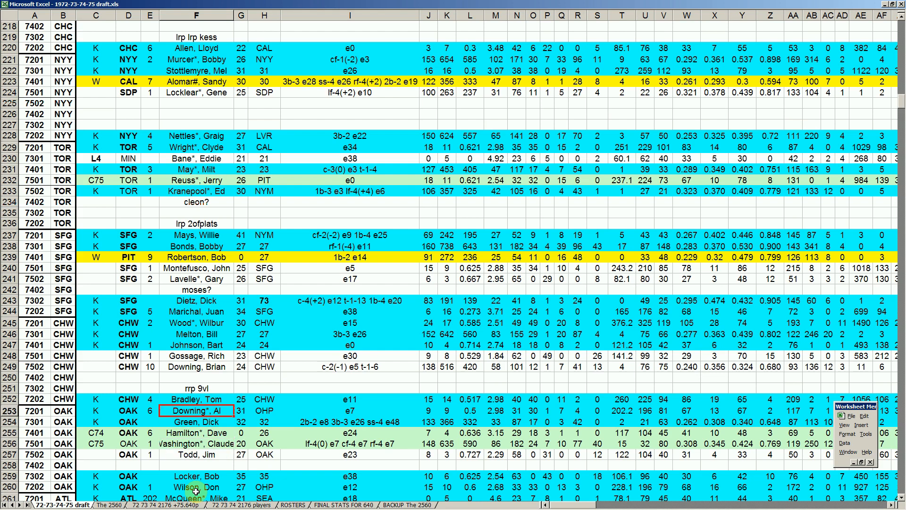
click(197, 455)
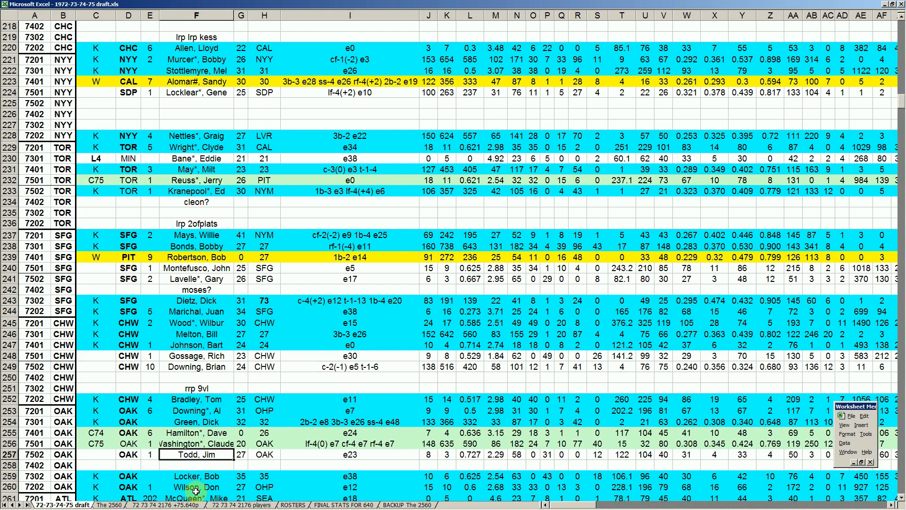
click(197, 433)
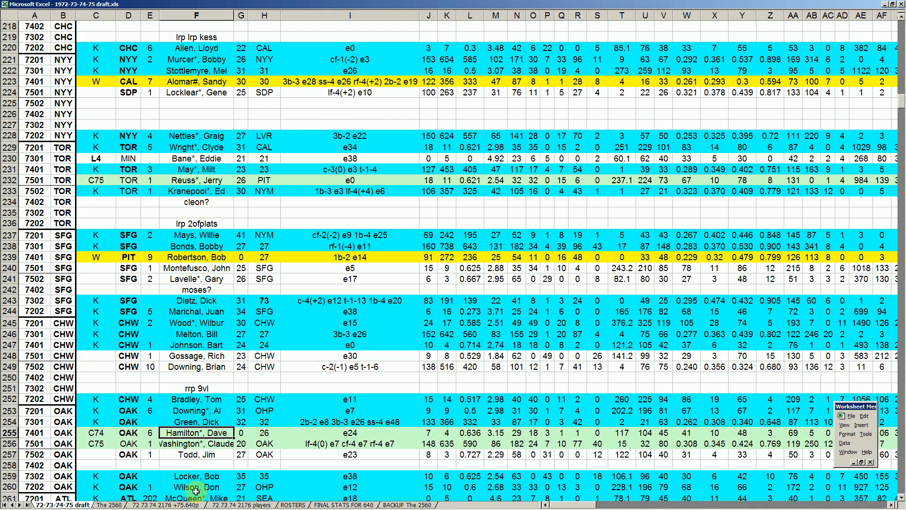
click(196, 422)
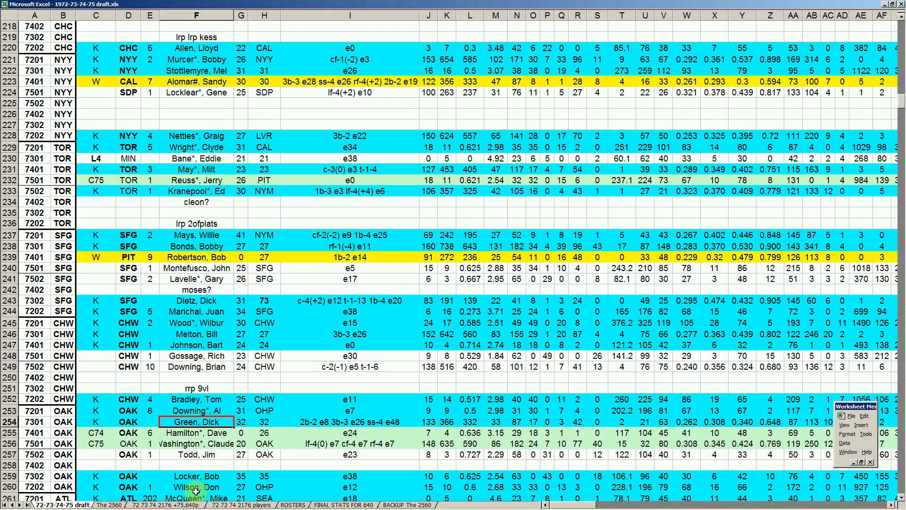
click(196, 443)
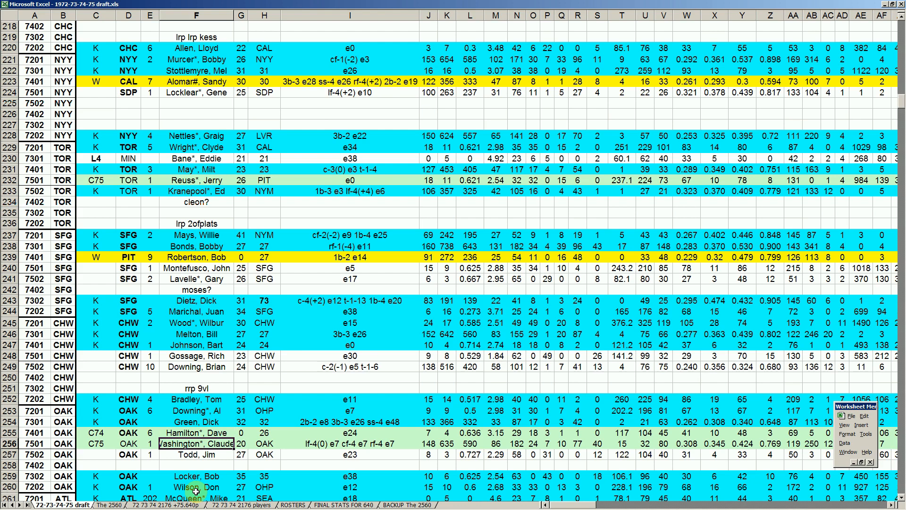
click(196, 422)
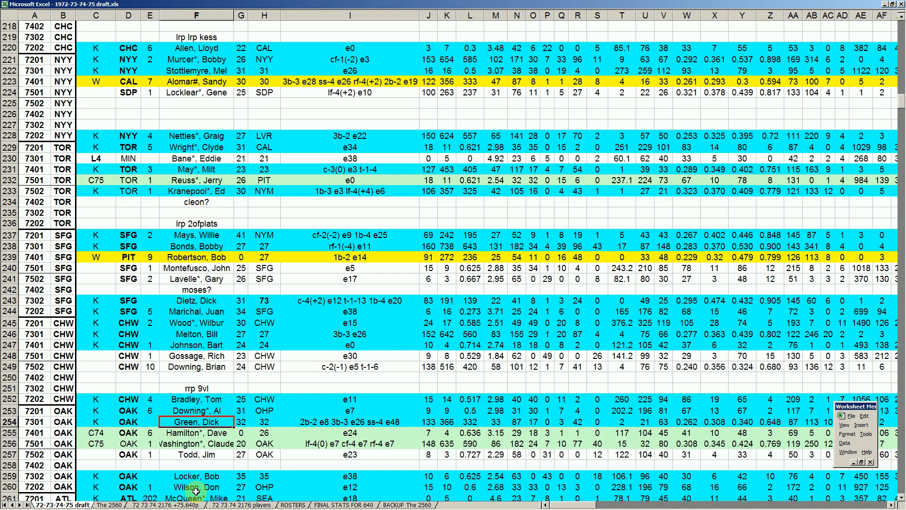
click(197, 487)
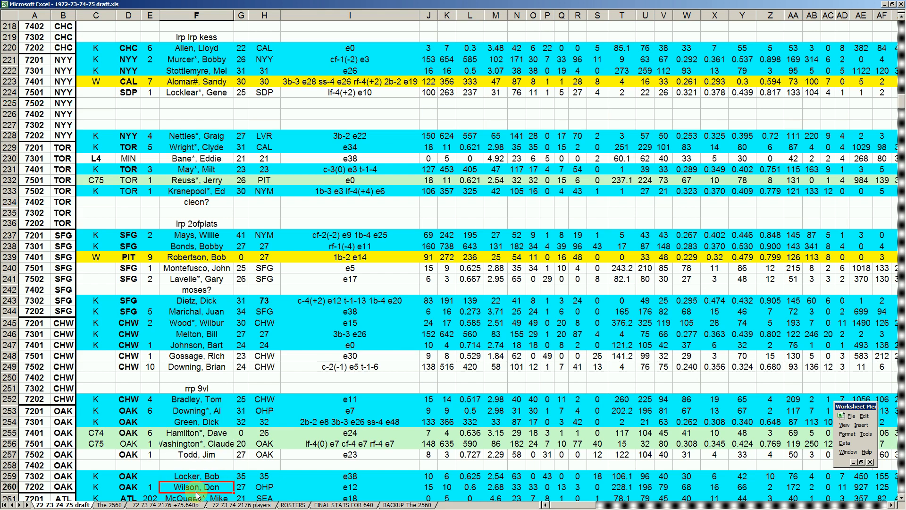
scroll(down, 3)
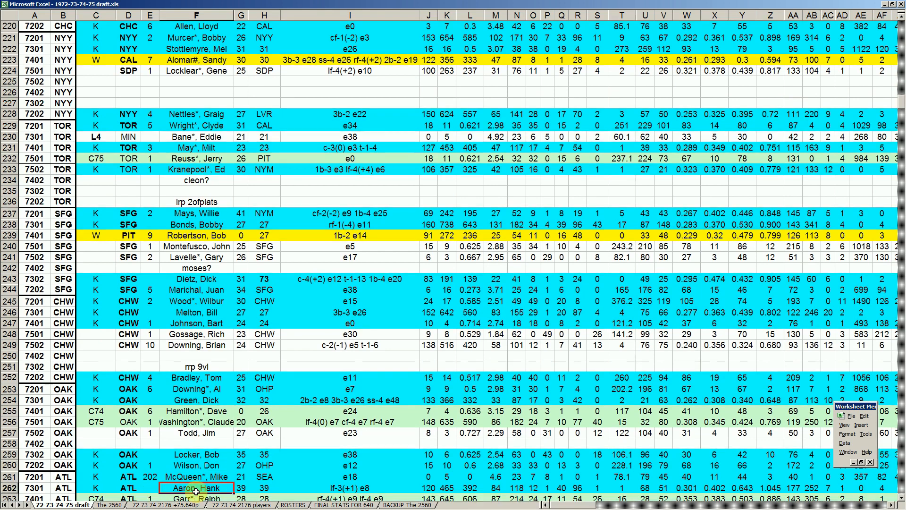
scroll(down, 3)
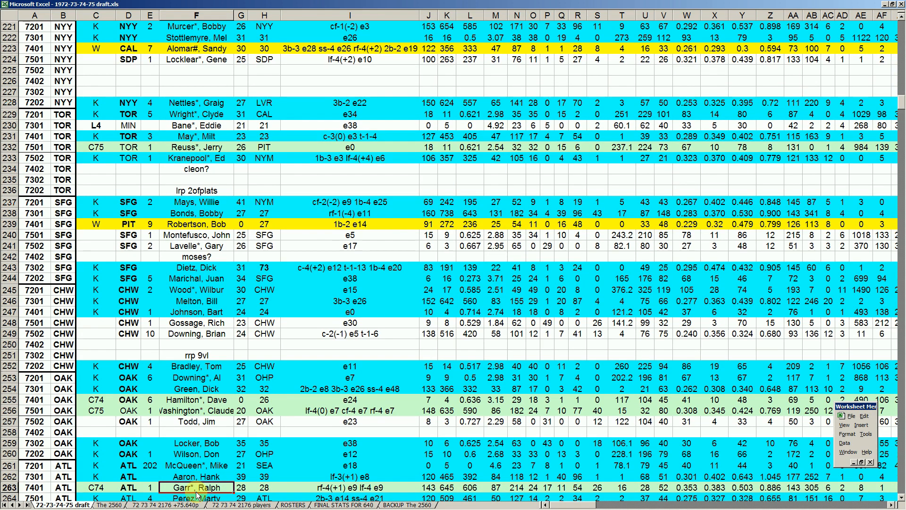
scroll(down, 3)
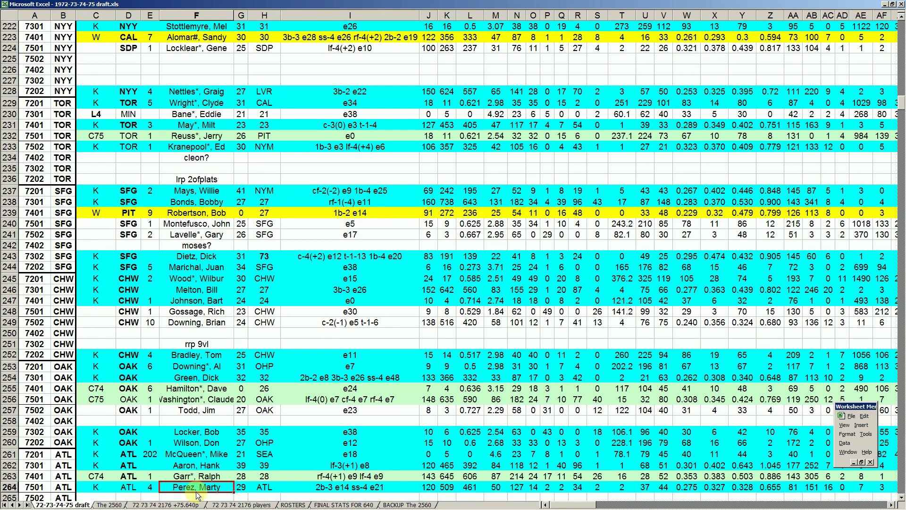
scroll(down, 3)
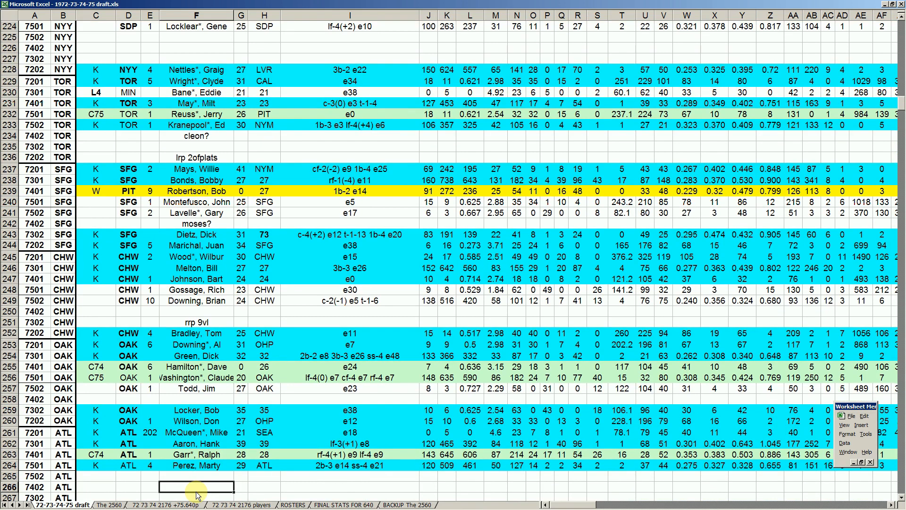
scroll(down, 3)
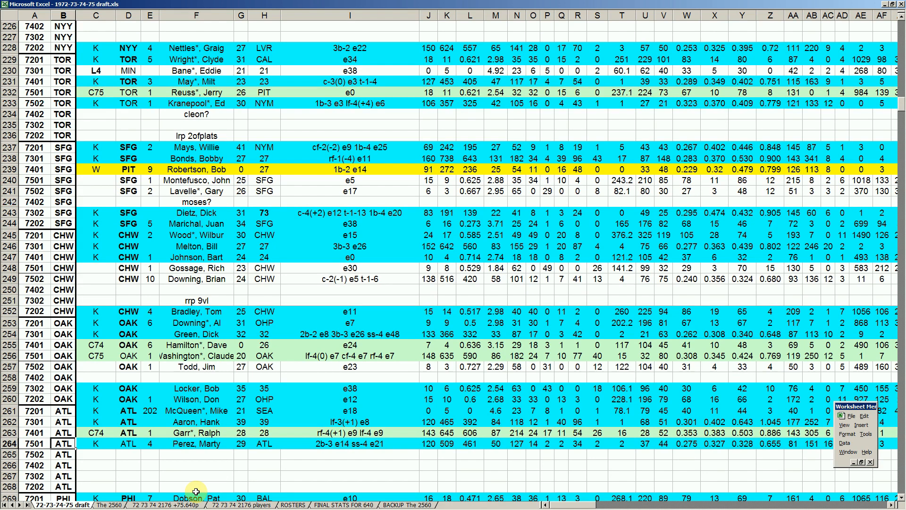
click(128, 411)
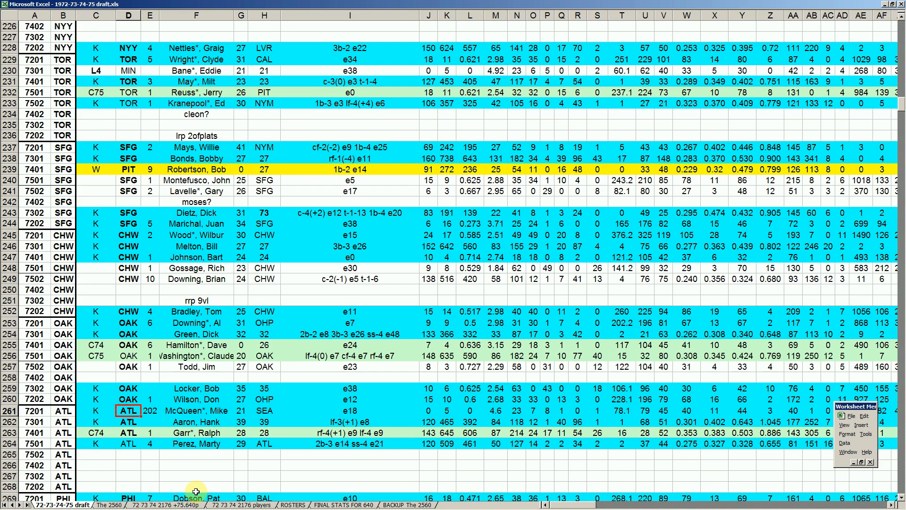
click(197, 411)
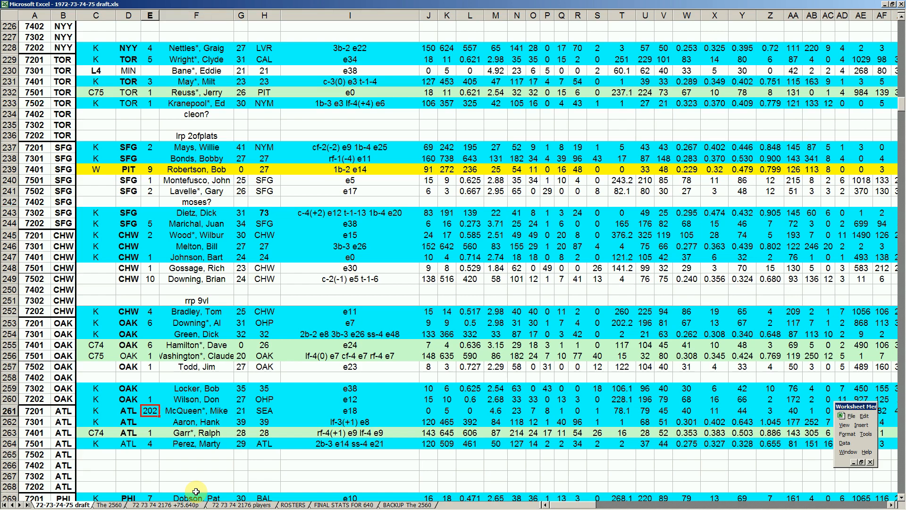
click(196, 410)
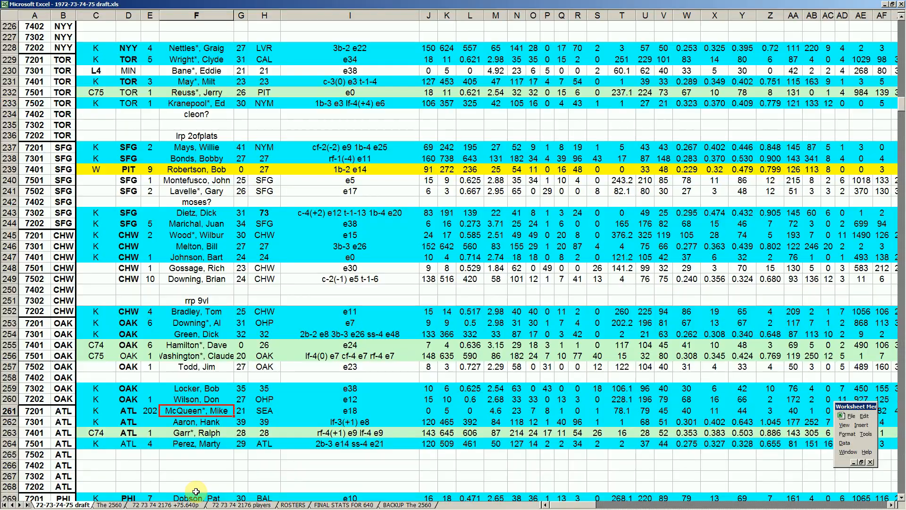
click(533, 410)
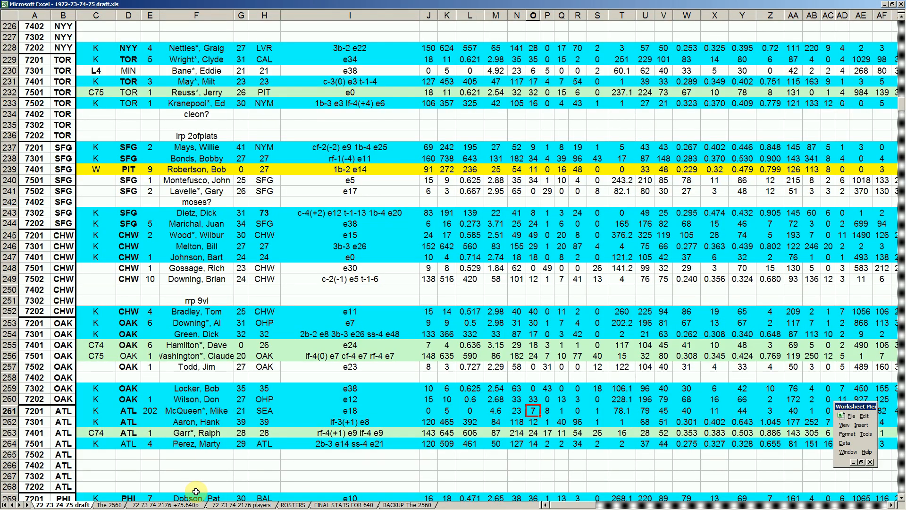
click(517, 411)
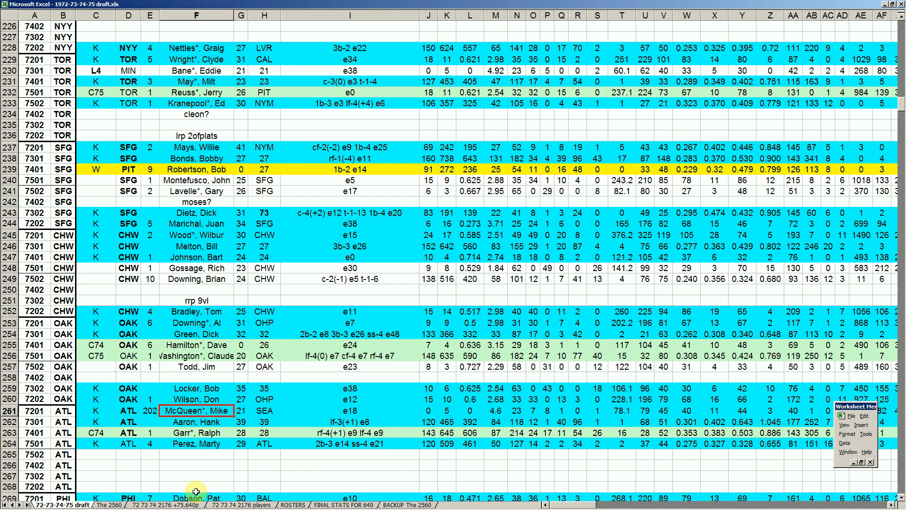
click(196, 433)
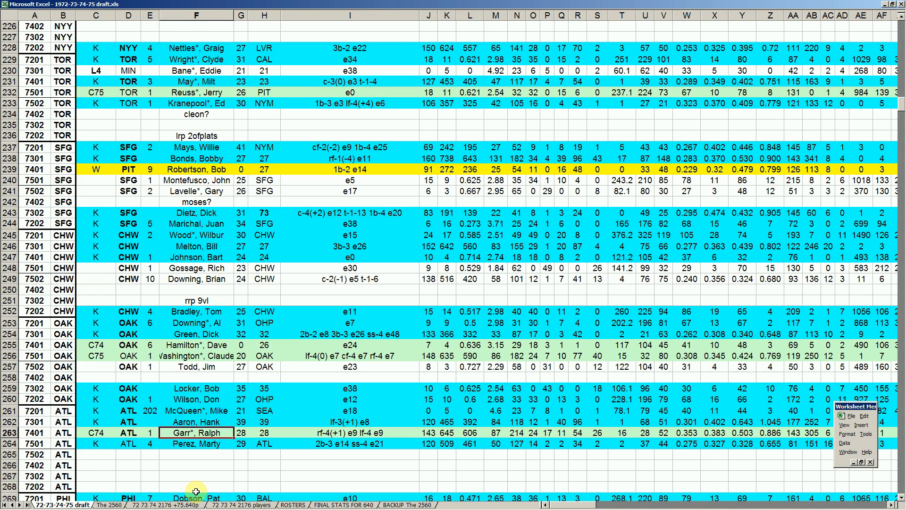
click(196, 465)
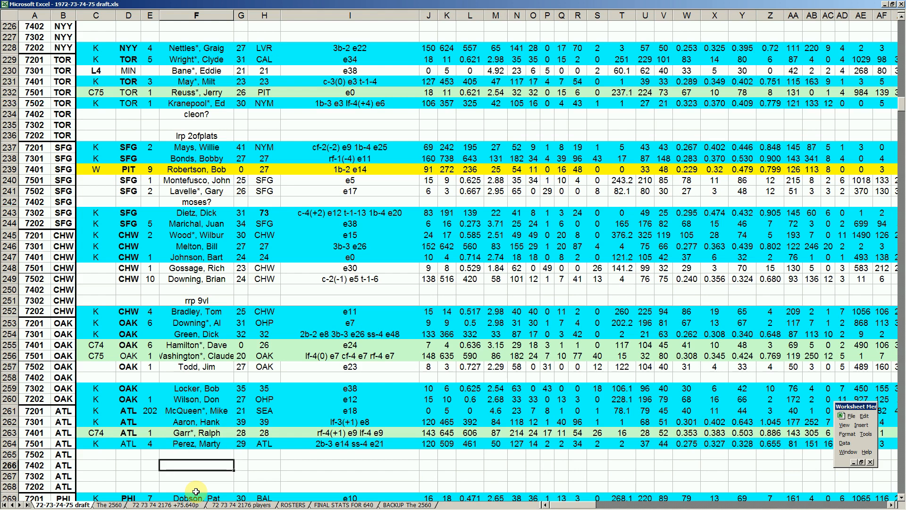
click(195, 476)
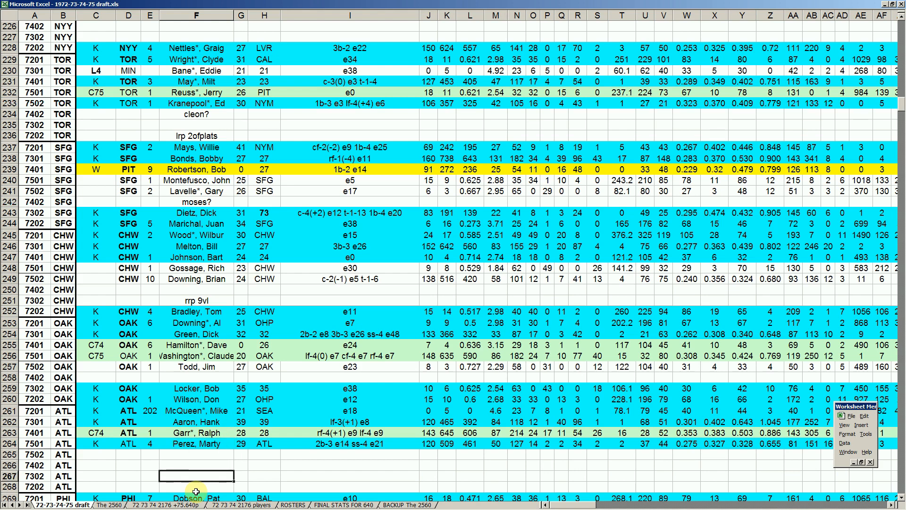
click(196, 433)
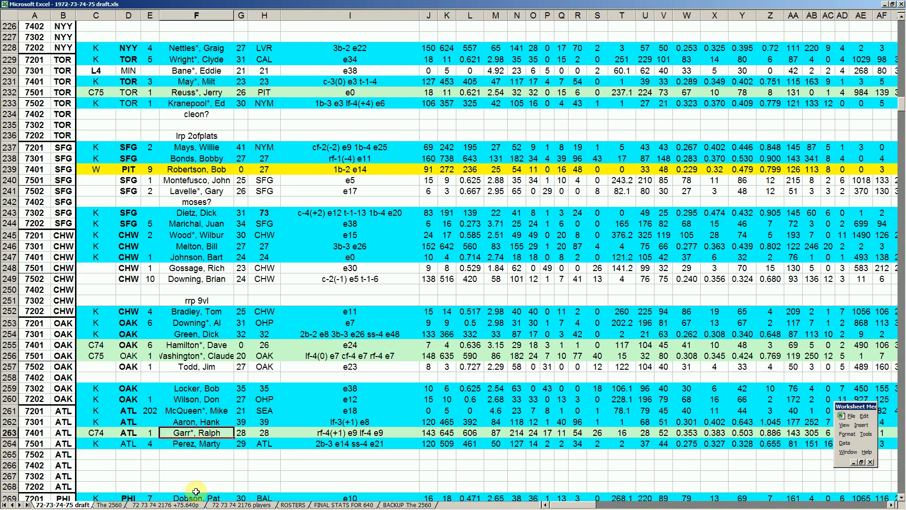
click(196, 476)
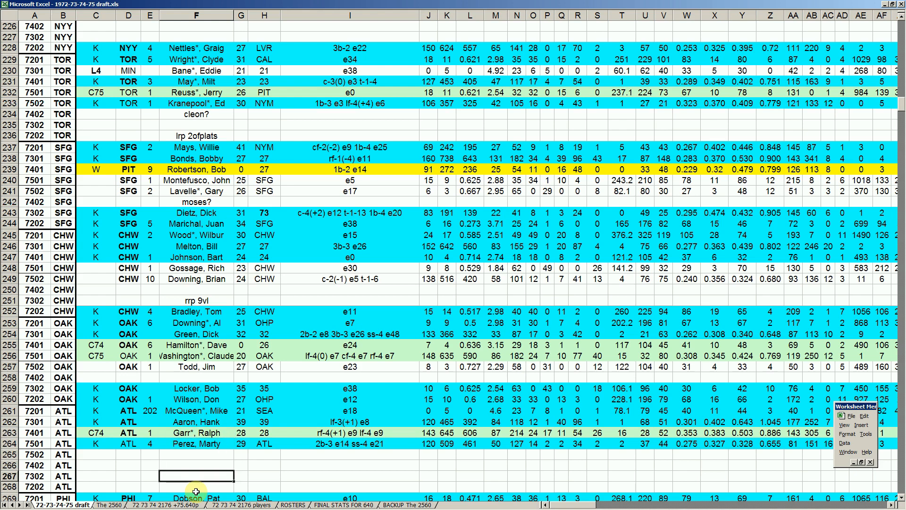
click(196, 487)
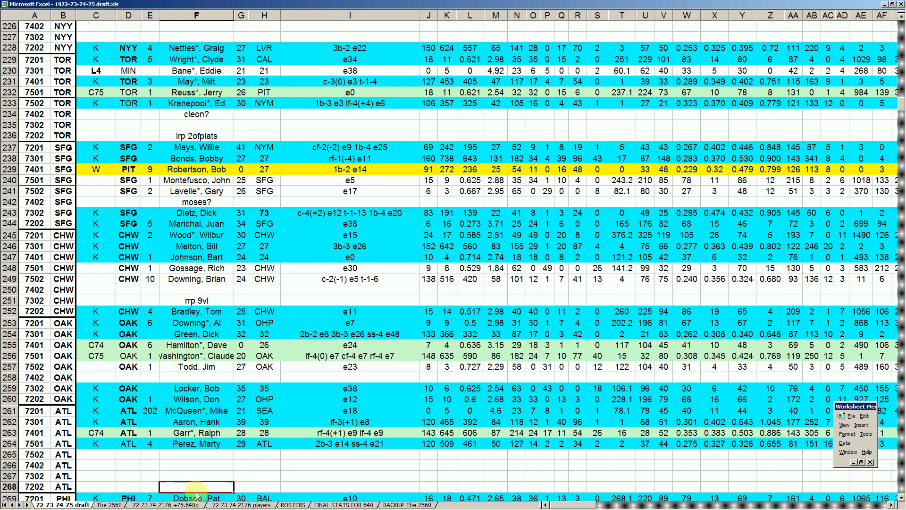
Review McCarver's fielding notes in column I and his name entry among the PHI picks
scroll(down, 3)
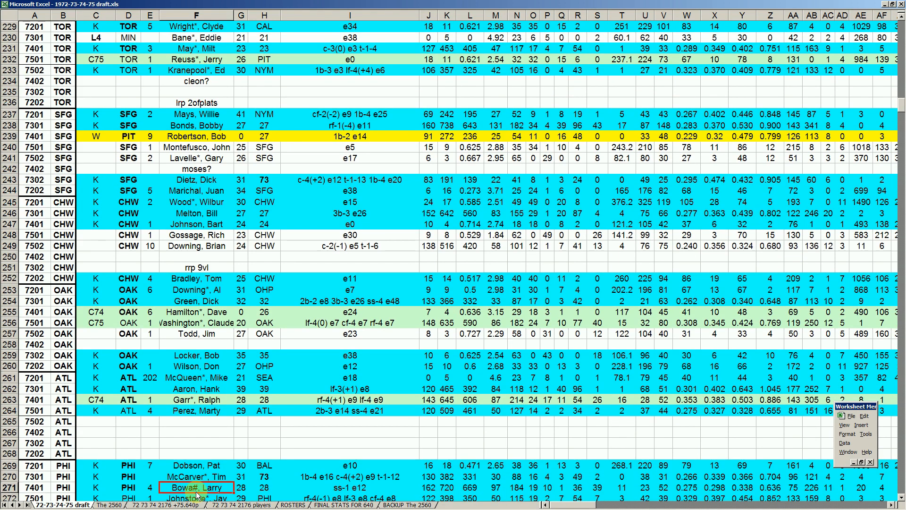
scroll(down, 3)
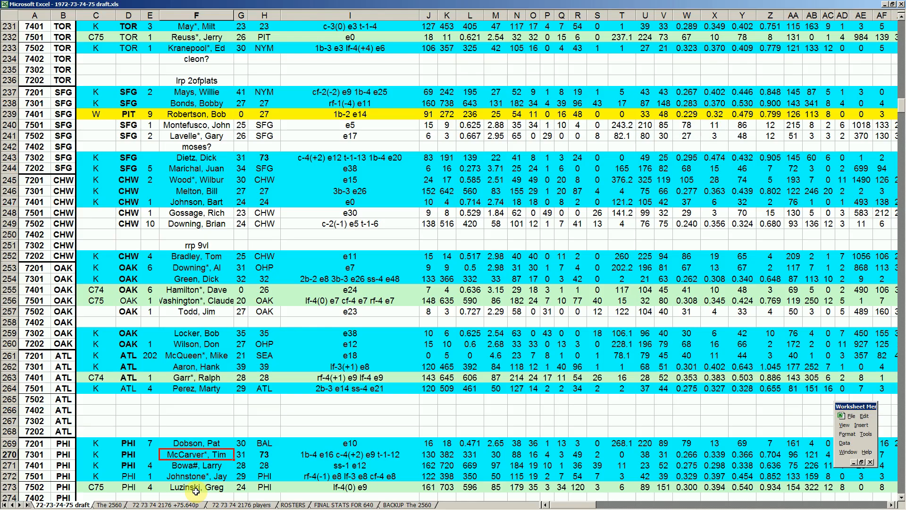
click(350, 454)
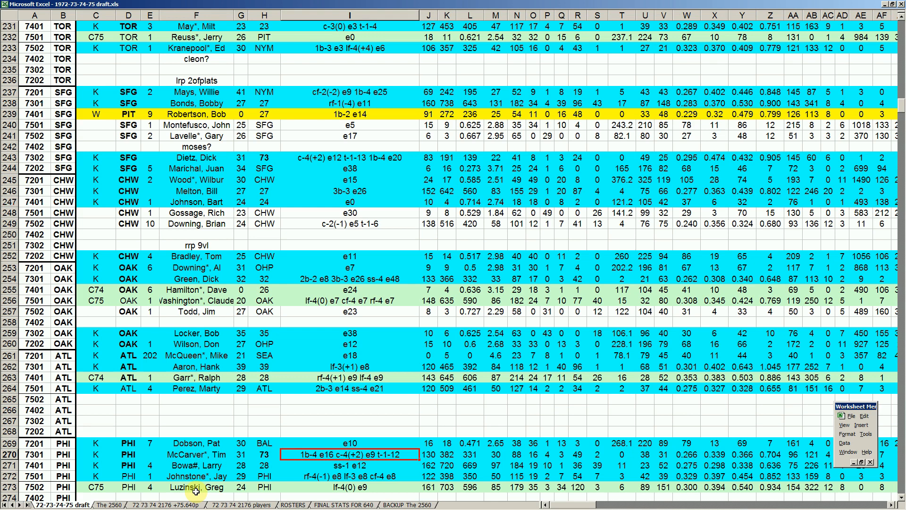
click(197, 454)
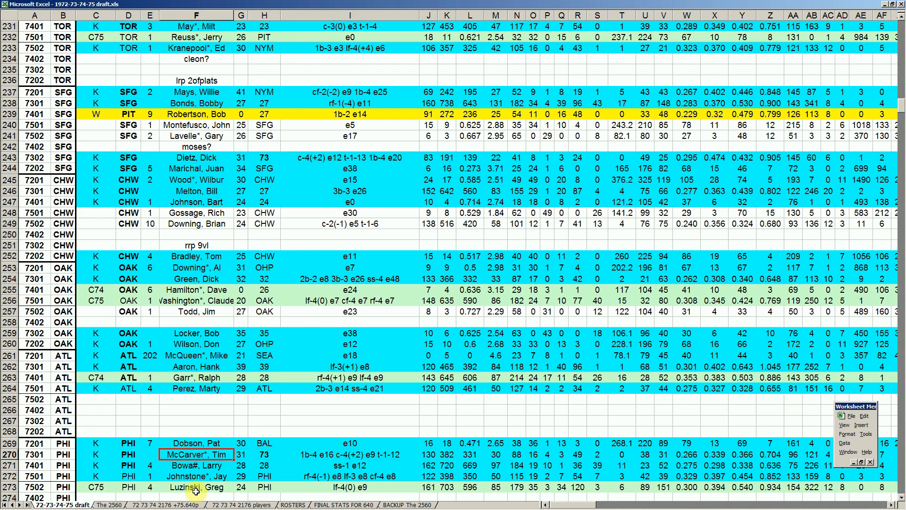
scroll(down, 3)
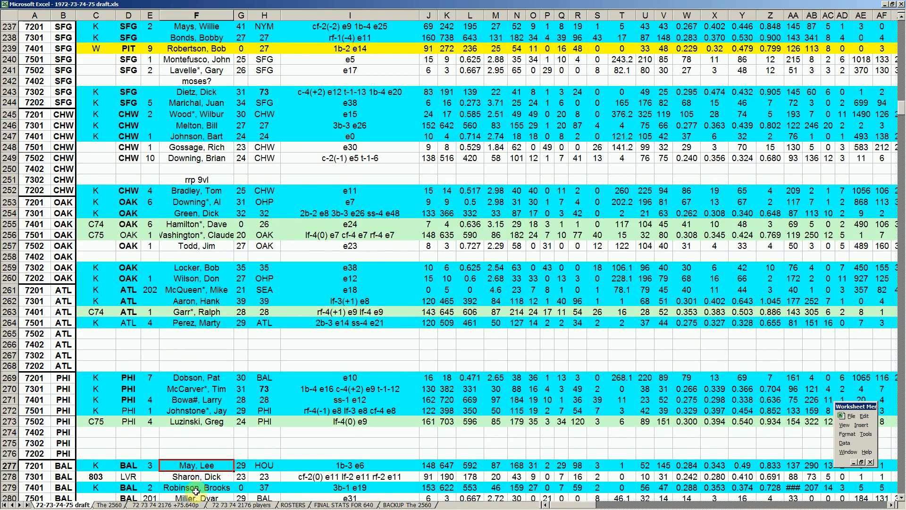
Review Sharon's BAL pick and his LVR team entry
click(197, 477)
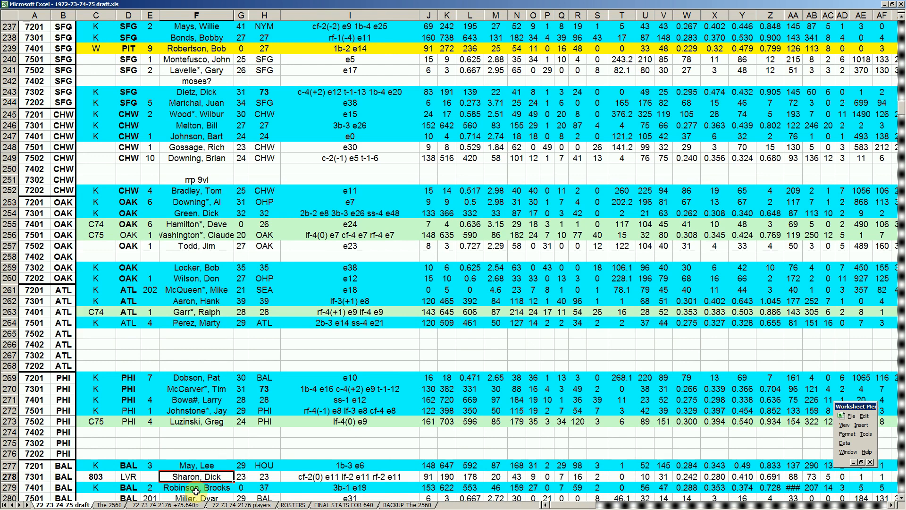
click(129, 476)
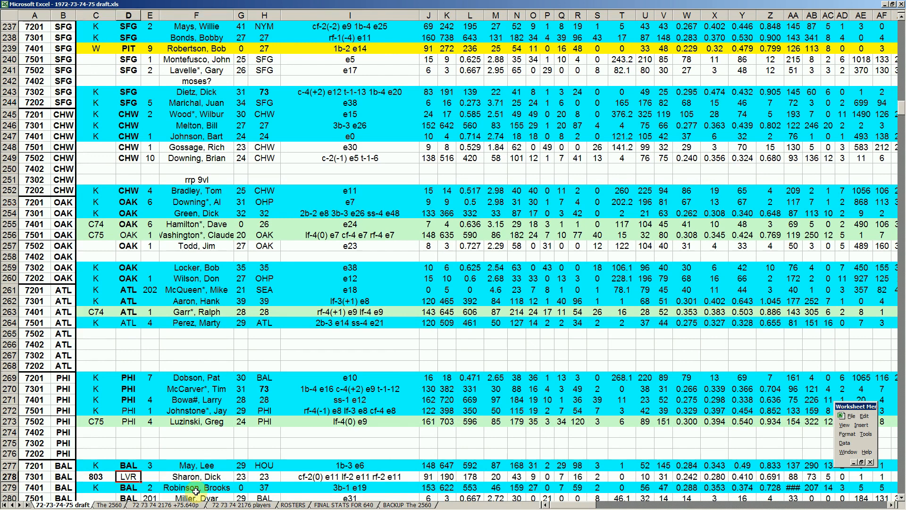
click(197, 476)
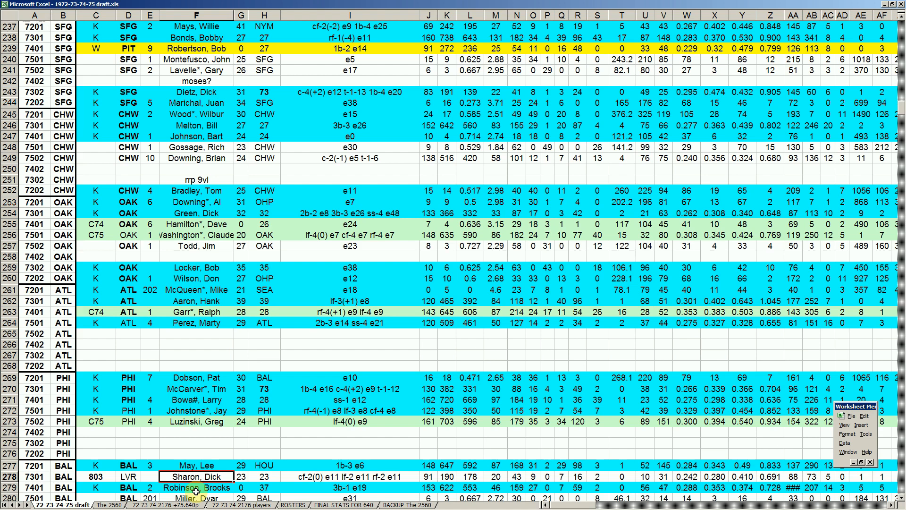
scroll(down, 3)
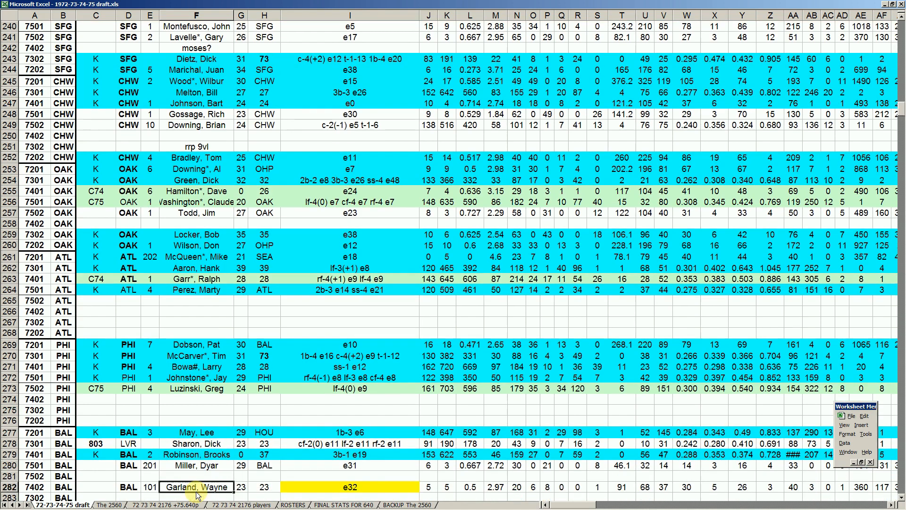
Review Robinson's pick, Miller's BAL team entry, the empty row below, and Williams's pick
click(196, 455)
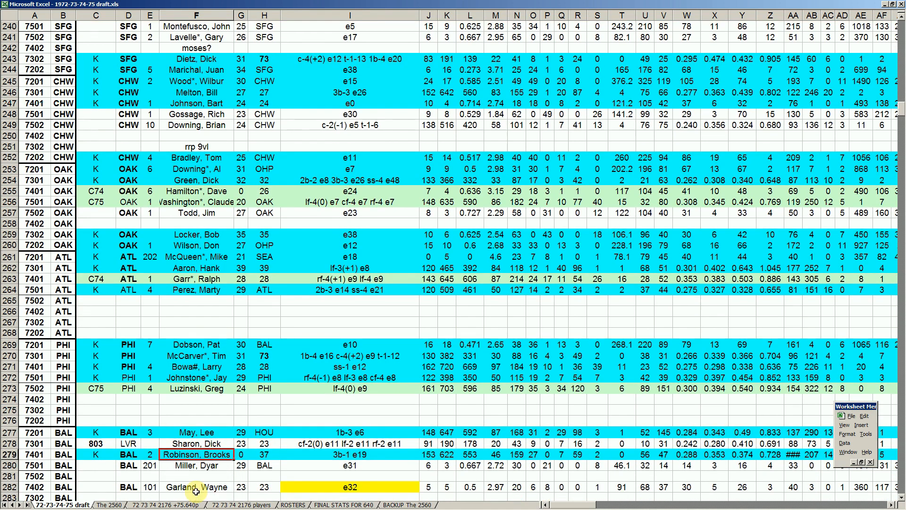
scroll(down, 3)
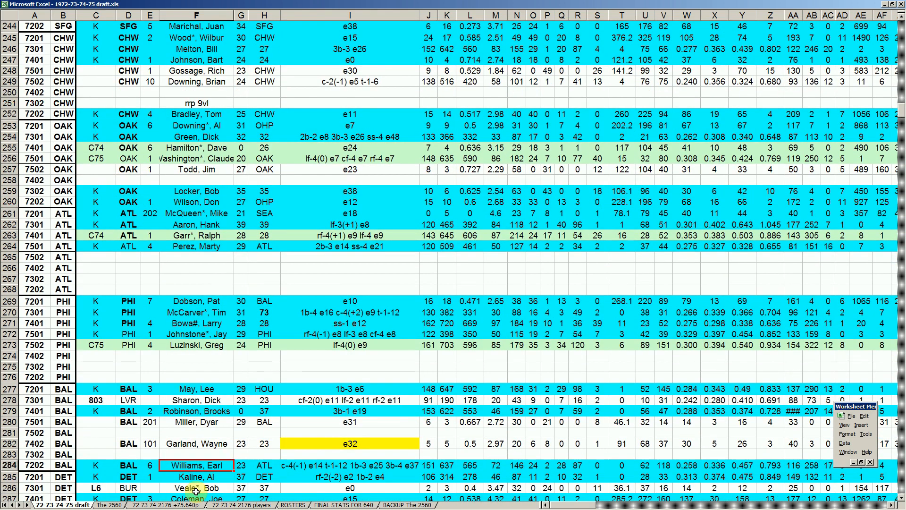
click(197, 400)
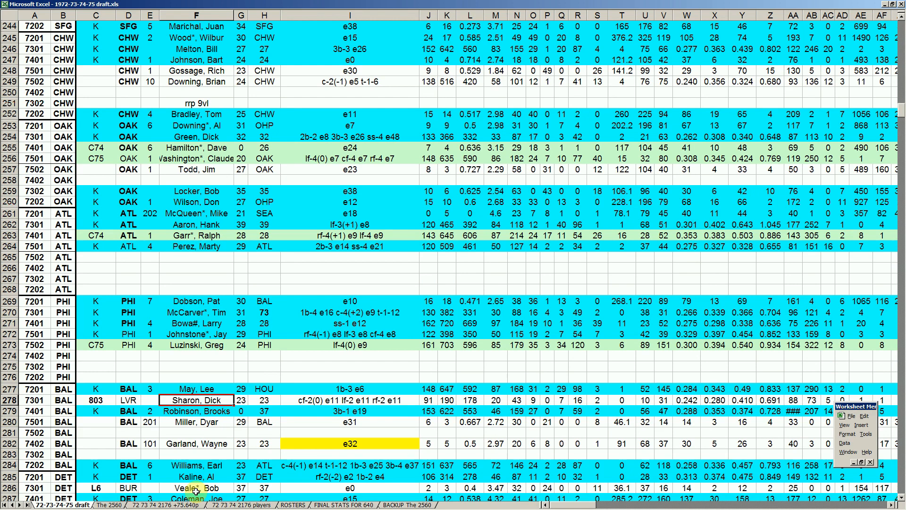
click(196, 411)
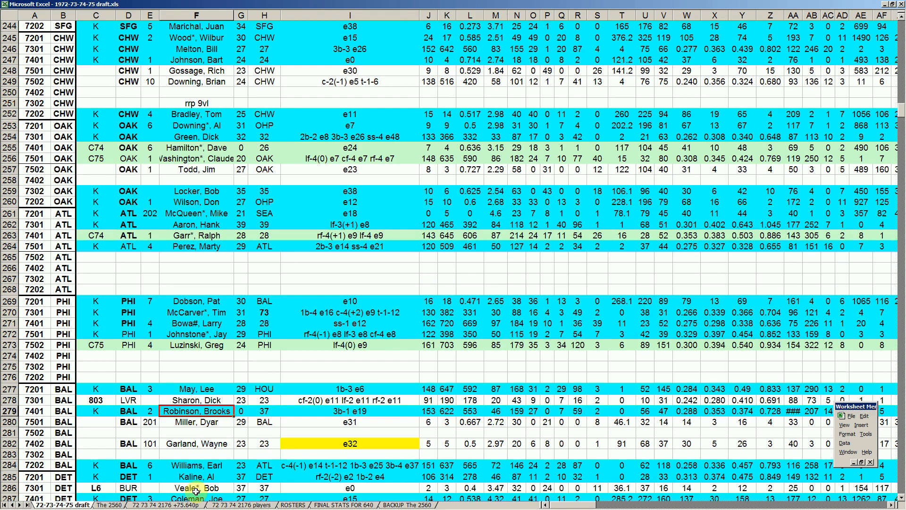
click(128, 422)
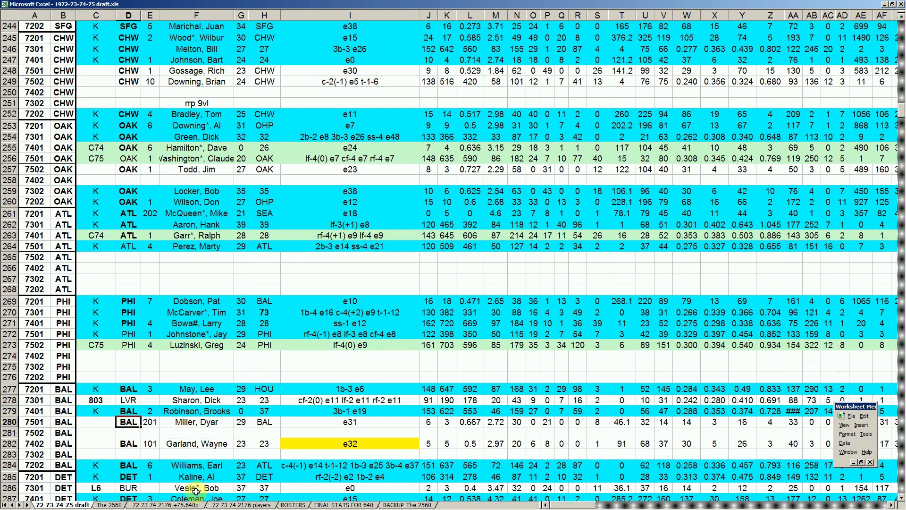
click(170, 433)
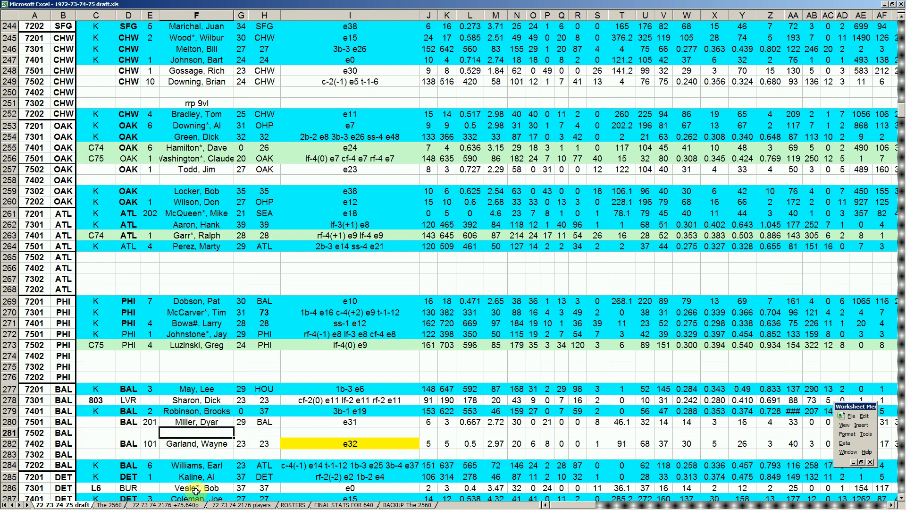
click(196, 466)
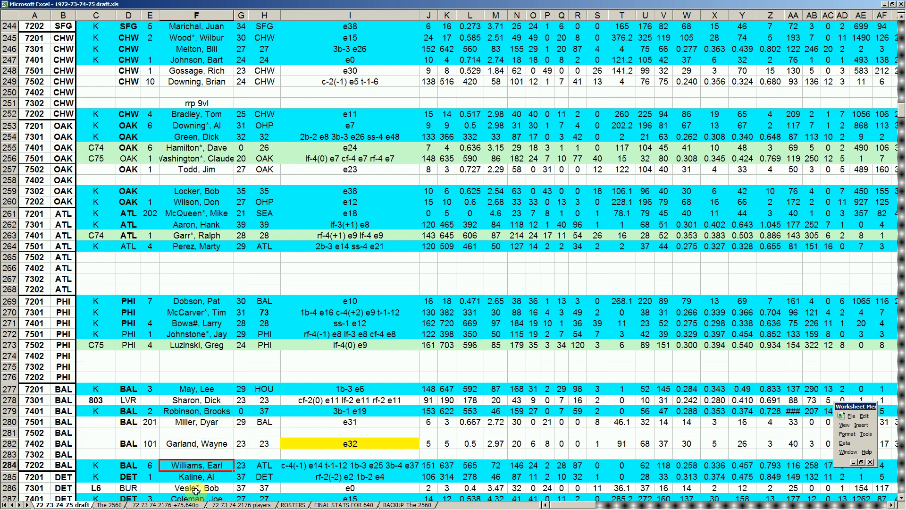
Review Veale's DET pick with its L6 code and the K code in May's row
click(196, 487)
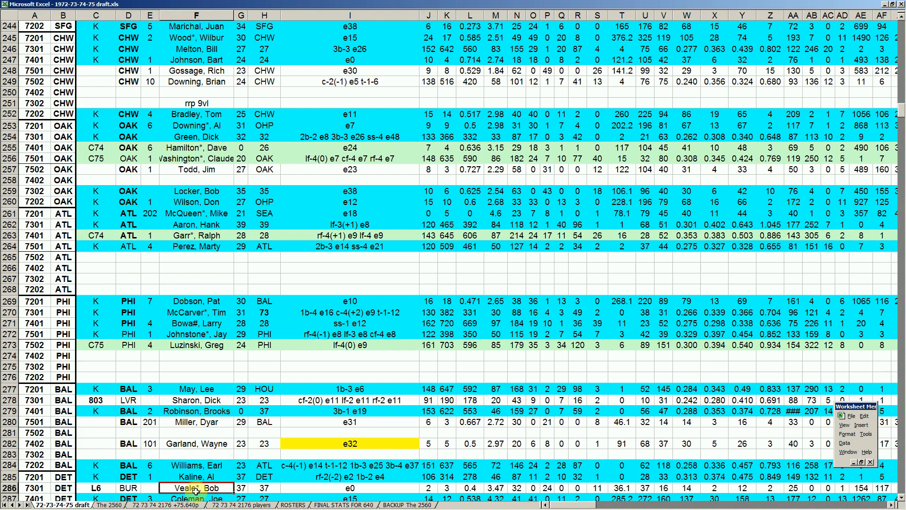
scroll(down, 3)
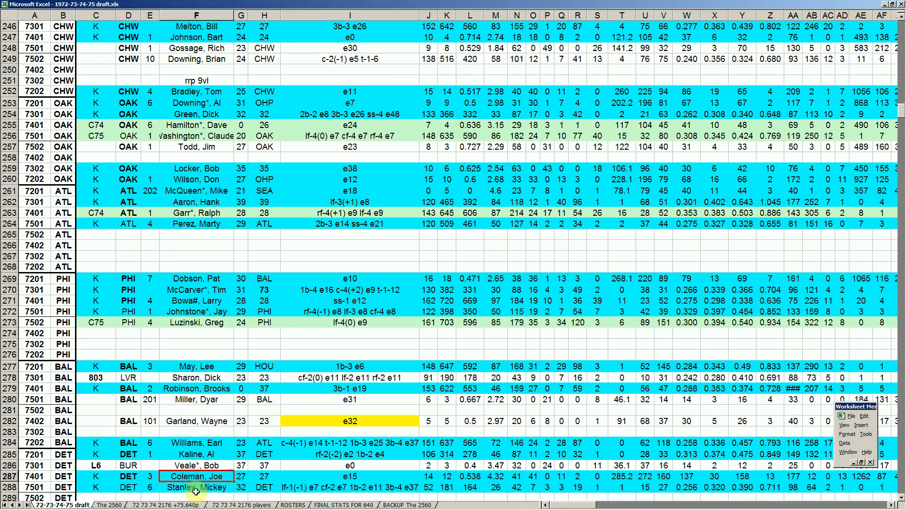
click(197, 466)
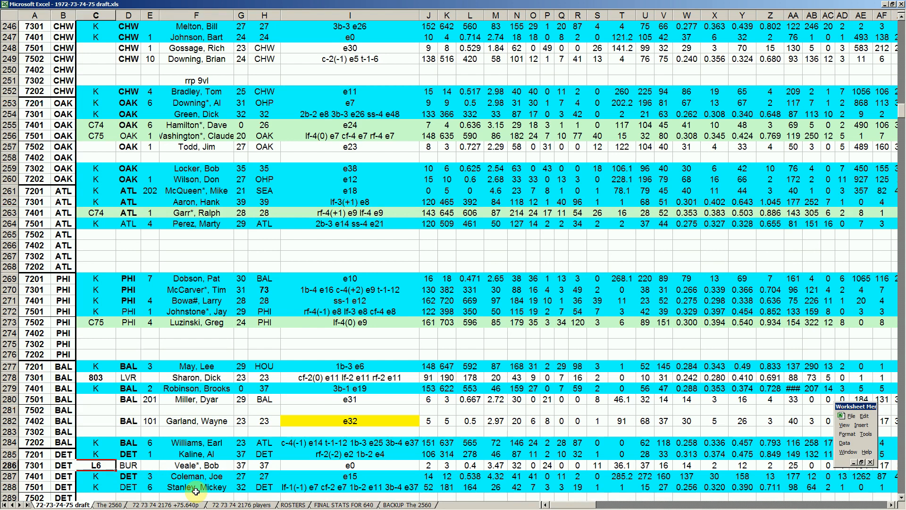
click(95, 366)
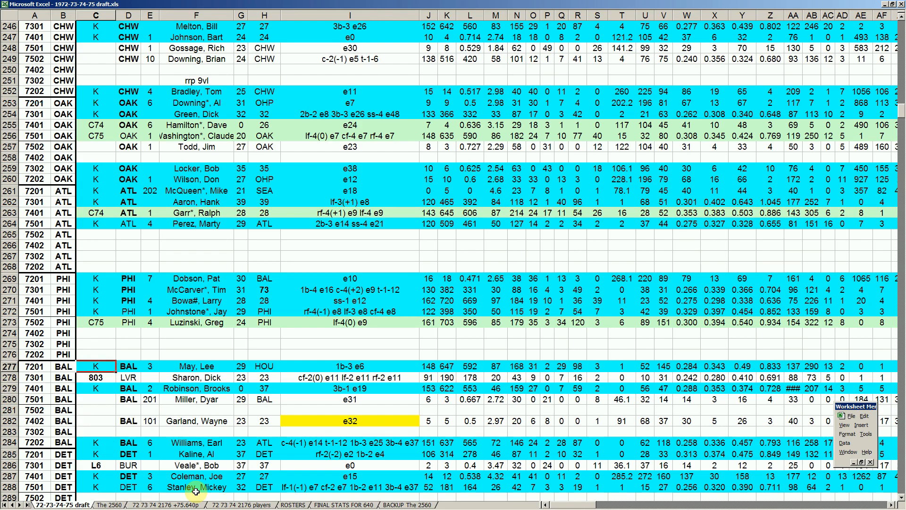
scroll(up, 3)
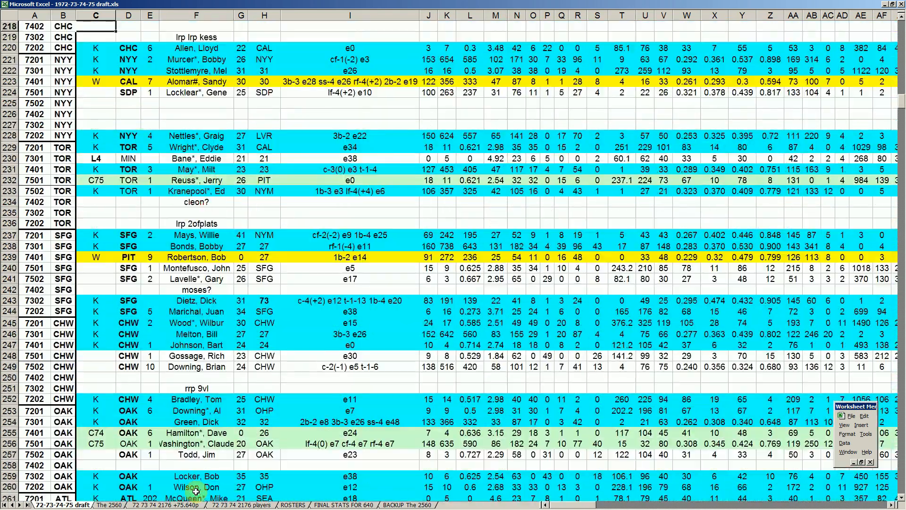
Scroll the draft sheet down until the DET rows around 285–292 and Cash are visible
scroll(up, 3)
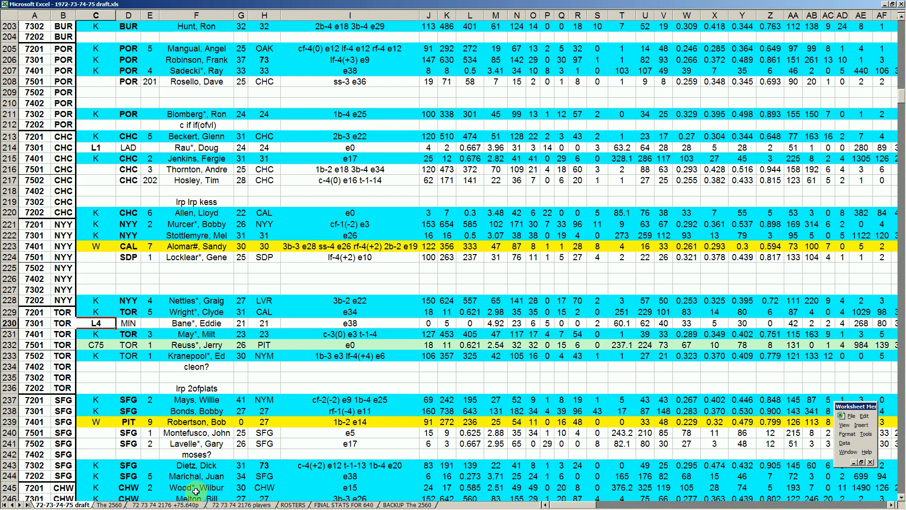
scroll(down, 3)
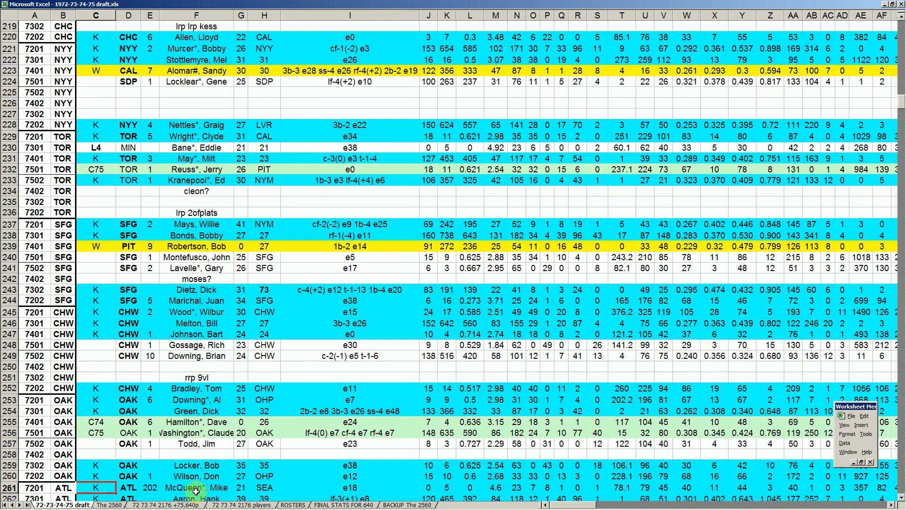
scroll(down, 3)
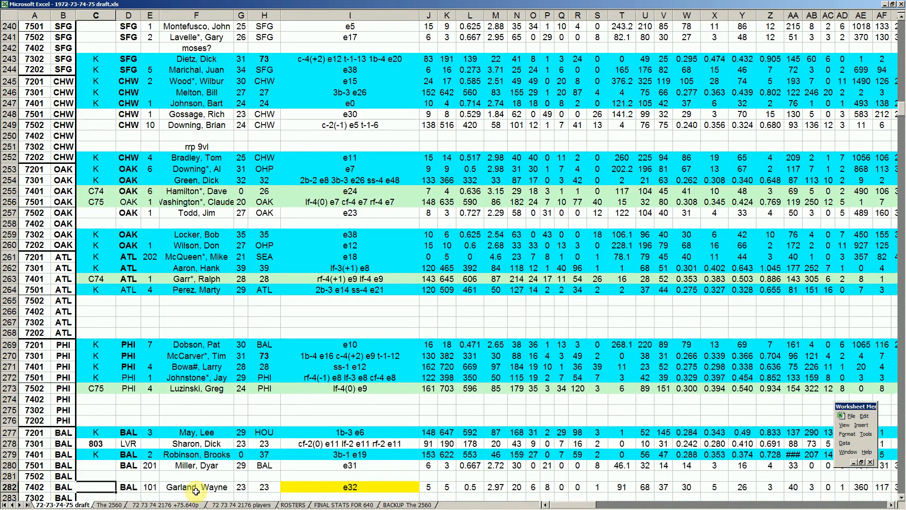
scroll(down, 3)
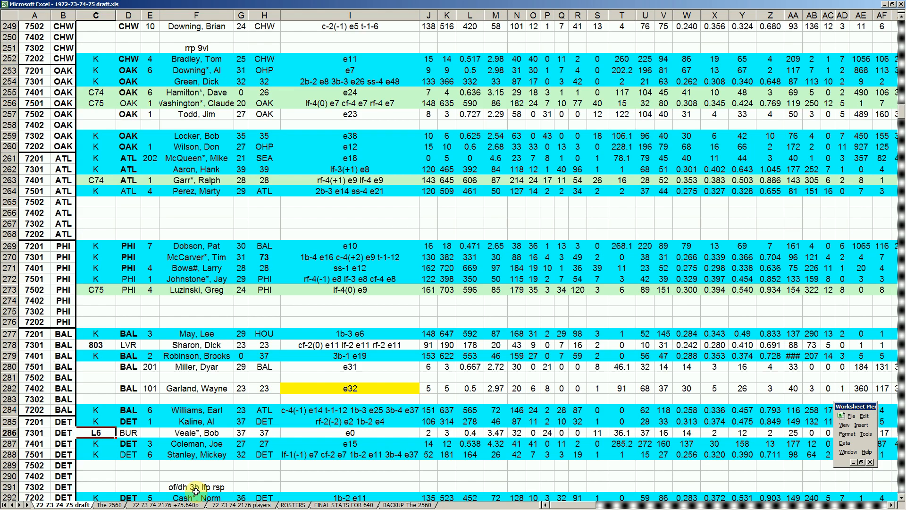
Check row 286's column O, T and M values and name, then the PIT name on row 294
click(532, 433)
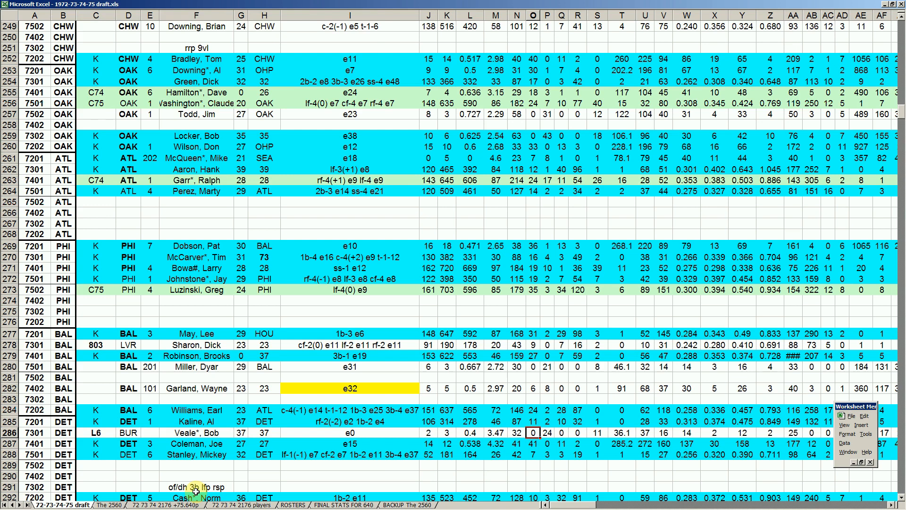
click(623, 433)
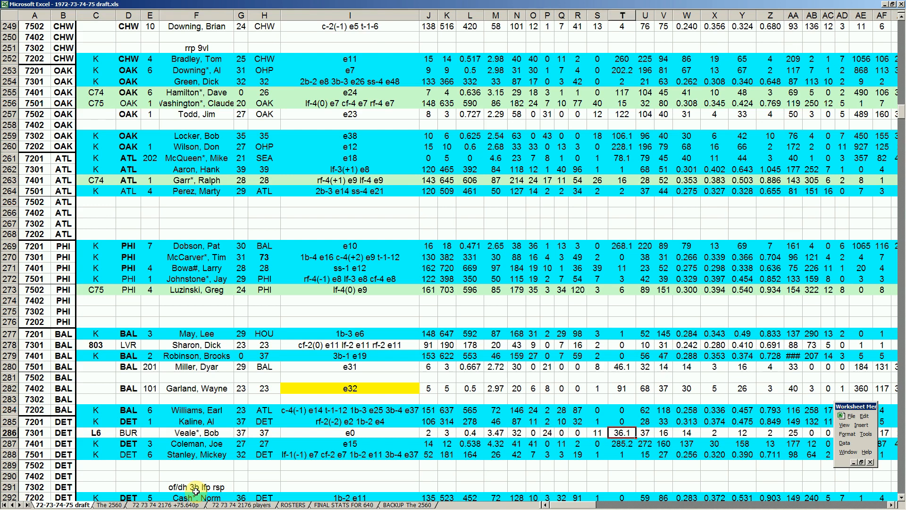
click(495, 433)
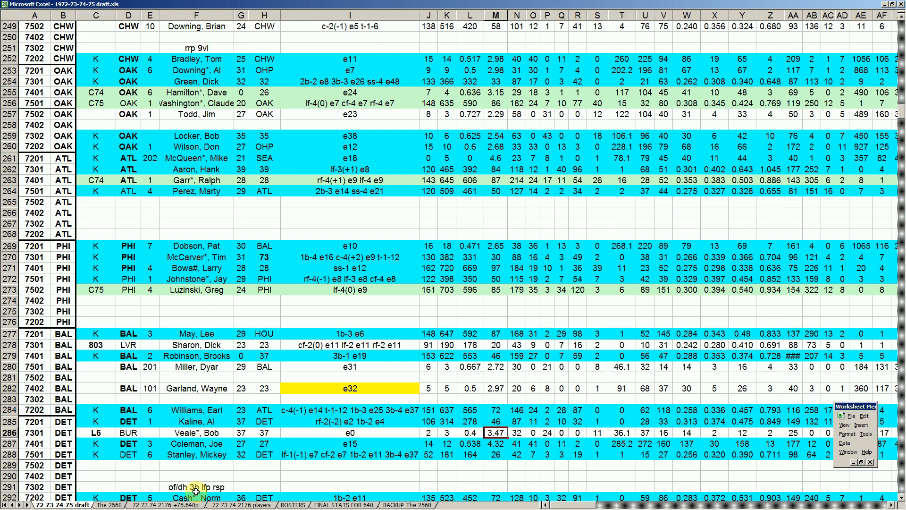
click(197, 432)
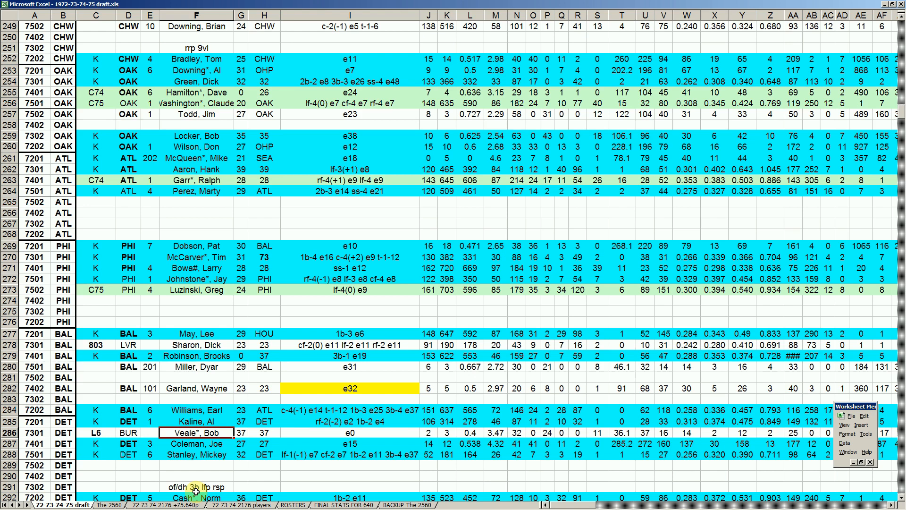
click(196, 465)
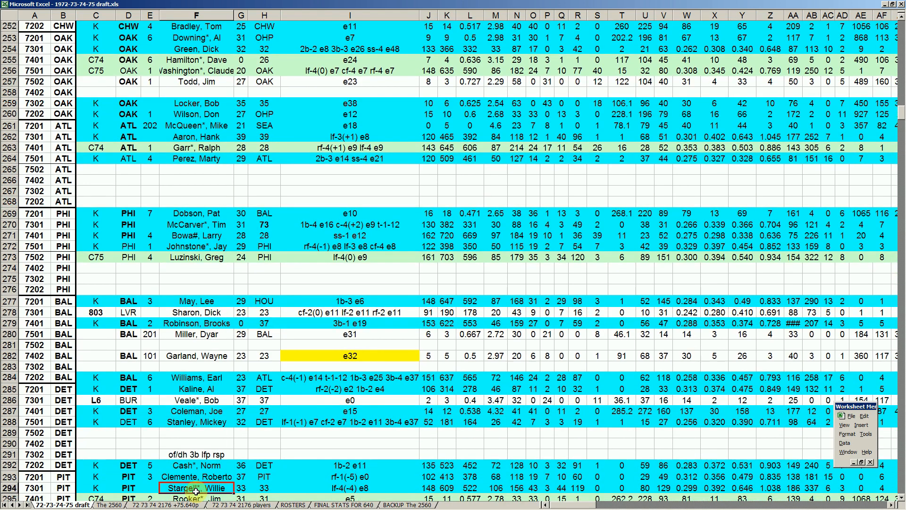
Check row 296's pick number and column Y, Z and R figures, then row 297's team code
scroll(down, 3)
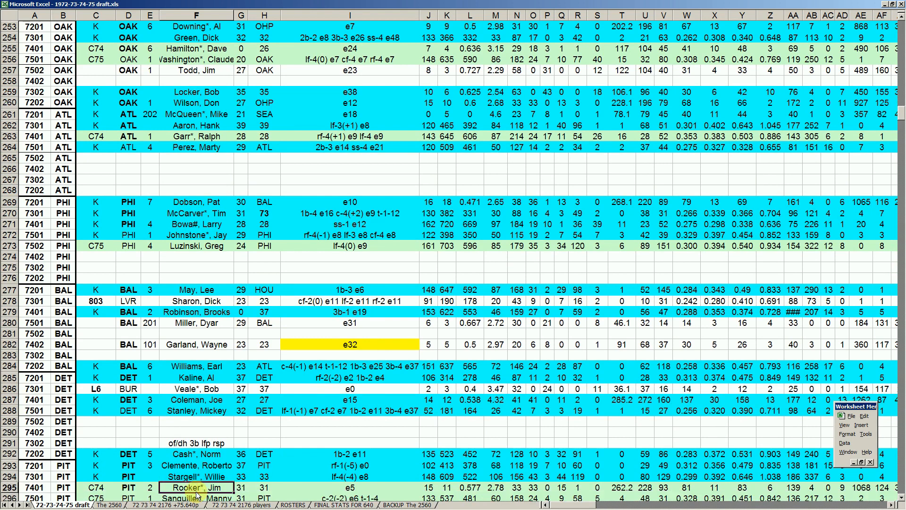
scroll(down, 3)
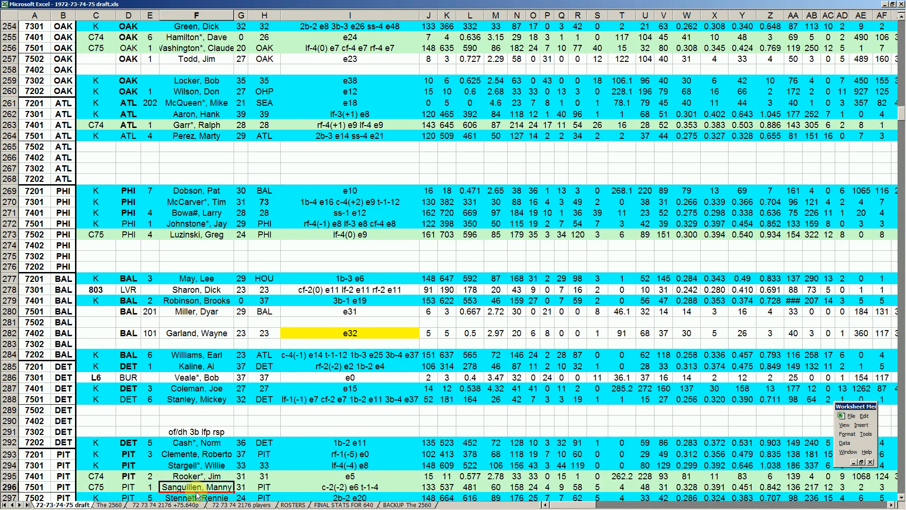
scroll(down, 3)
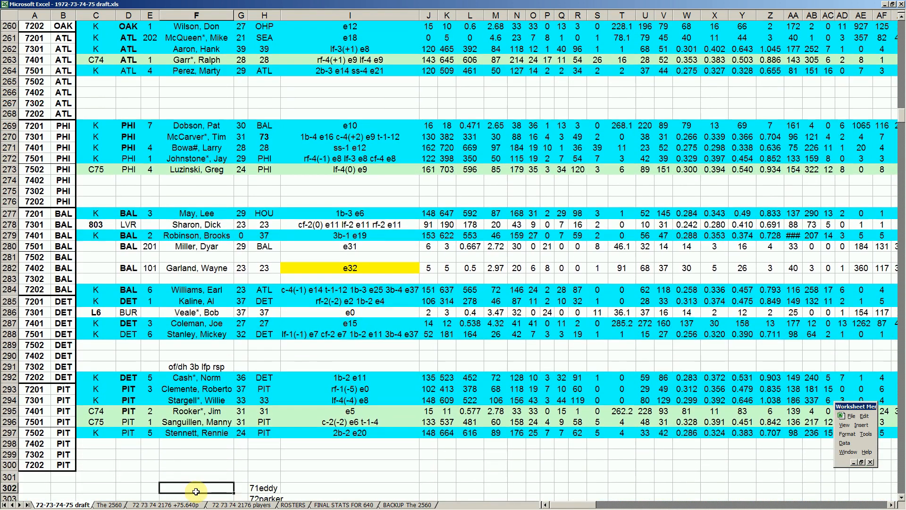
click(129, 422)
text(1)
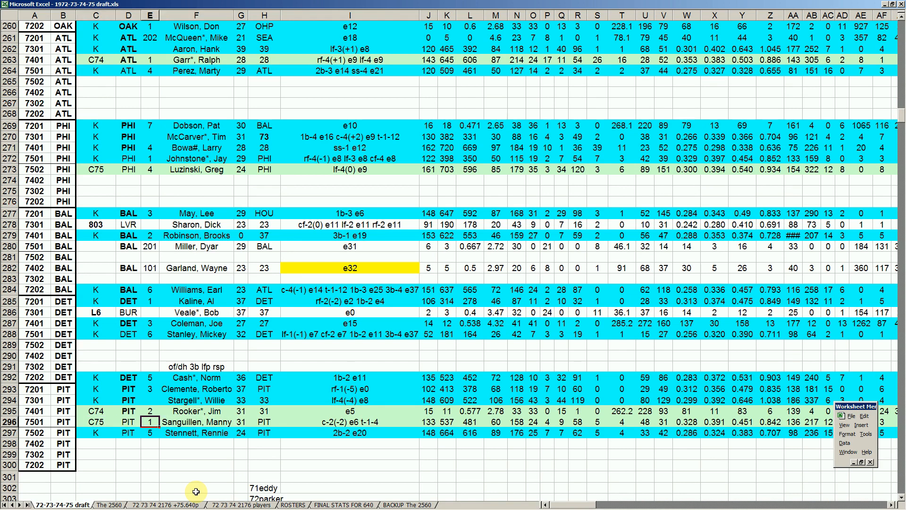
click(744, 422)
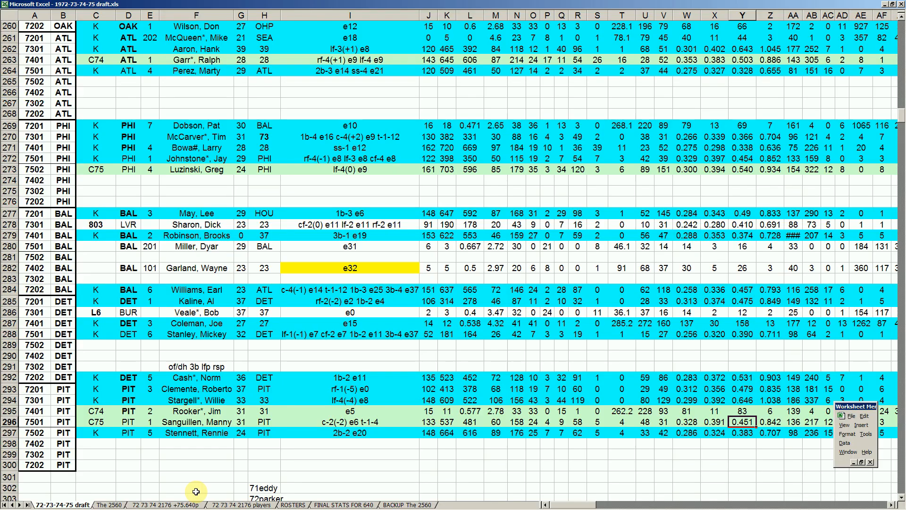
click(770, 421)
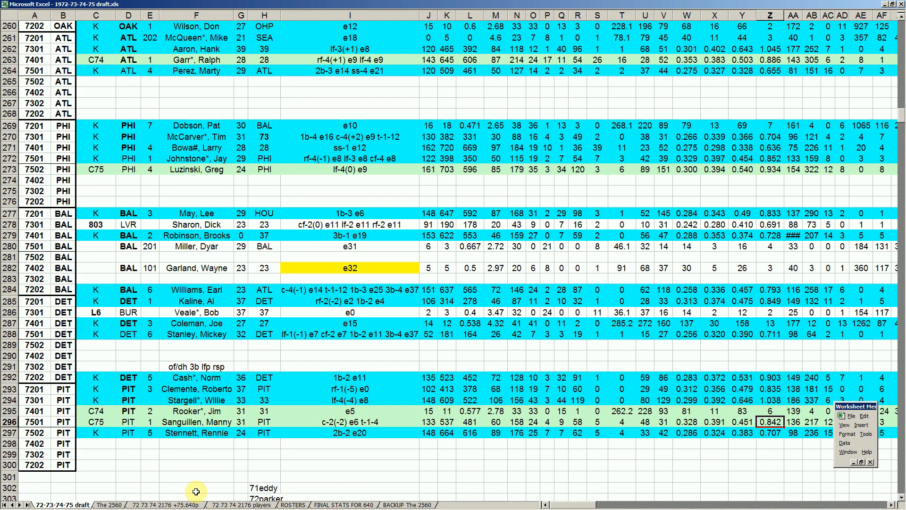
click(576, 422)
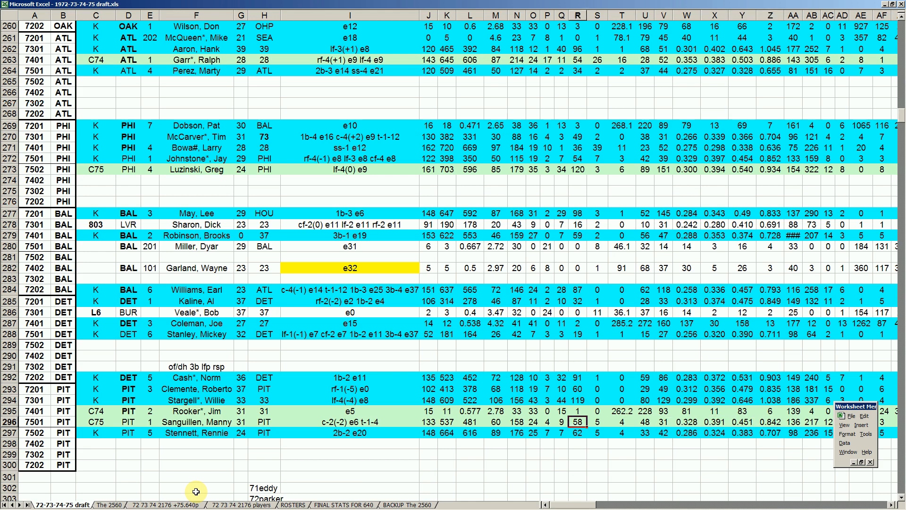
click(197, 433)
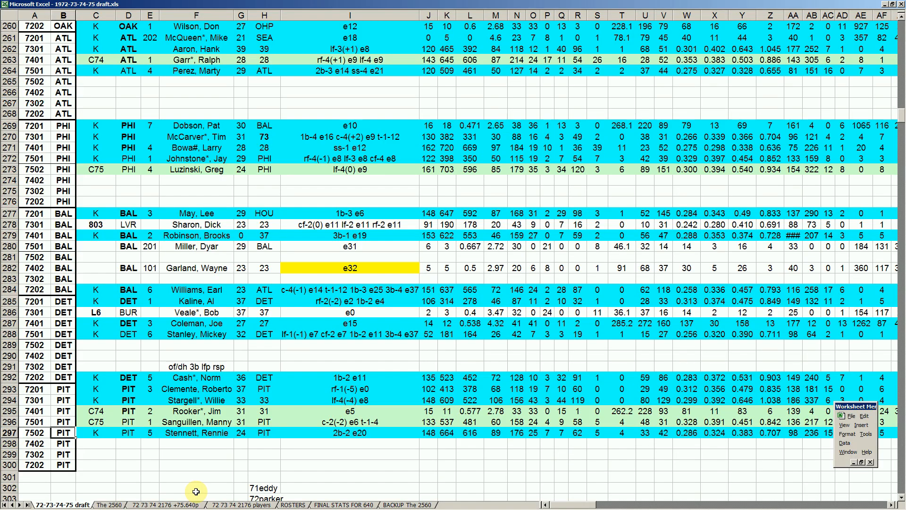
click(196, 433)
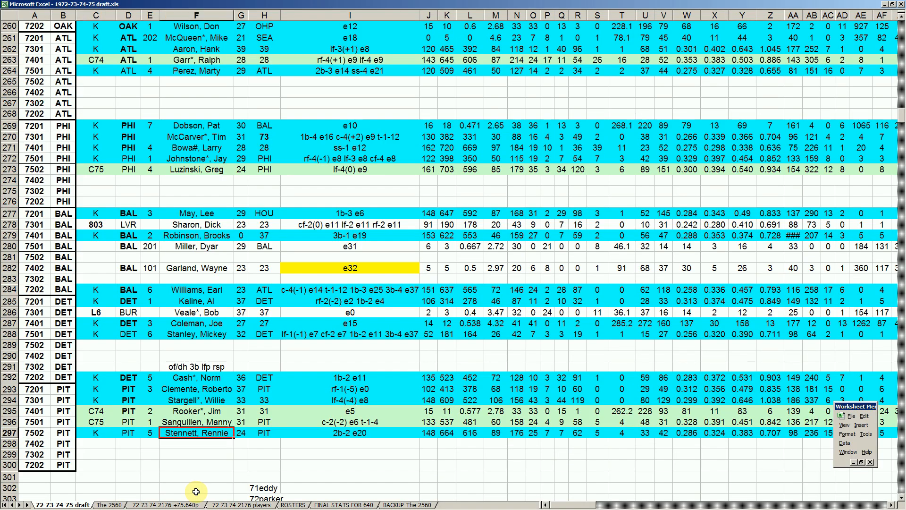
click(197, 400)
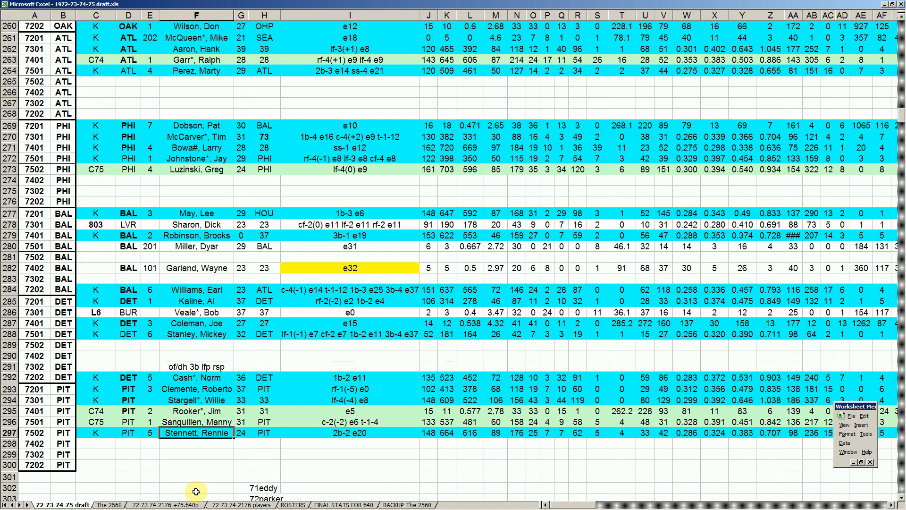
click(196, 465)
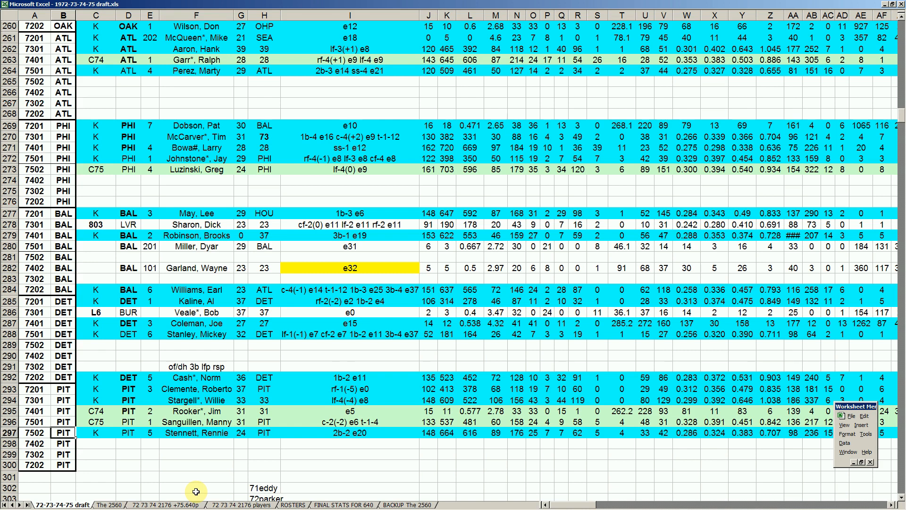
click(96, 444)
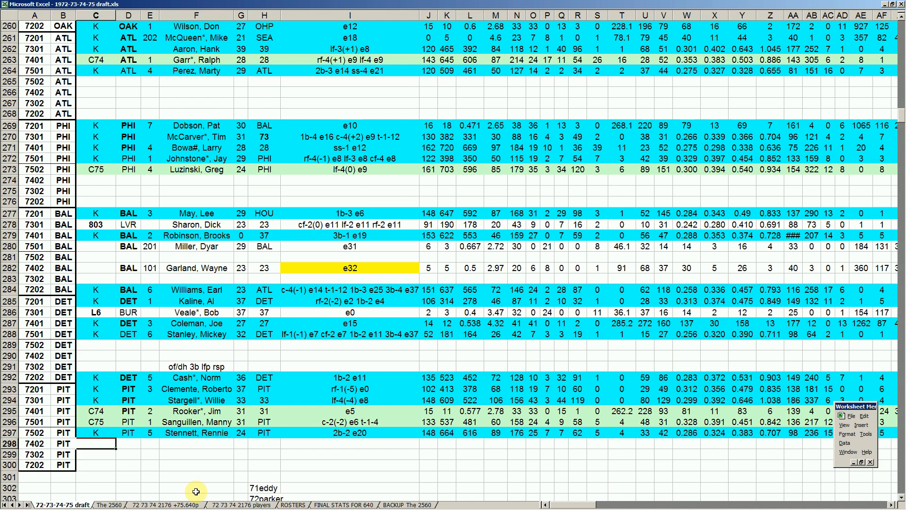
click(95, 433)
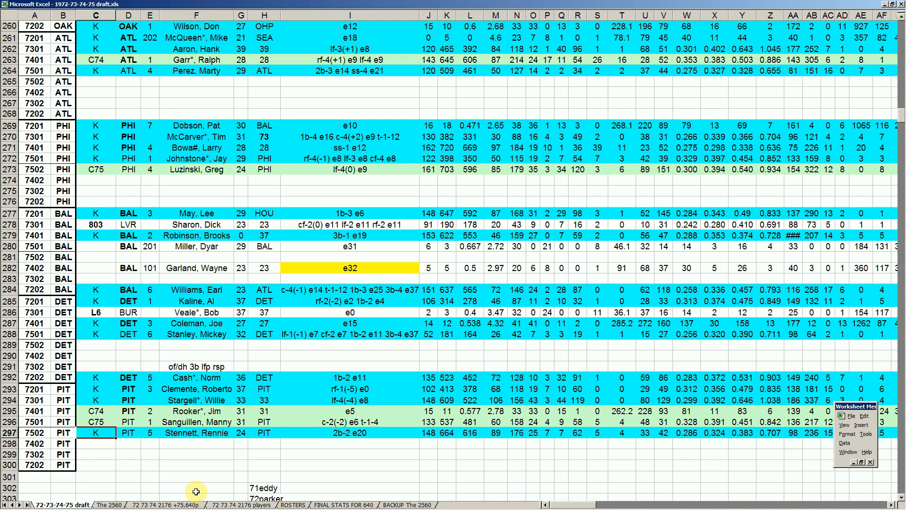